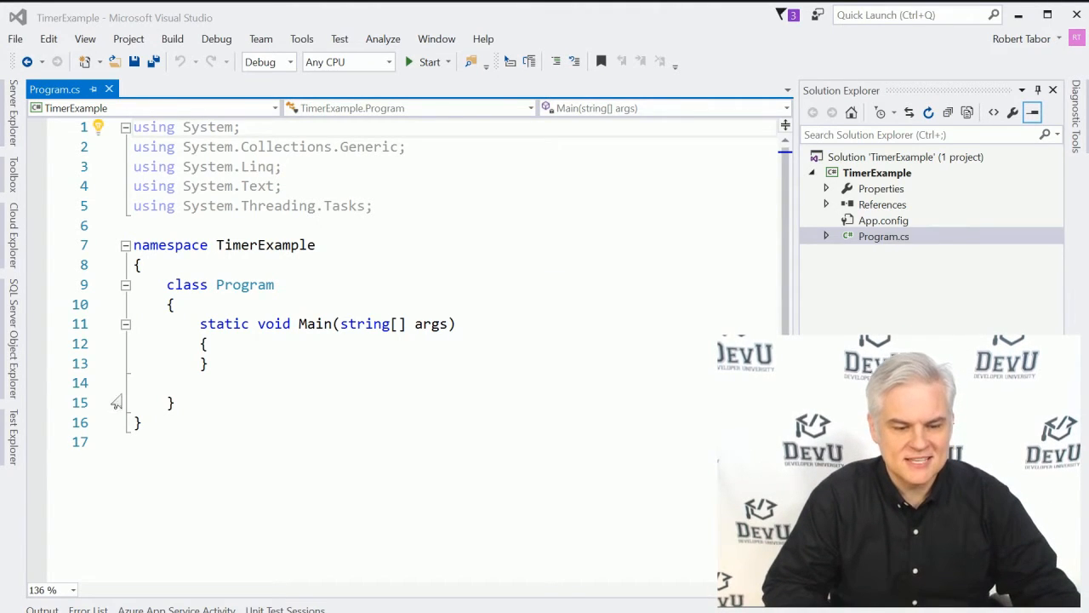
Import the System.Timers namespace with a using directive at the top of the file.
key(Enter)
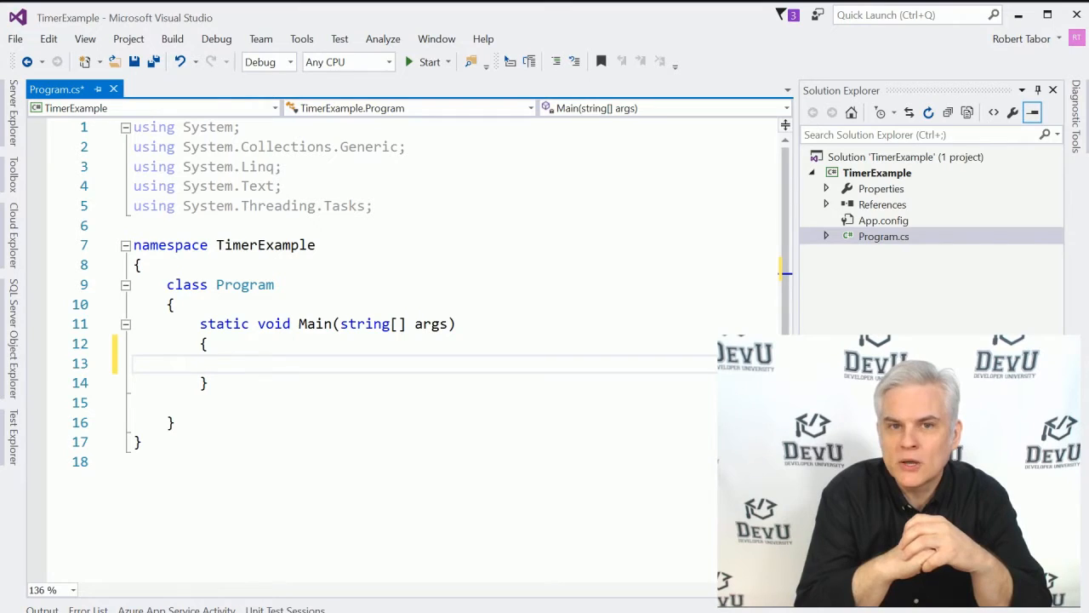
text(System.T)
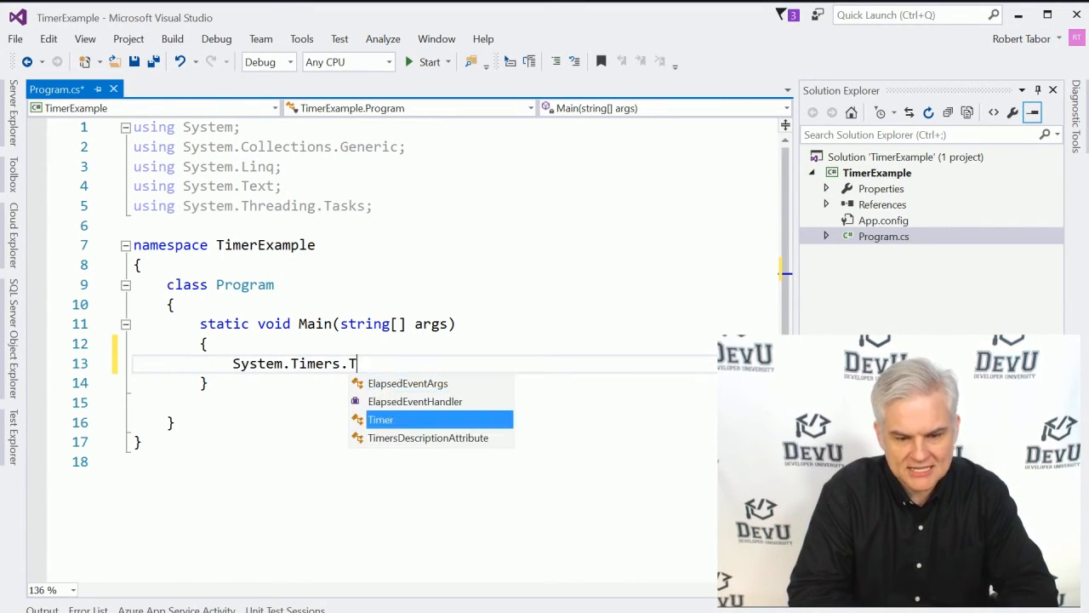
text(imer)
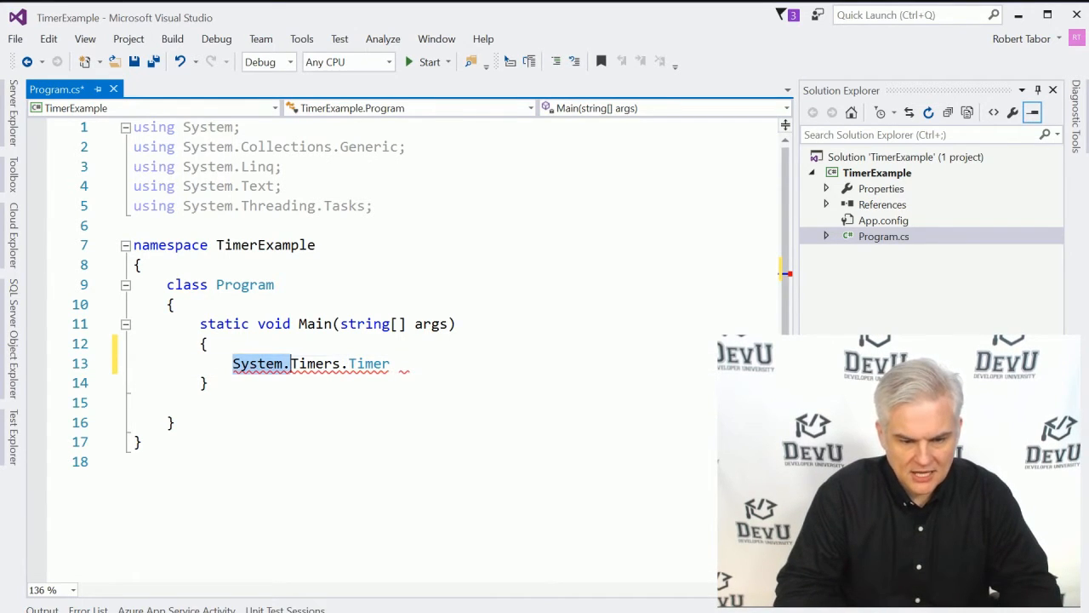
key(Delete)
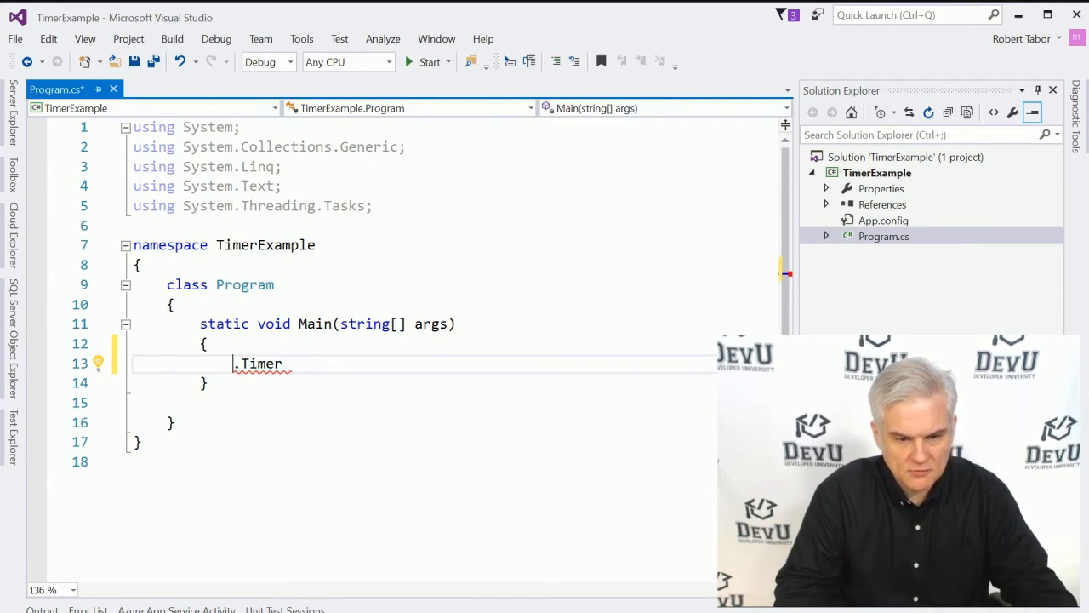
text(using)
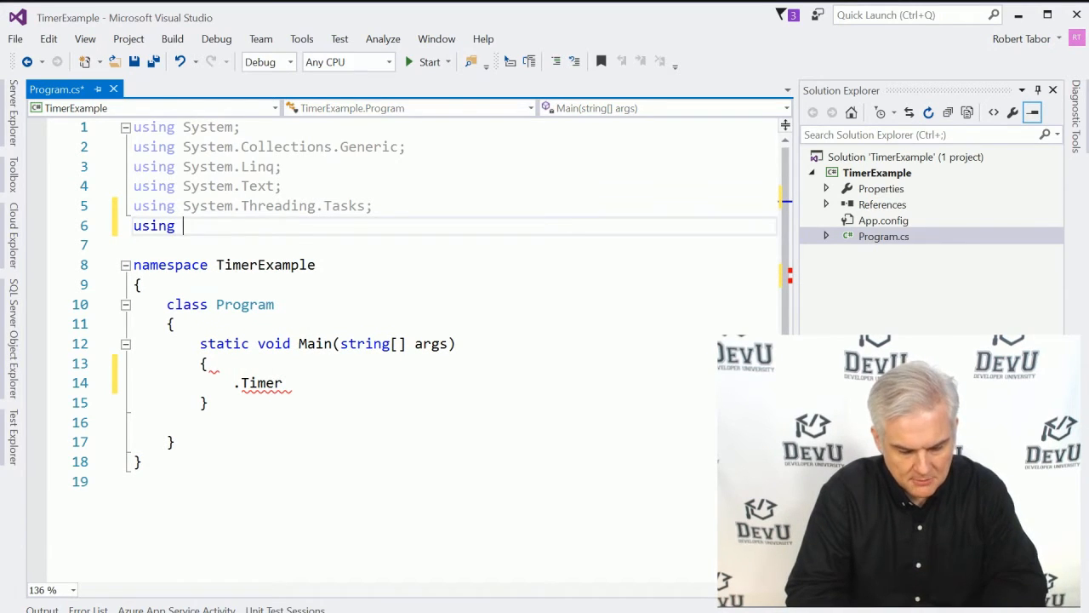
text(System.Timers;)
click(451, 383)
text( myM)
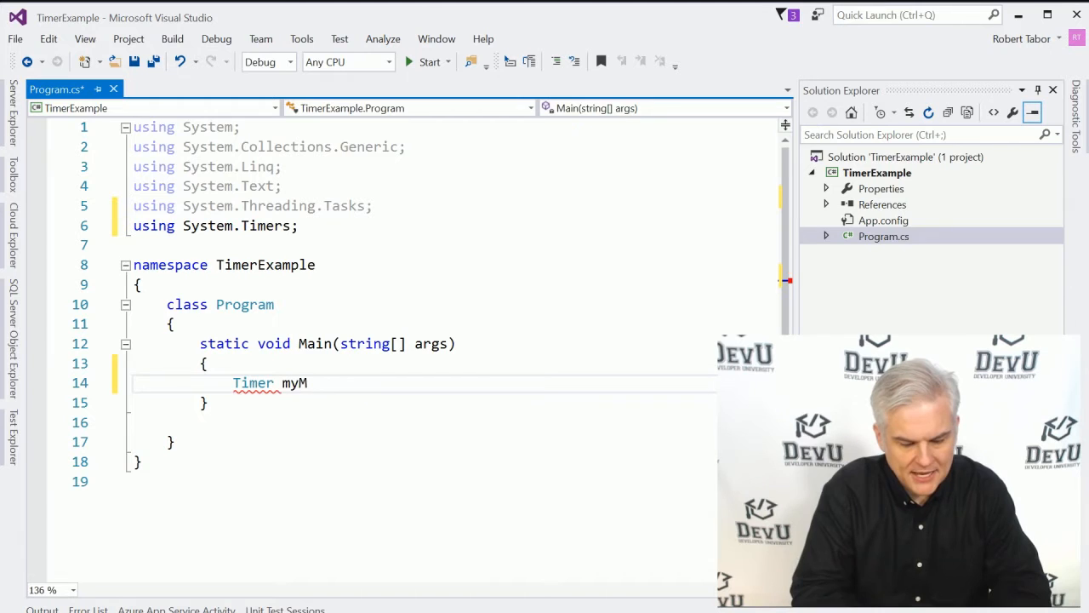
Declare myTimer in Main as a new Timer with a 2000 millisecond interval.
text(time)
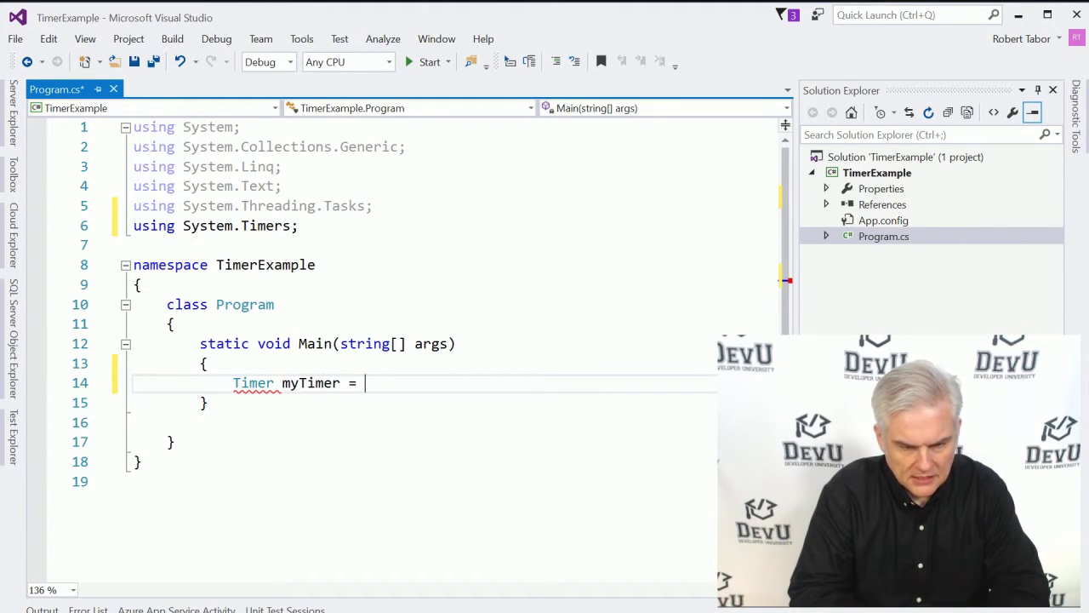
text(new Timer())
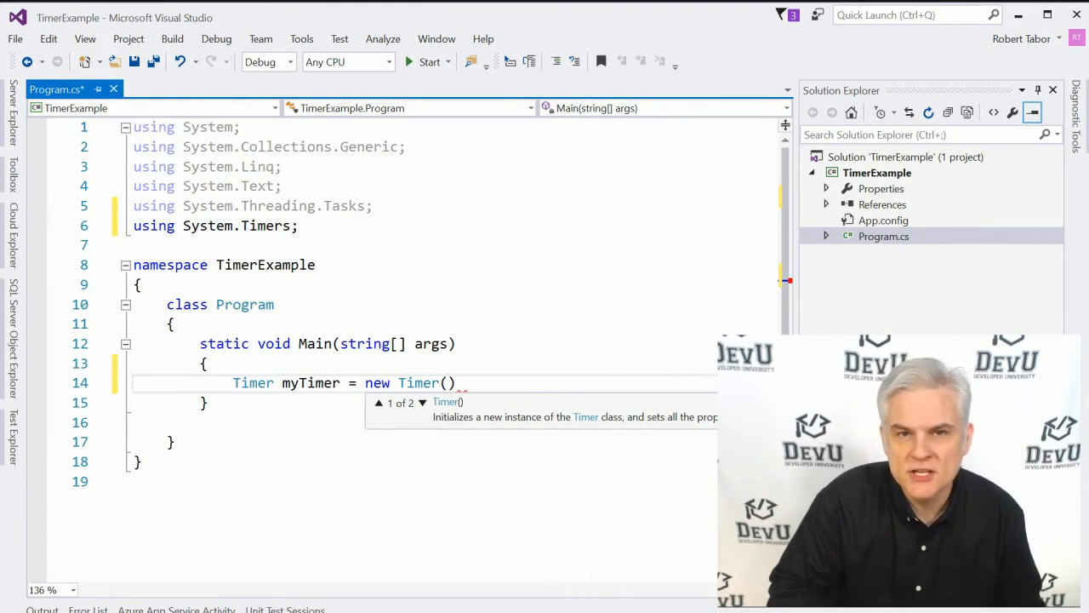
key(Down)
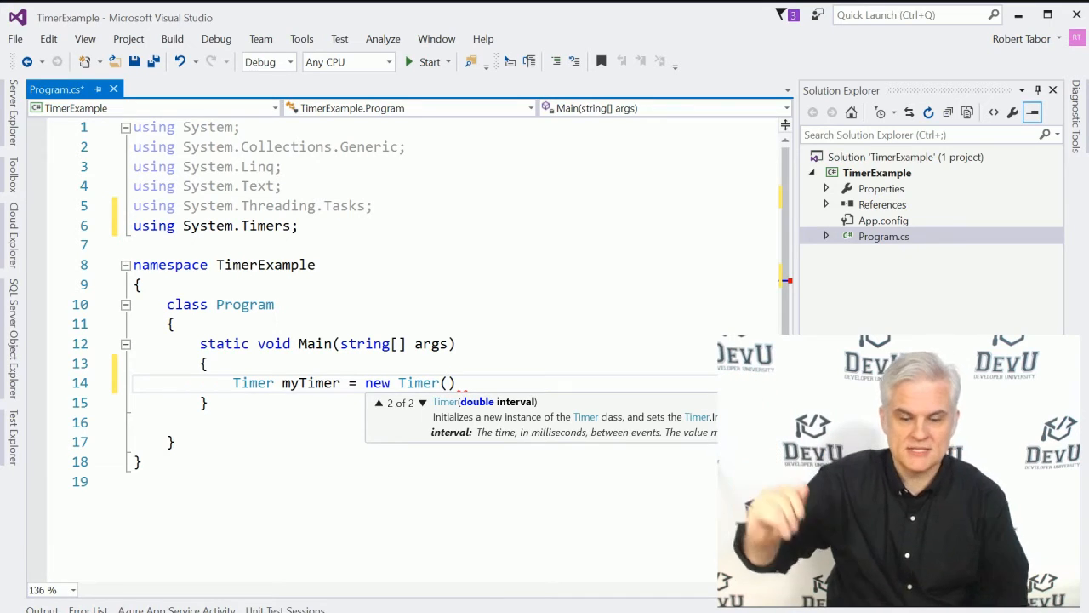
text(2000)
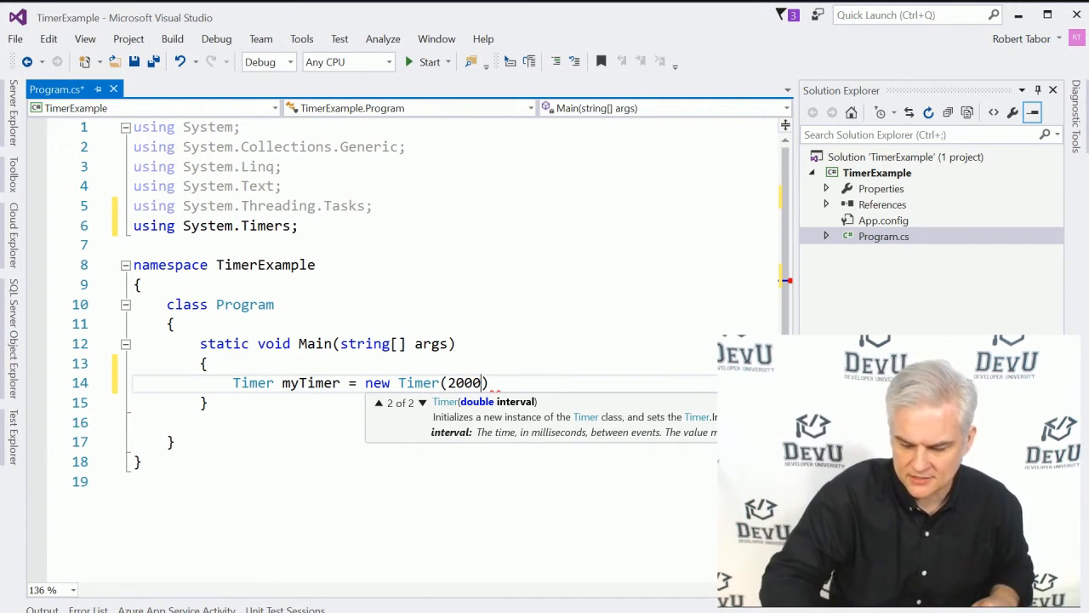
text();)
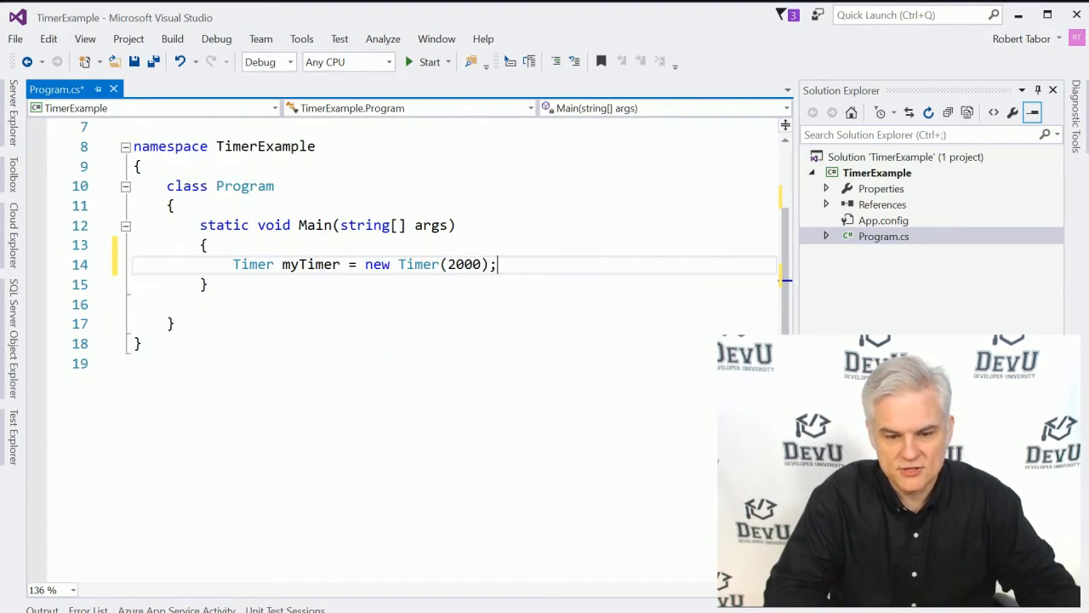
Subscribe myTimer.Elapsed to a generated MyTimer_Elapsed handler and empty its placeholder body.
key(Enter)
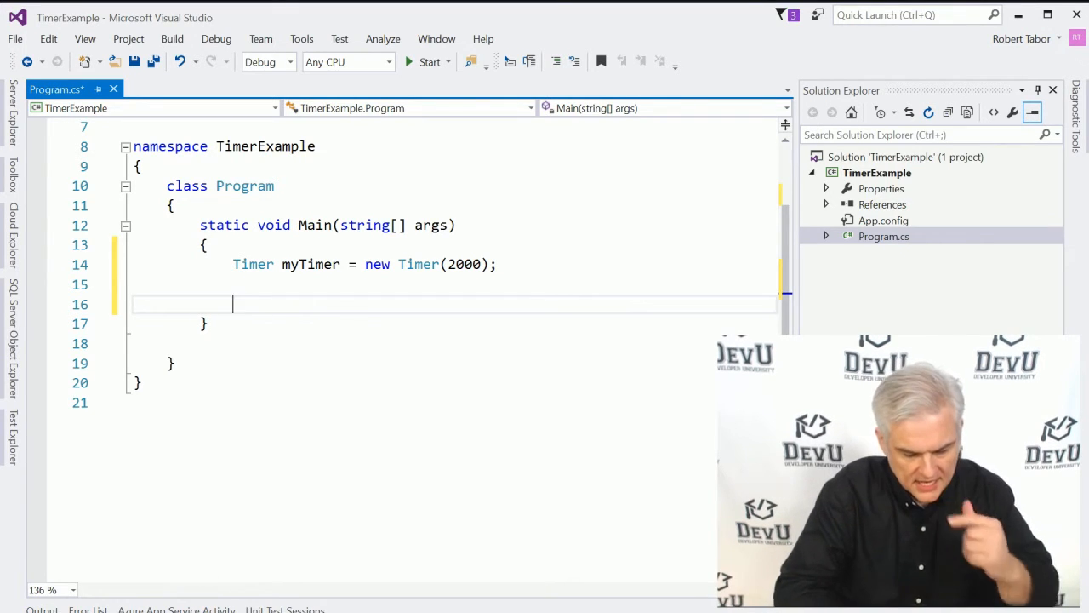
text(my)
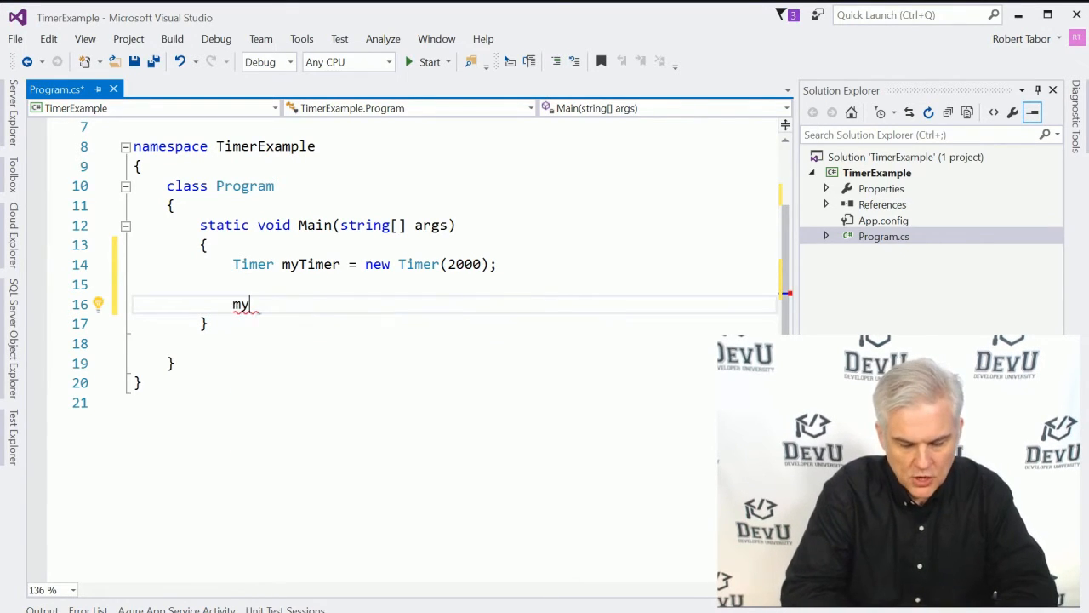
text(Timer.E)
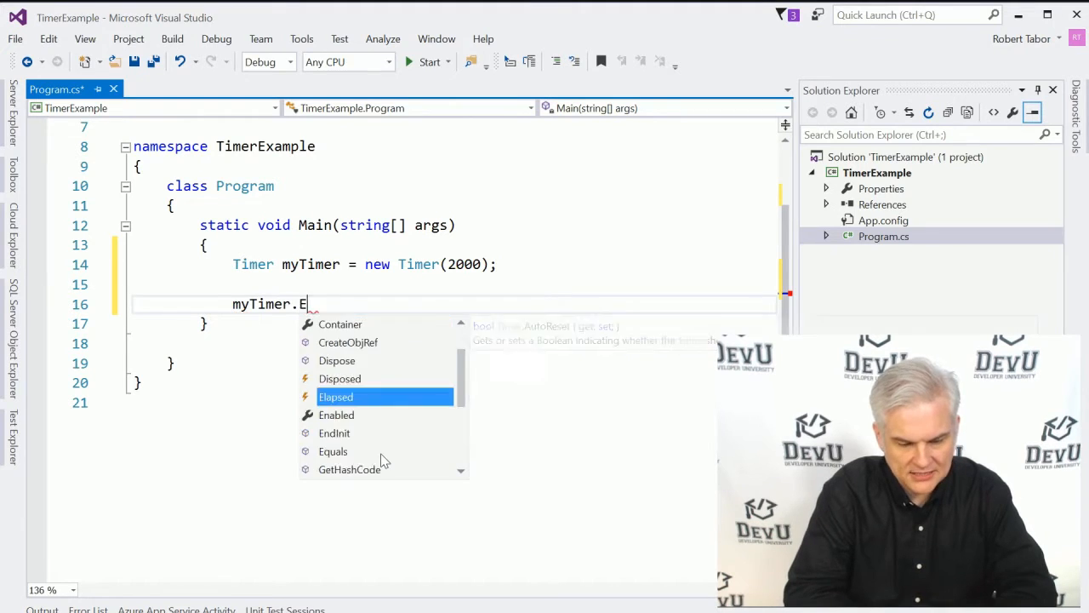
text(lapsed +=)
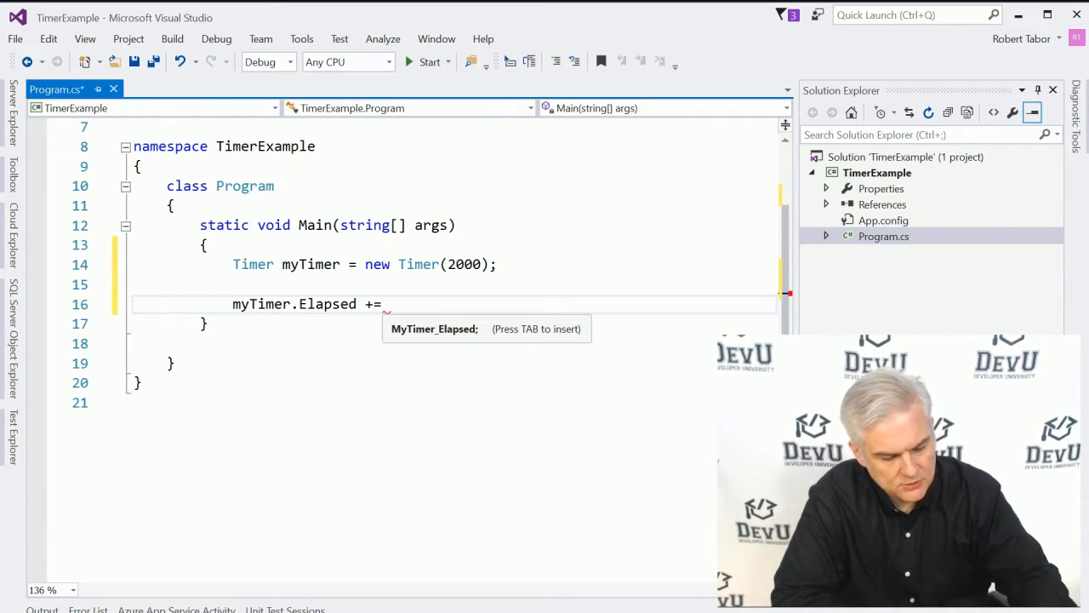
key(Tab)
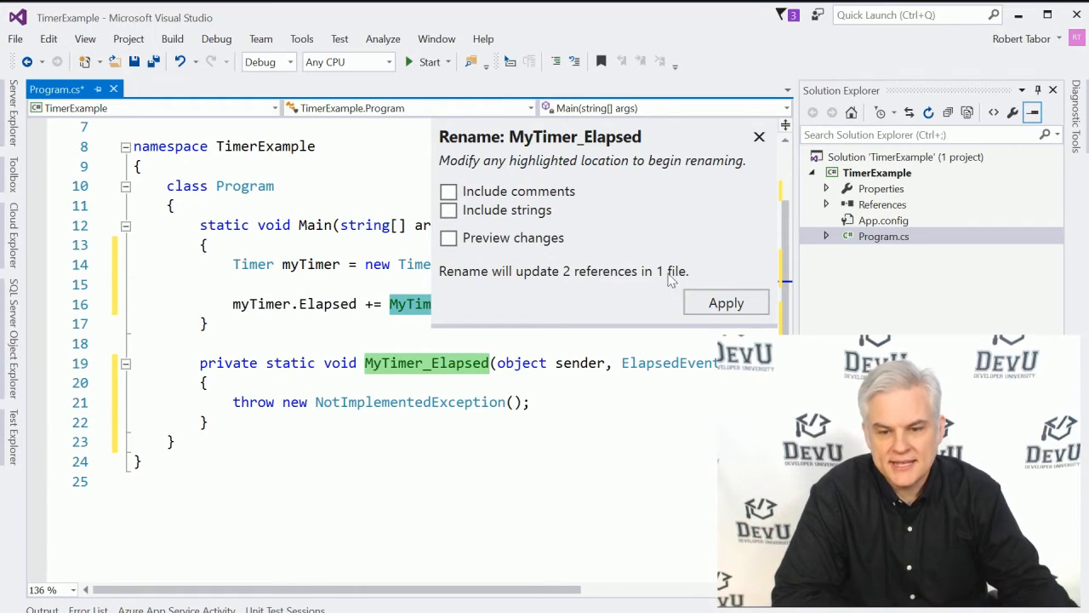
click(724, 303)
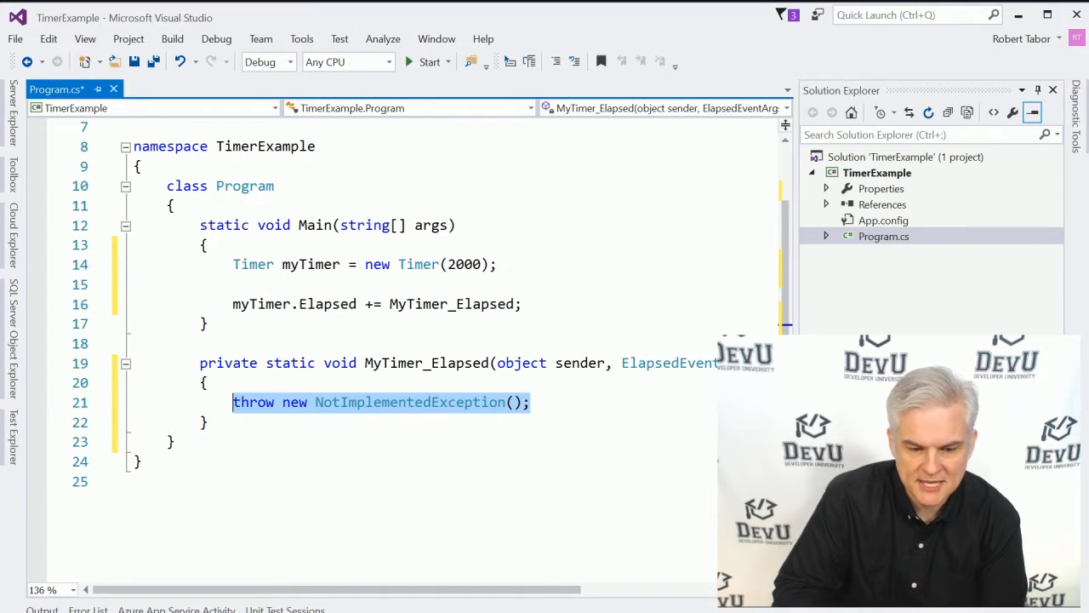
key(Delete)
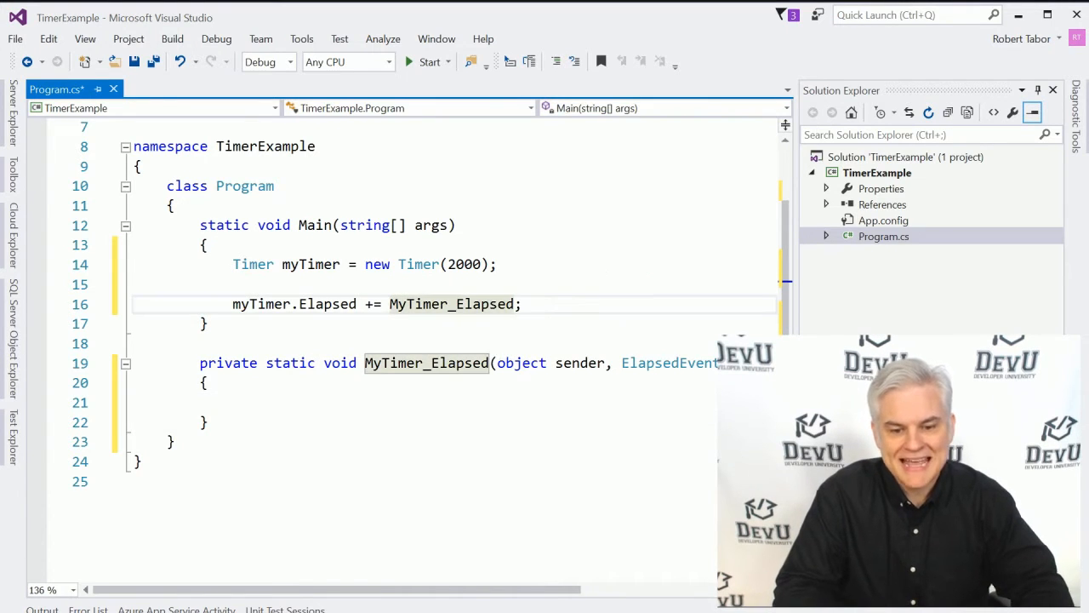
Write a Console.WriteLine in MyTimer_Elapsed that outputs e.SignalTime.
double_click(453, 303)
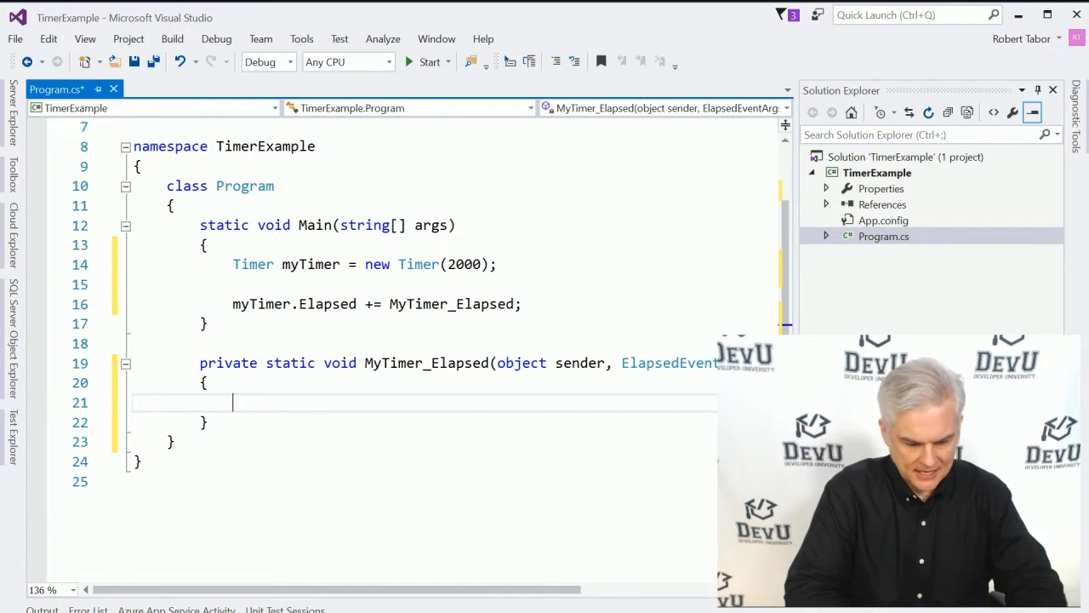
text(Console.)
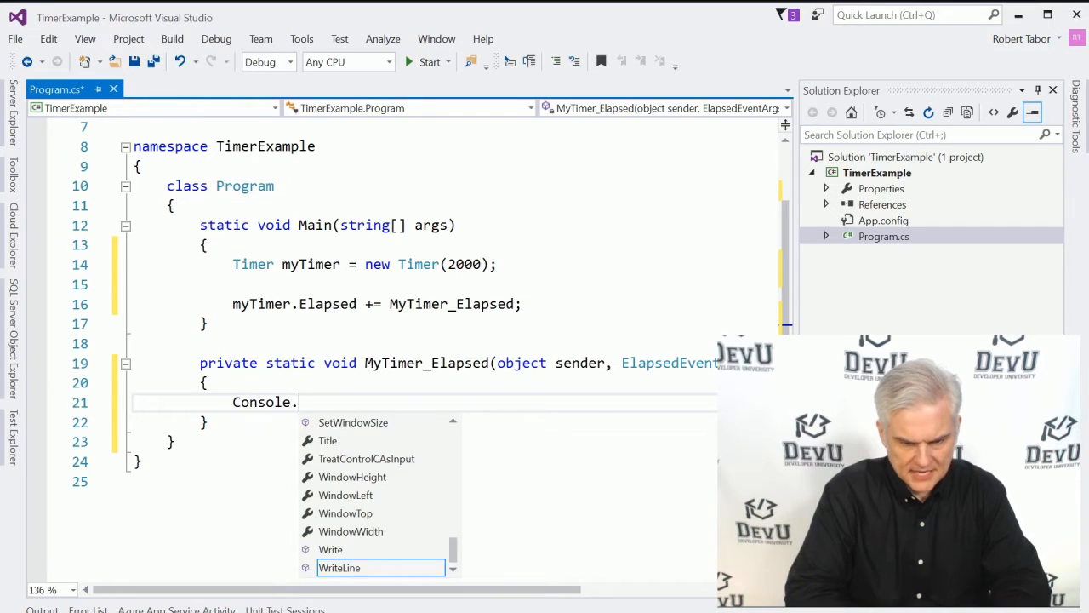
text(WriteLine())
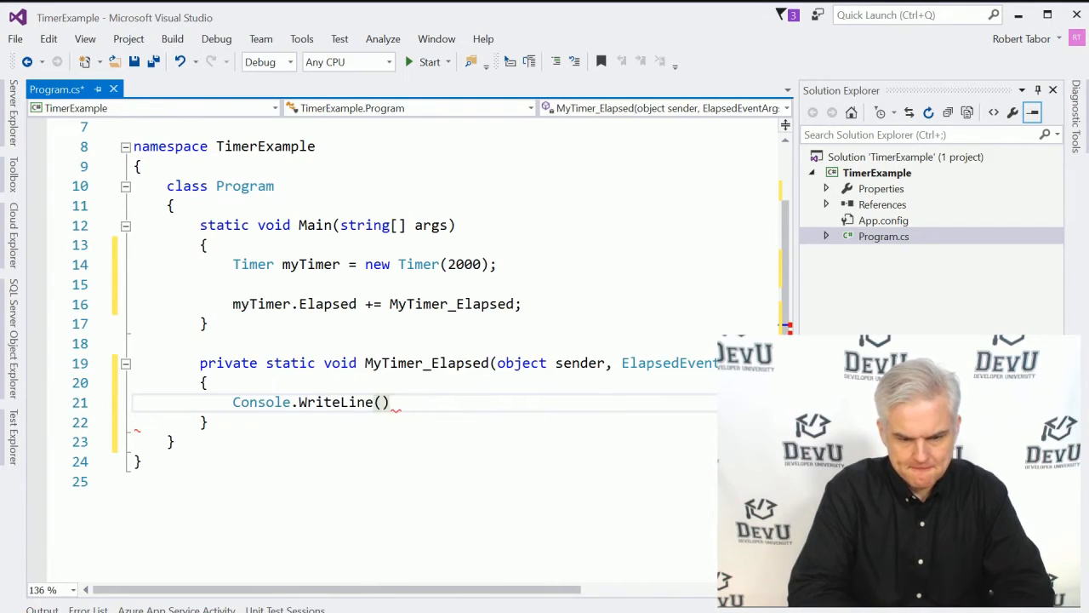
text(;)
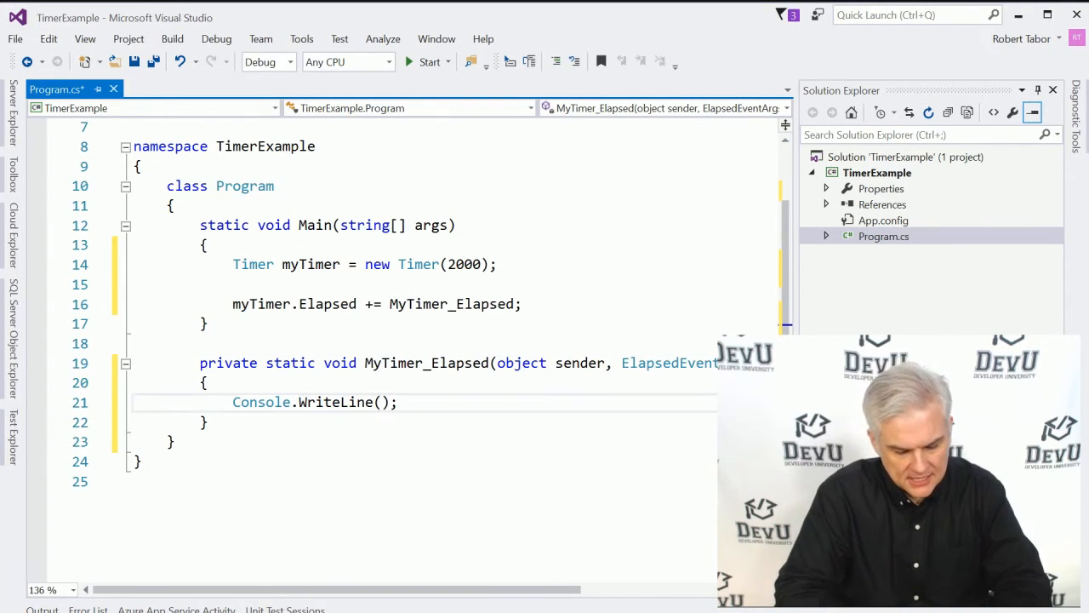
text(e.SignalTime)
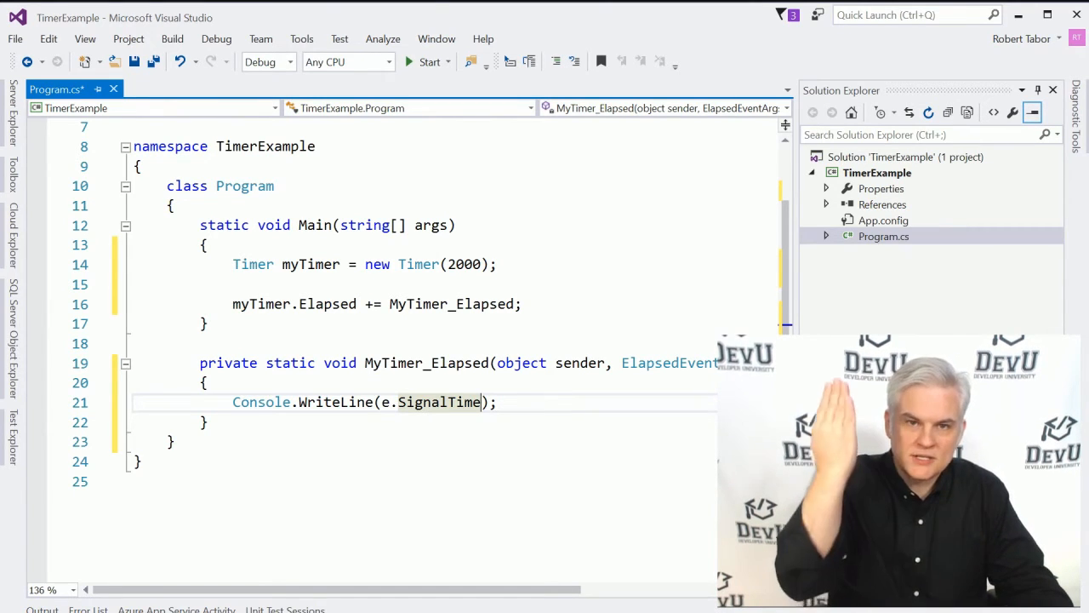
text(")
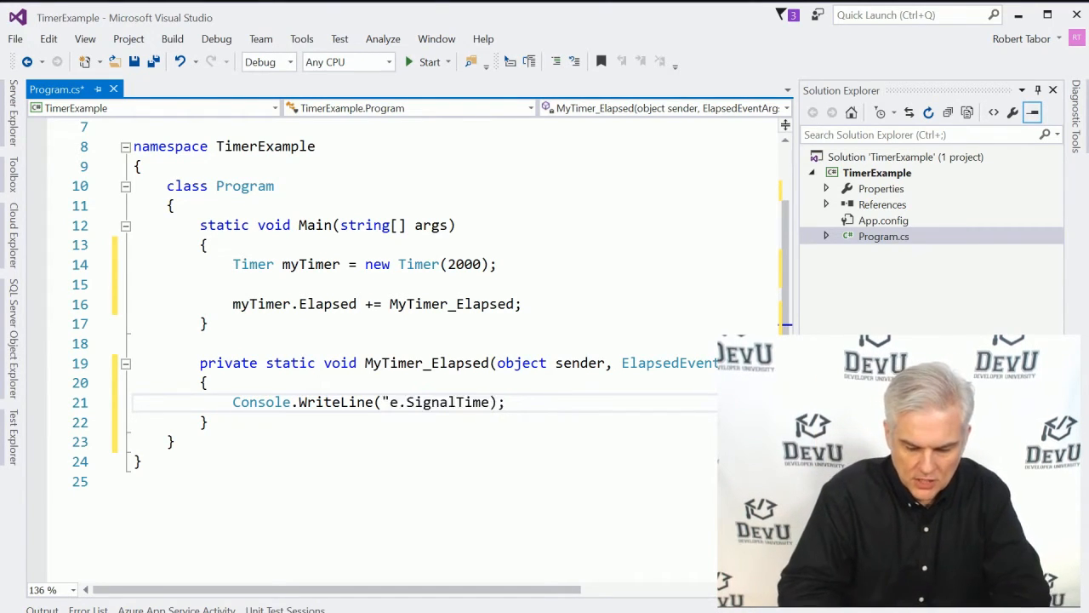
text("" +)
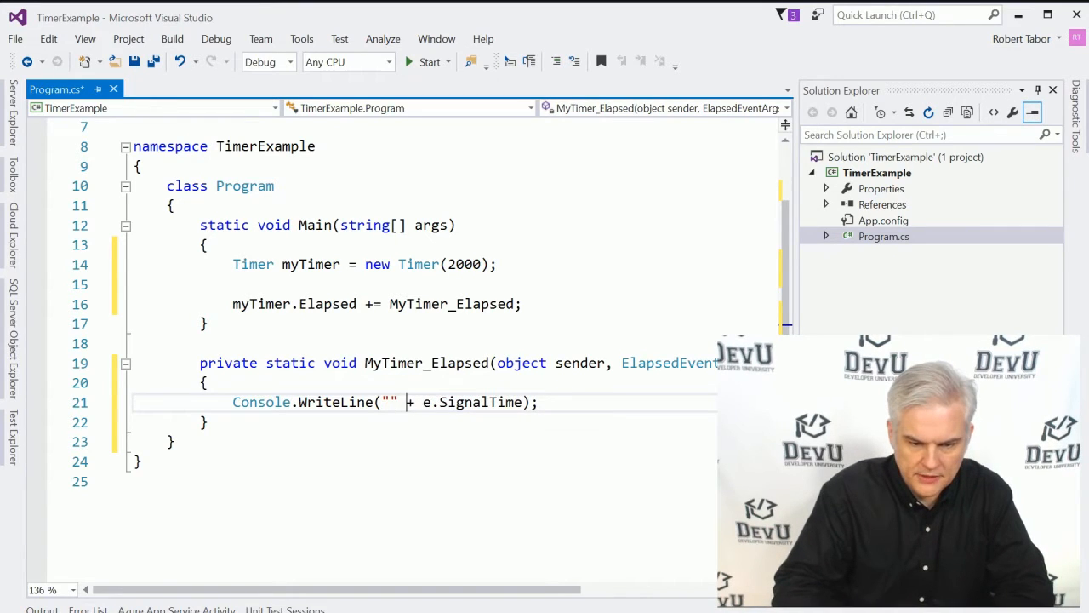
text(,)
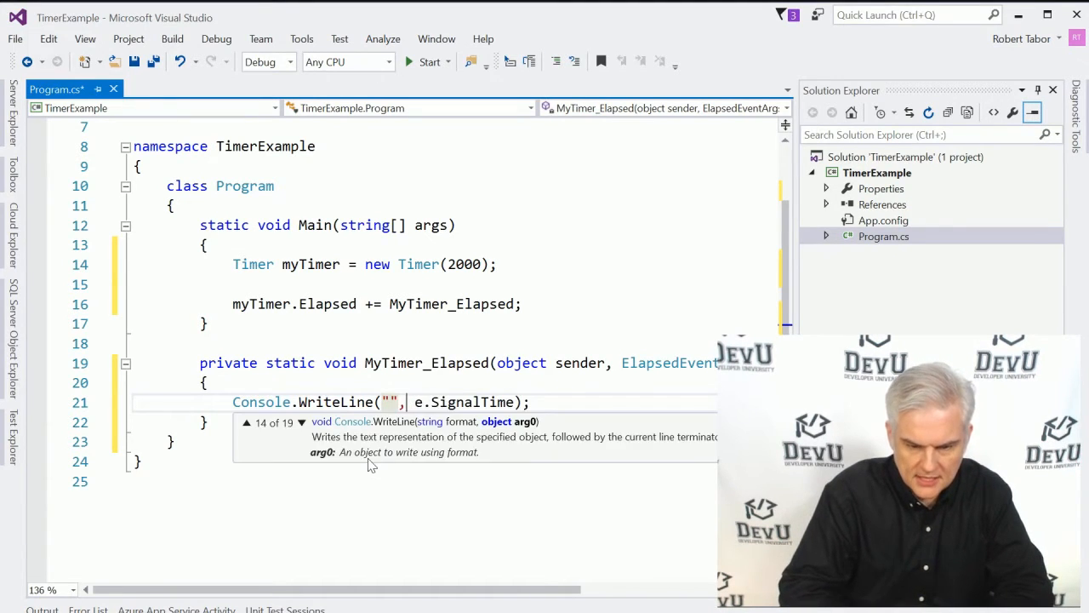
Format the output as "Elapsed: {0:HH:mm:ss.fff}" to show milliseconds.
text({})
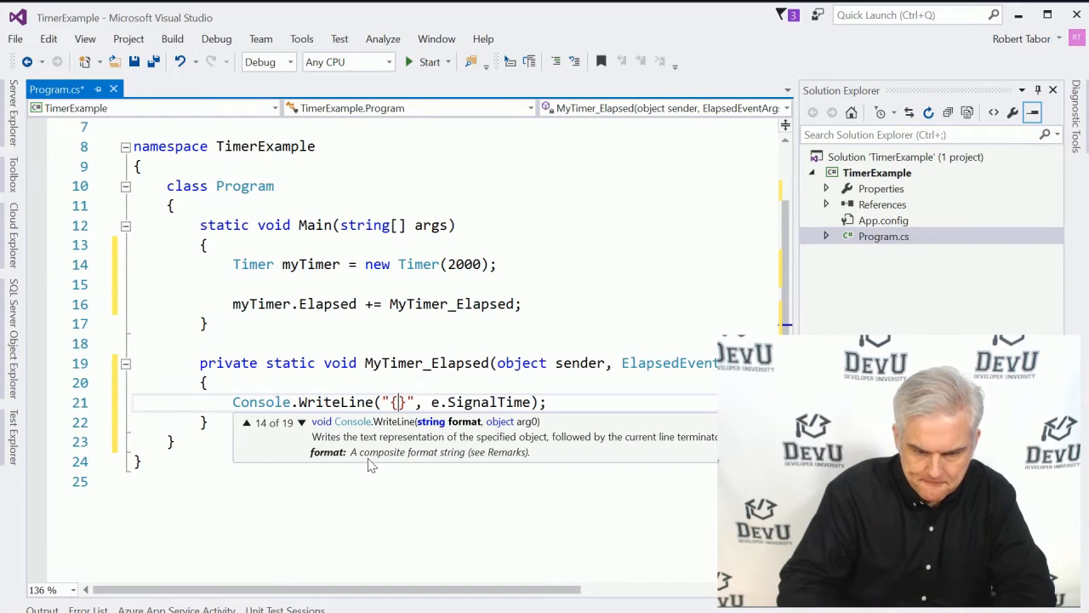
text(0)
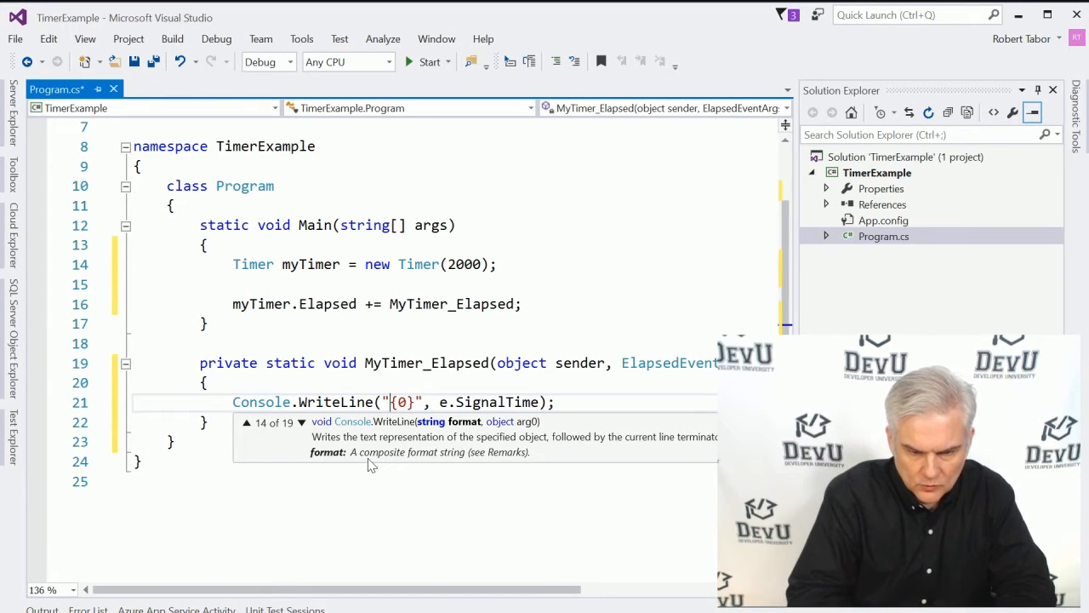
text(Elapsed)
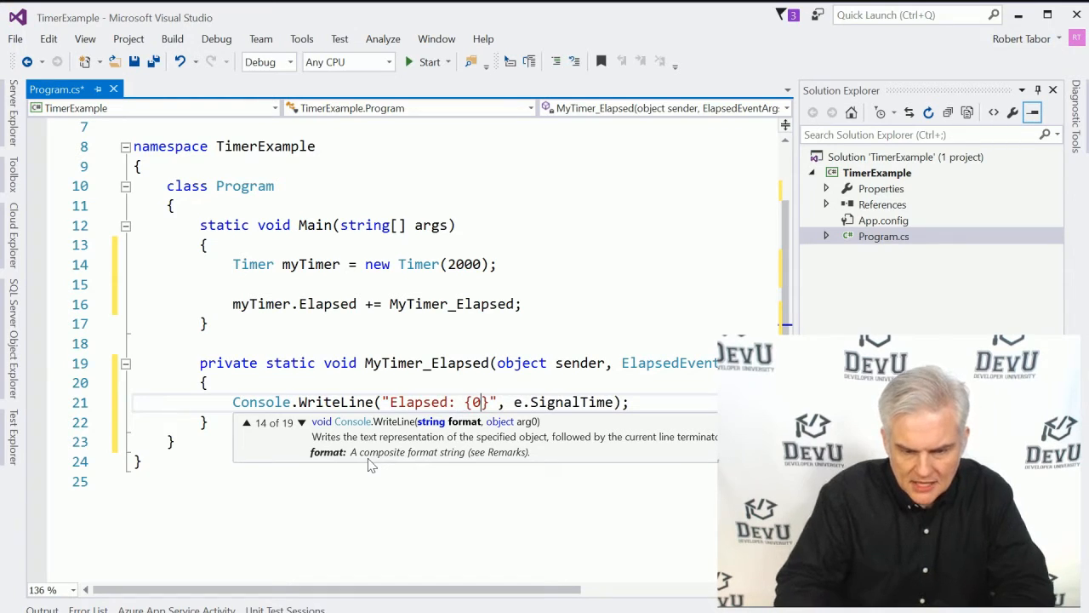
text(:HH:)
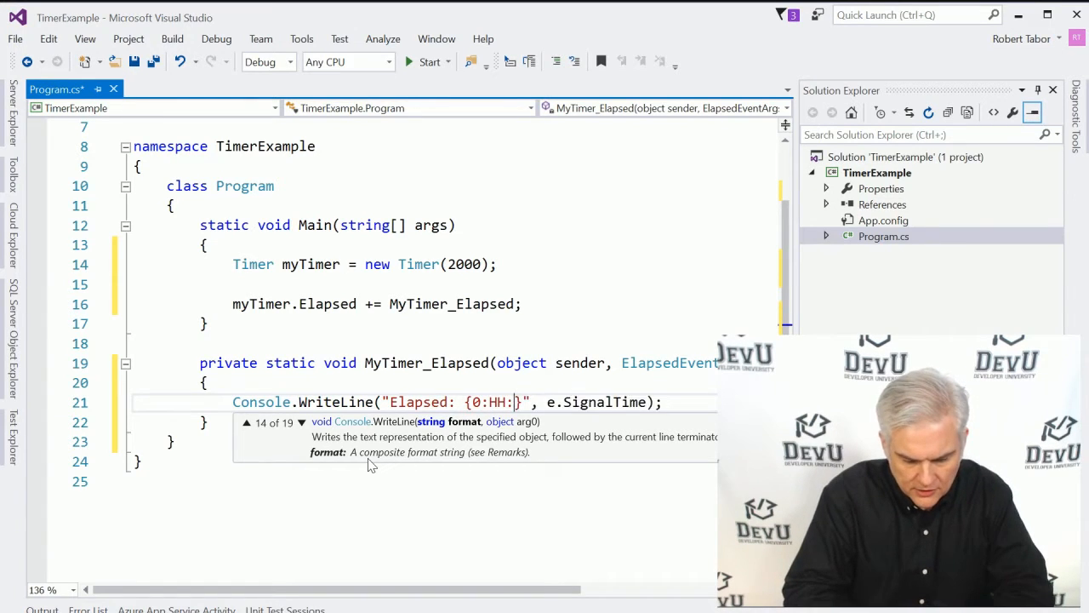
text(mm:sss.)
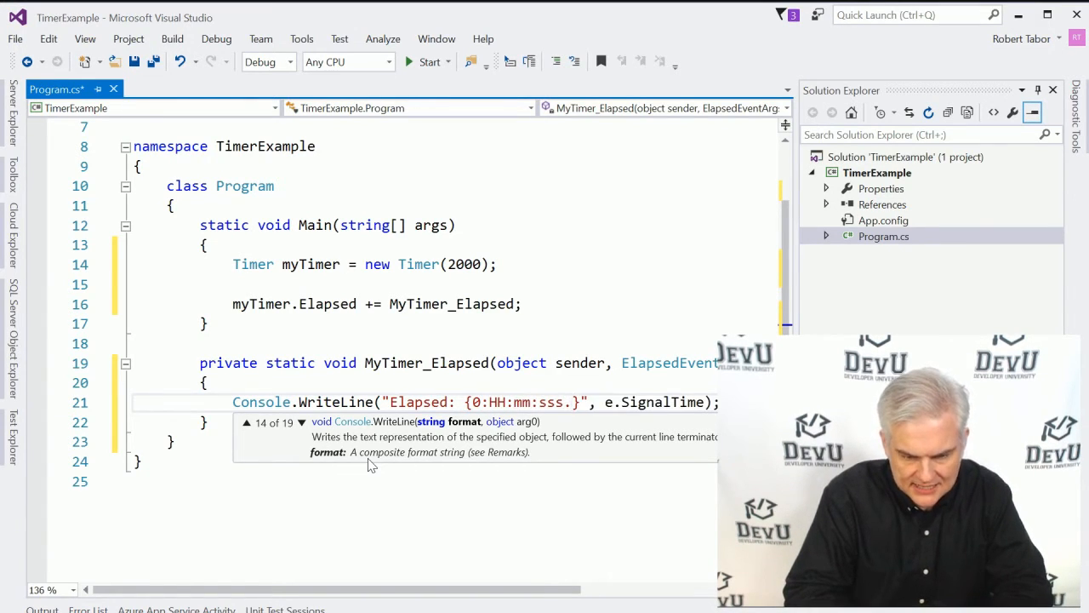
text(ss.fff)
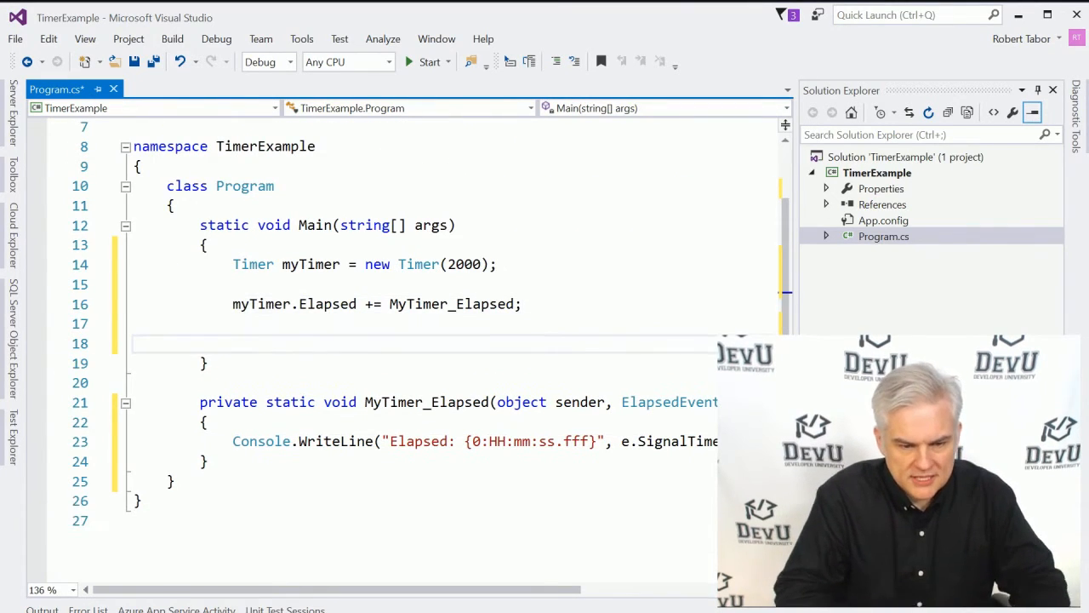
Start the timer with myTimer.Start() and keep the console open with Console.ReadLine().
text(myTimer.)
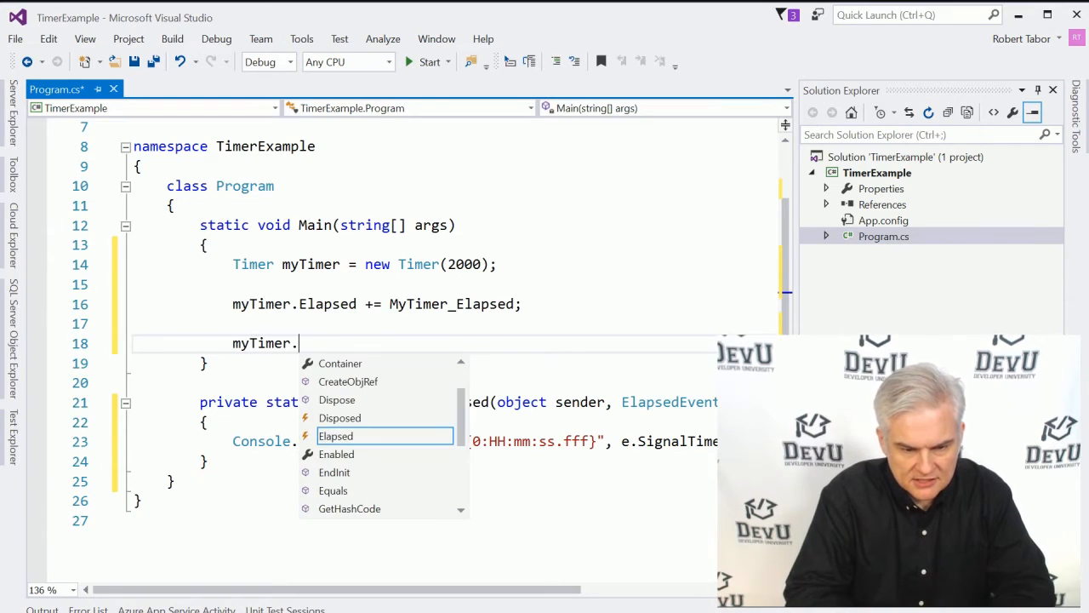
text(Sit)
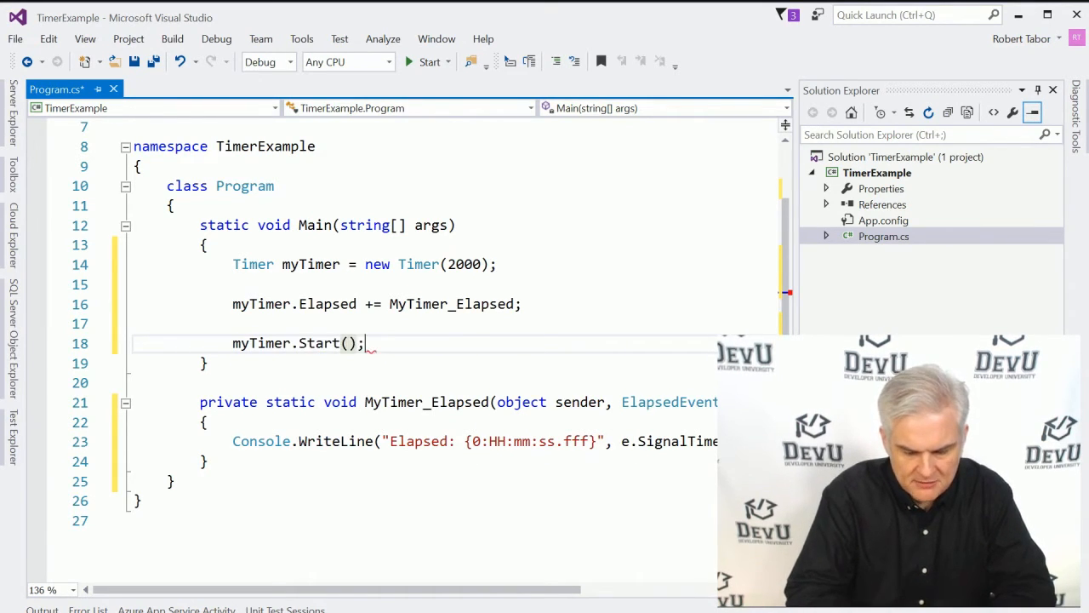
text(Console.Rea)
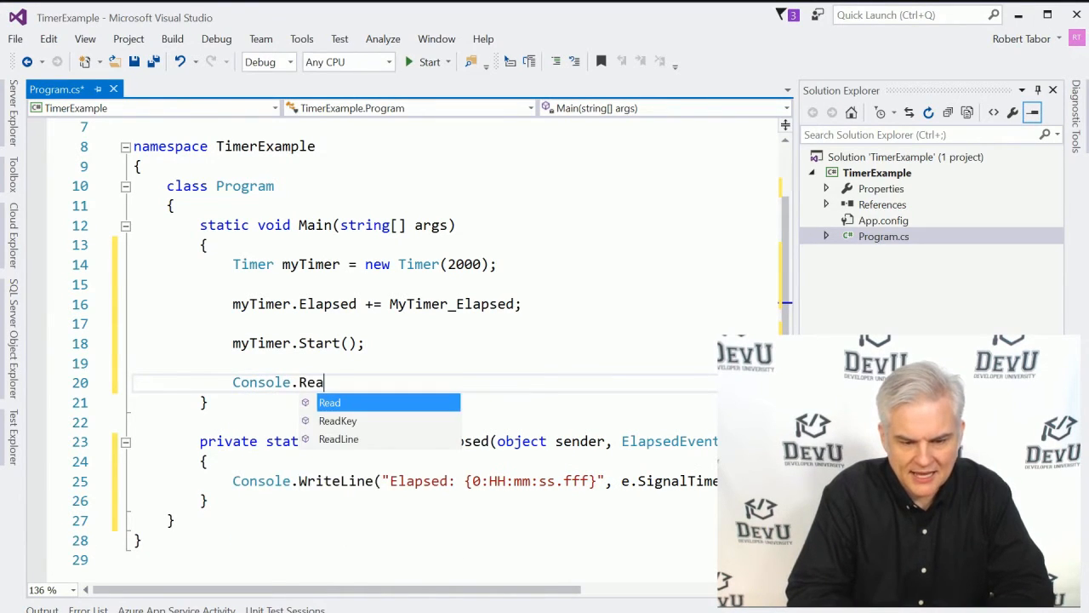
text(dLine();)
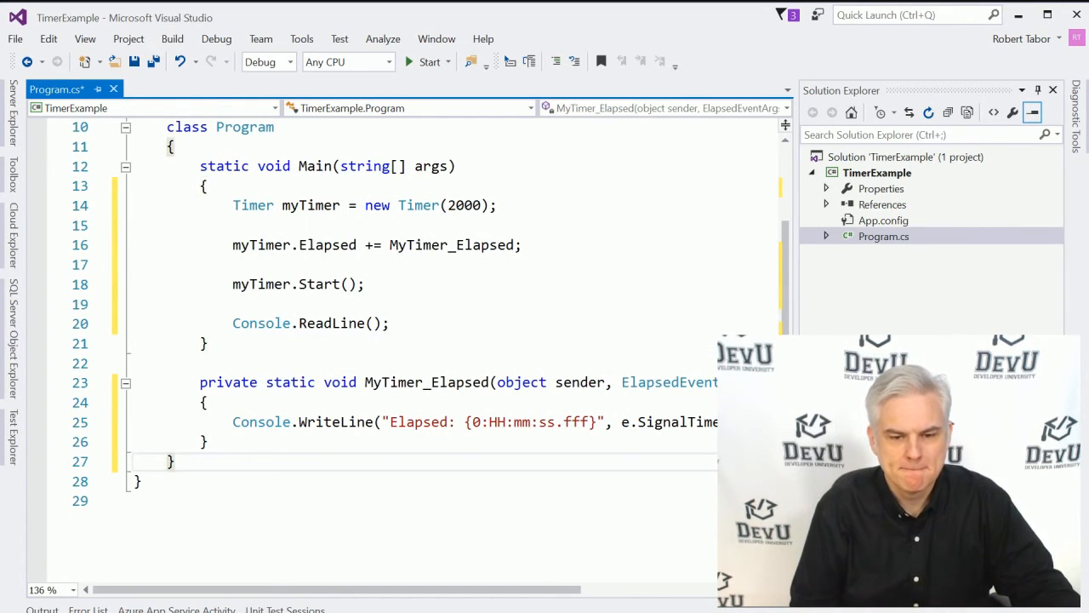
scroll(down, 3)
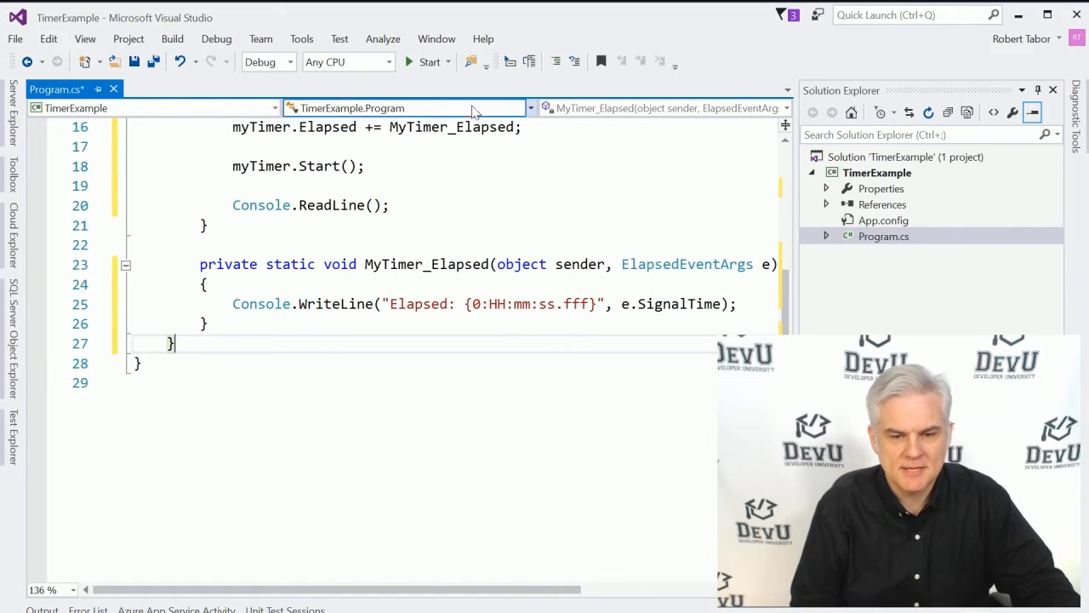
click(426, 61)
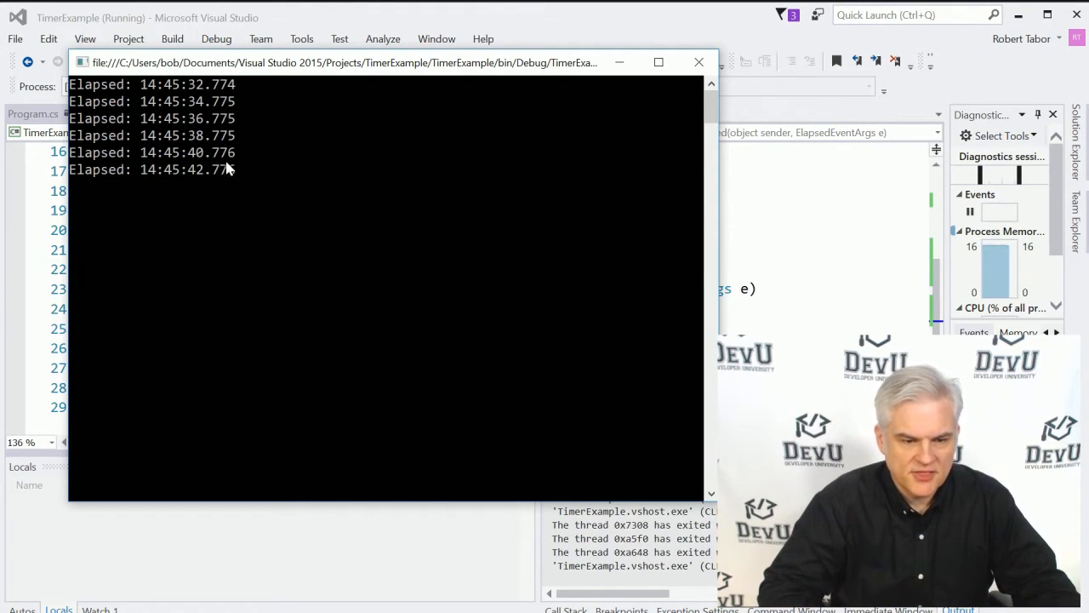
click(697, 61)
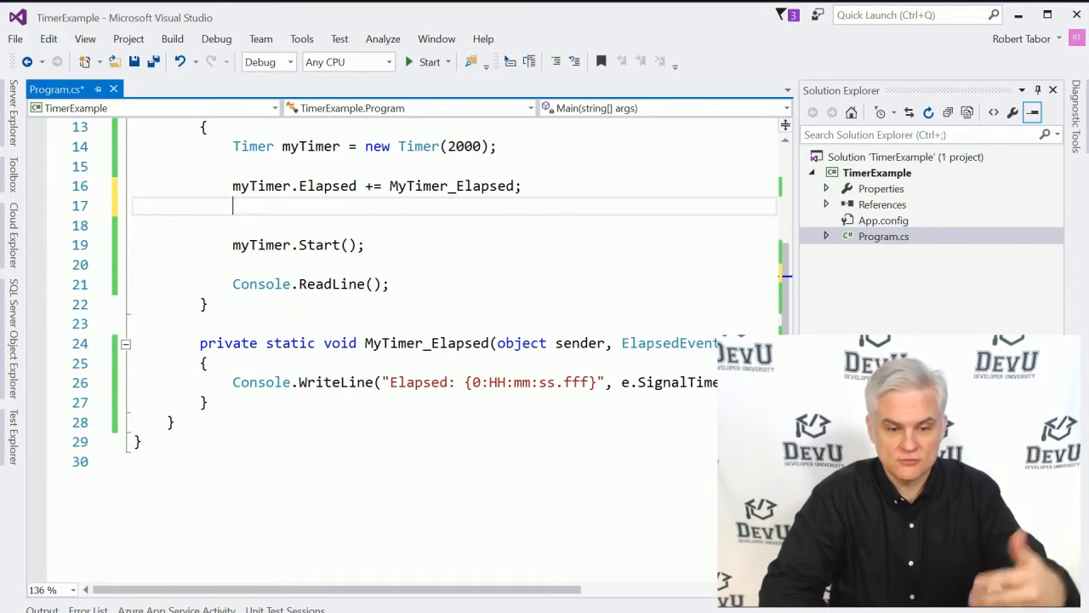
Subscribe a second MyTimer_Elapsed1 handler that writes "Elapsed1: {0:HH:mm:ss.fff}".
text(myTimer.)
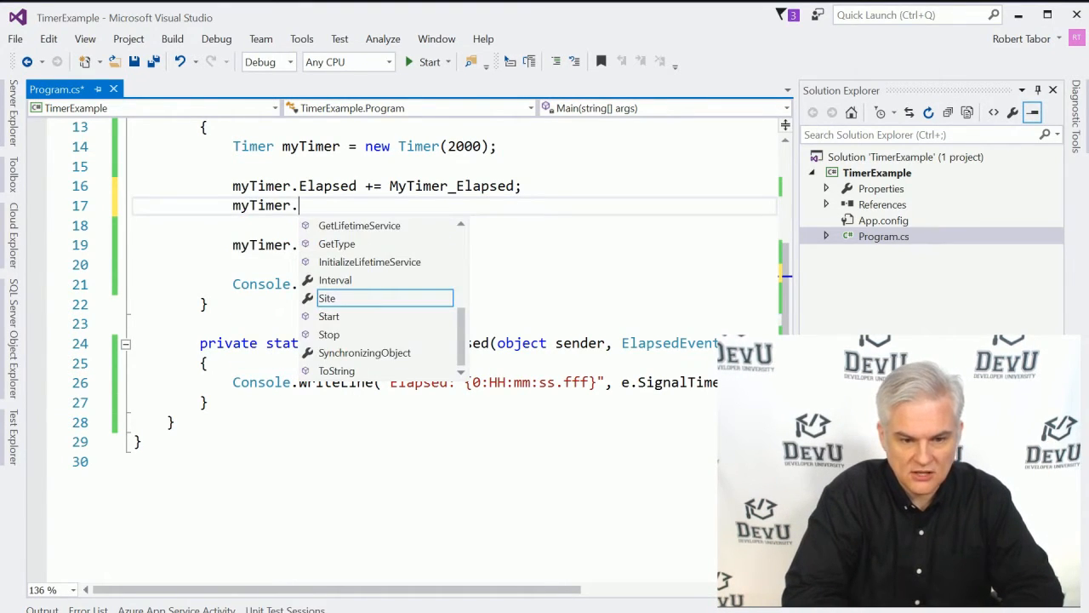
text(Elapsed += MyTimer_Elapsed1;)
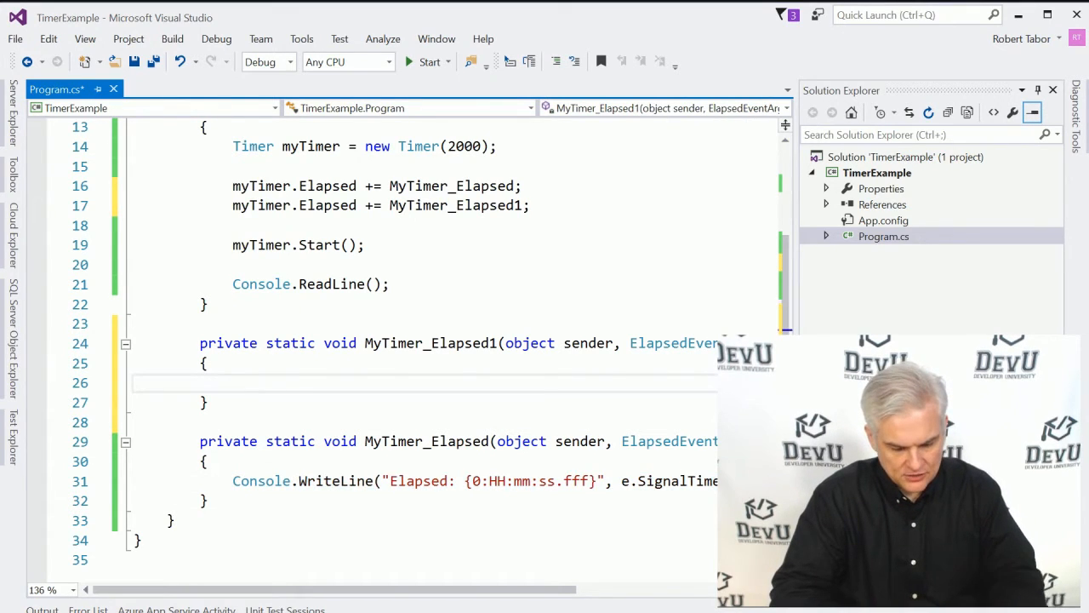
text(Console.WriteLine("Elapsed: {0:HH:mm:ss.fff}", e.SignalTime);)
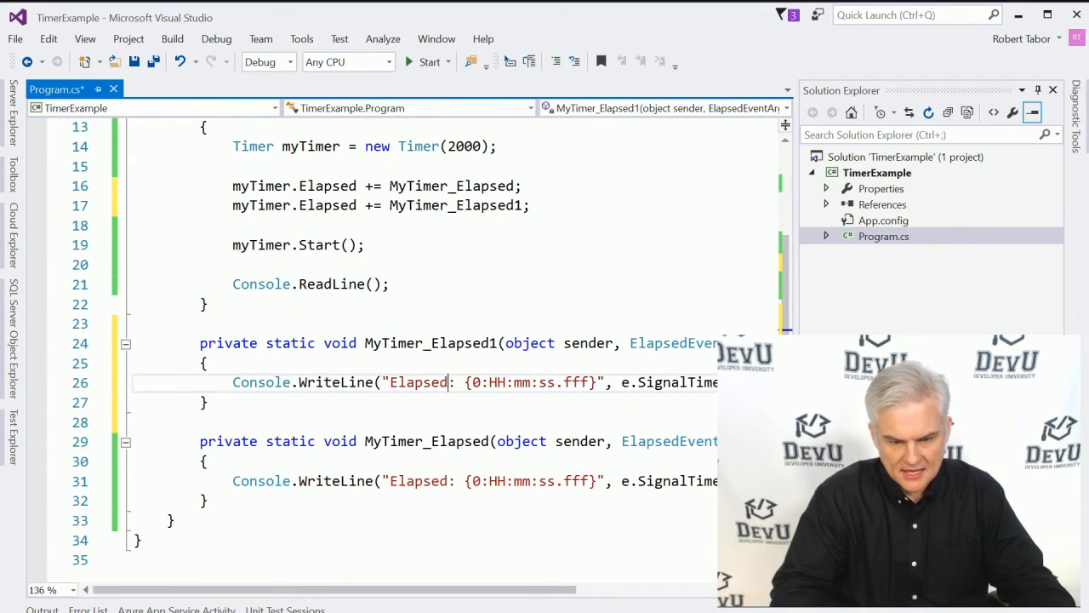
text(1)
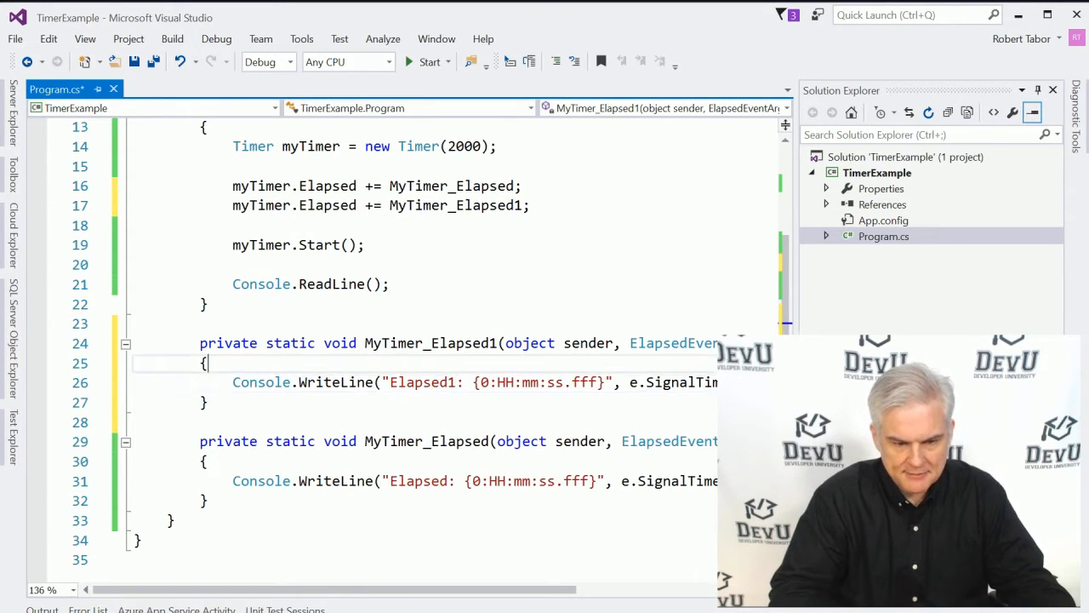
Set Console.ForegroundColor to Red in MyTimer_Elapsed1 and White in MyTimer_Elapsed.
text(Console.)
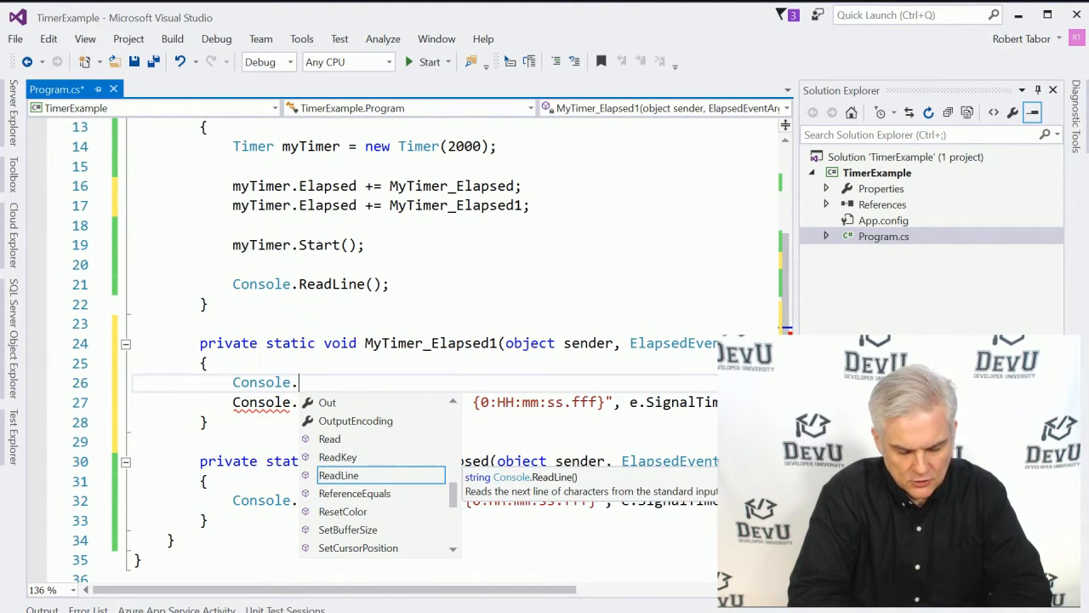
text(ForegroundColor =)
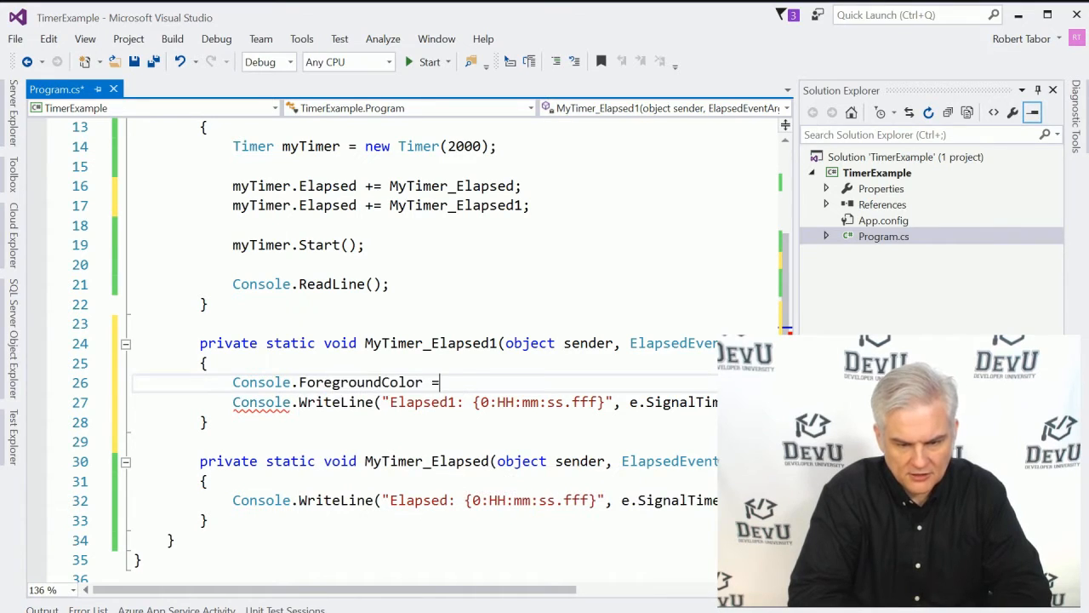
text(ConsoleColor.)
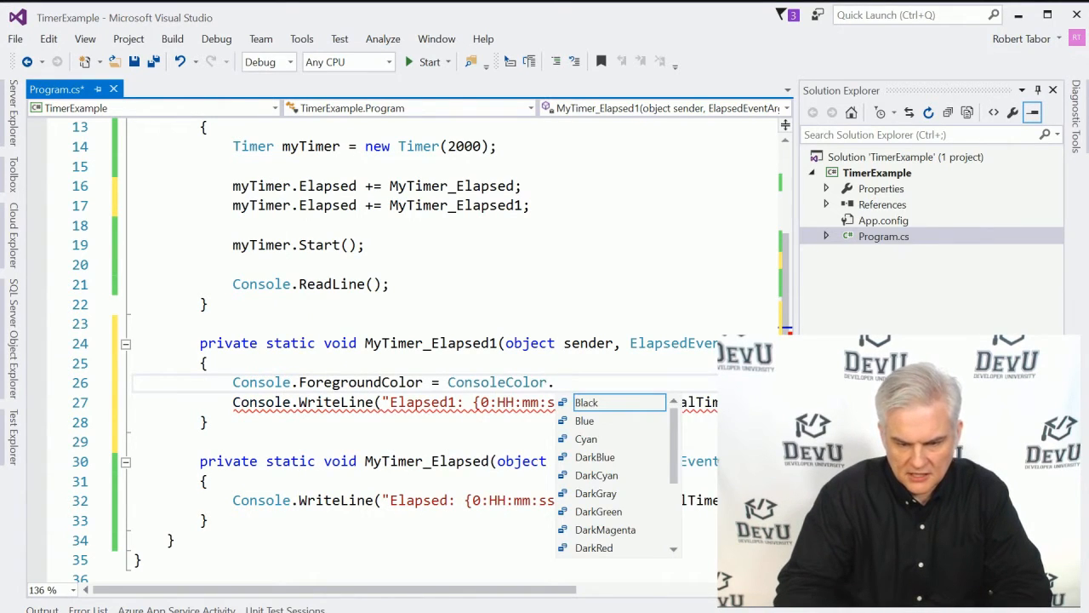
text(Red;)
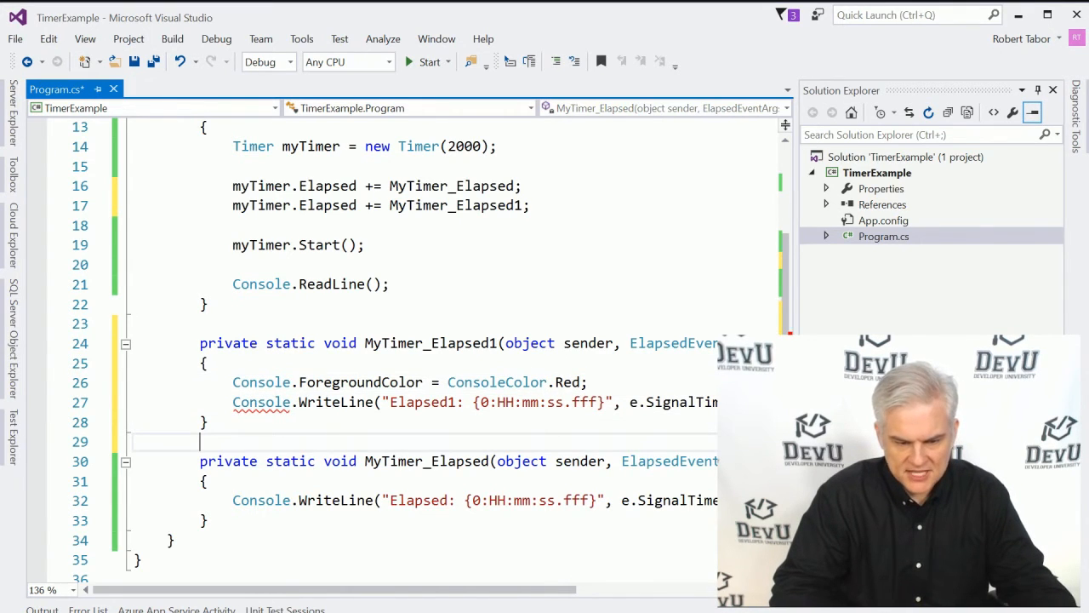
text(Conso)
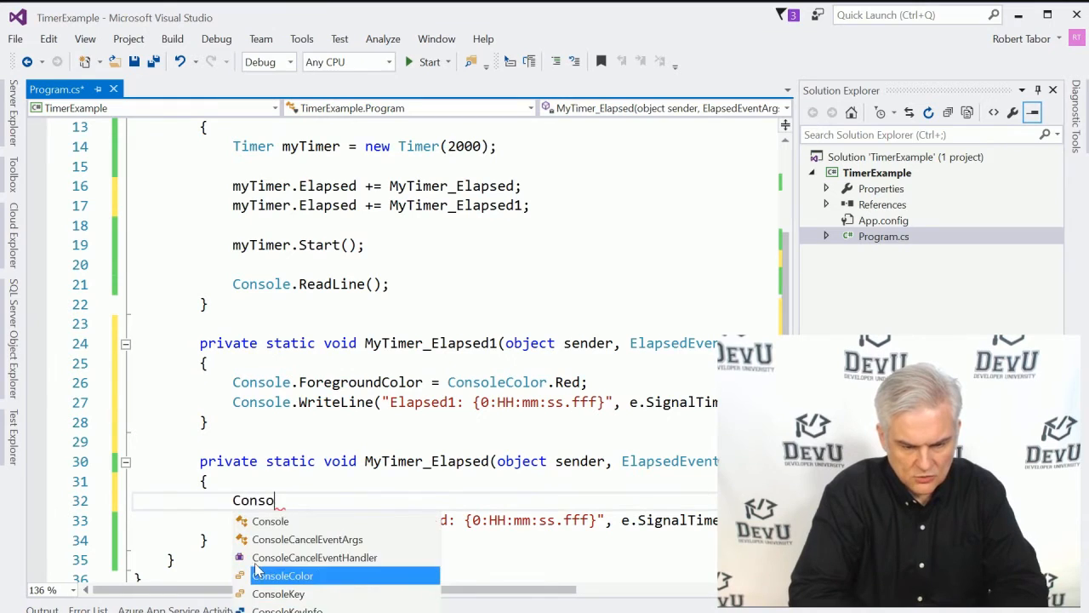
text(le.ForegroundColor.)
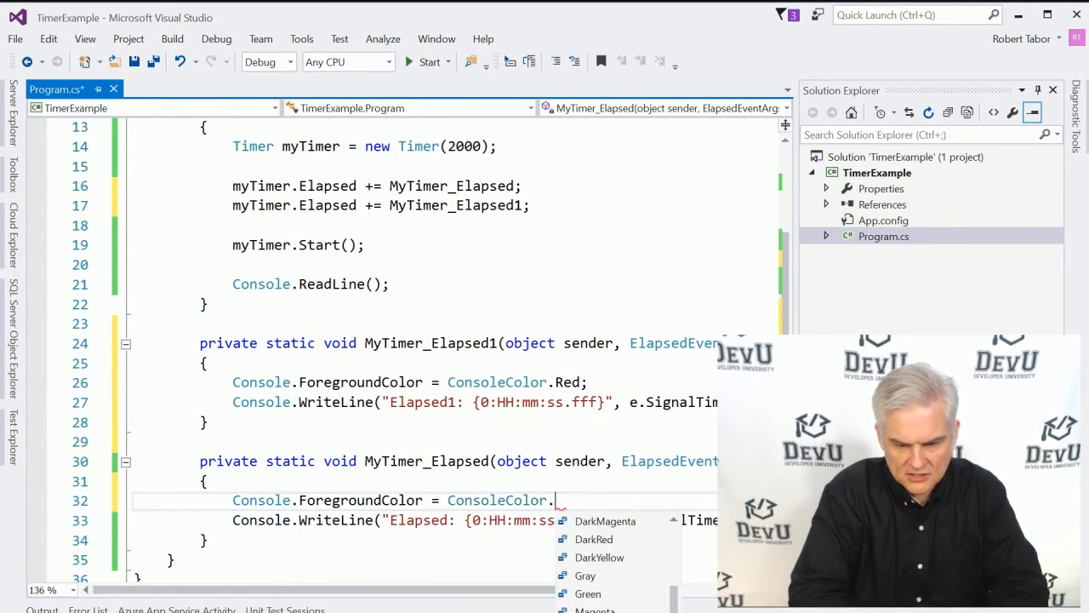
text(White;)
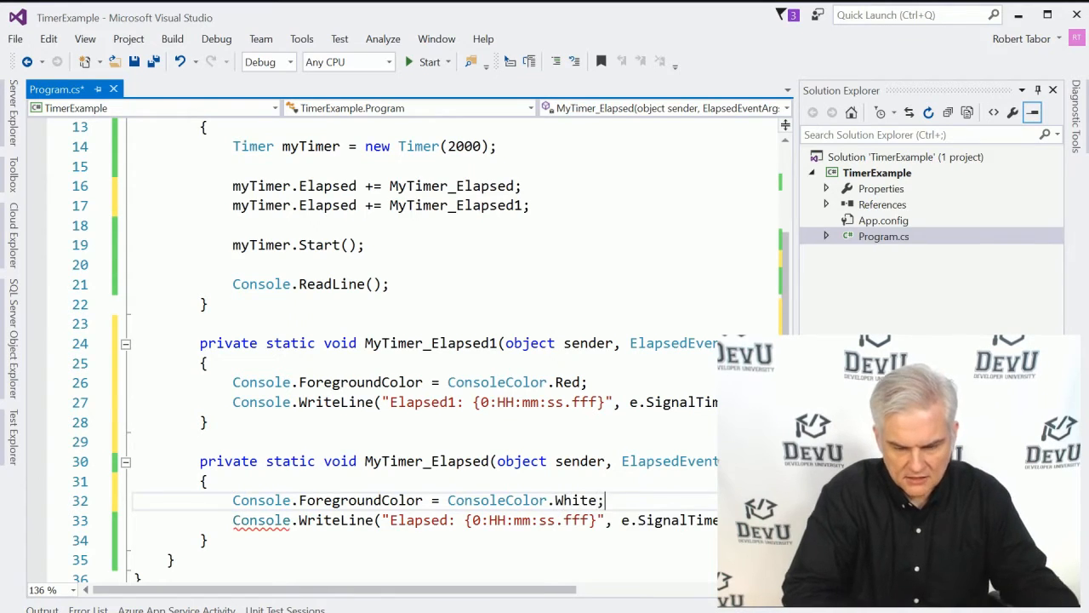
scroll(down, 3)
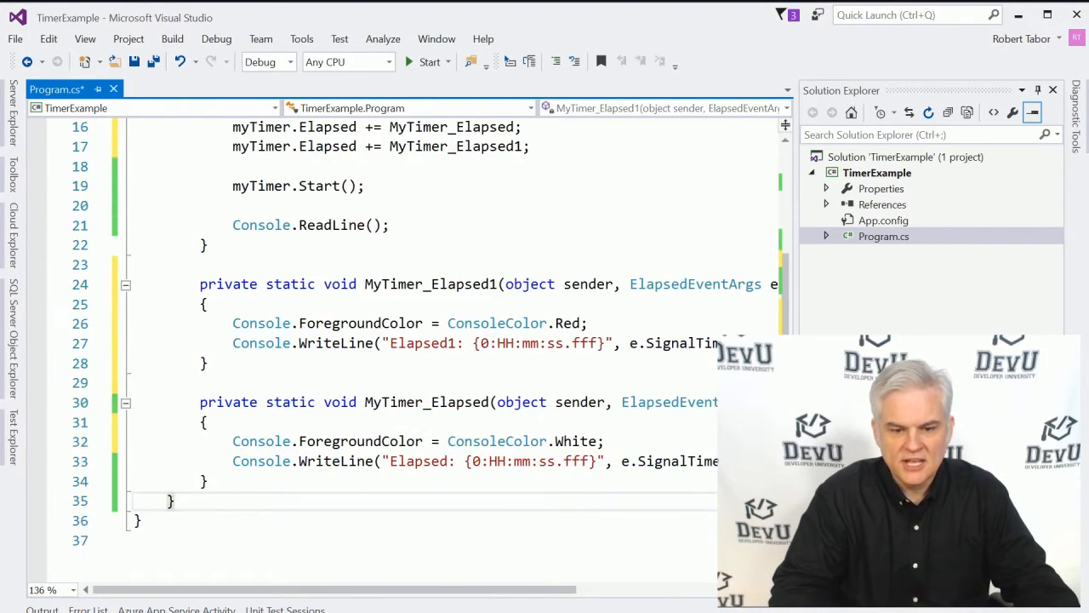
scroll(down, 3)
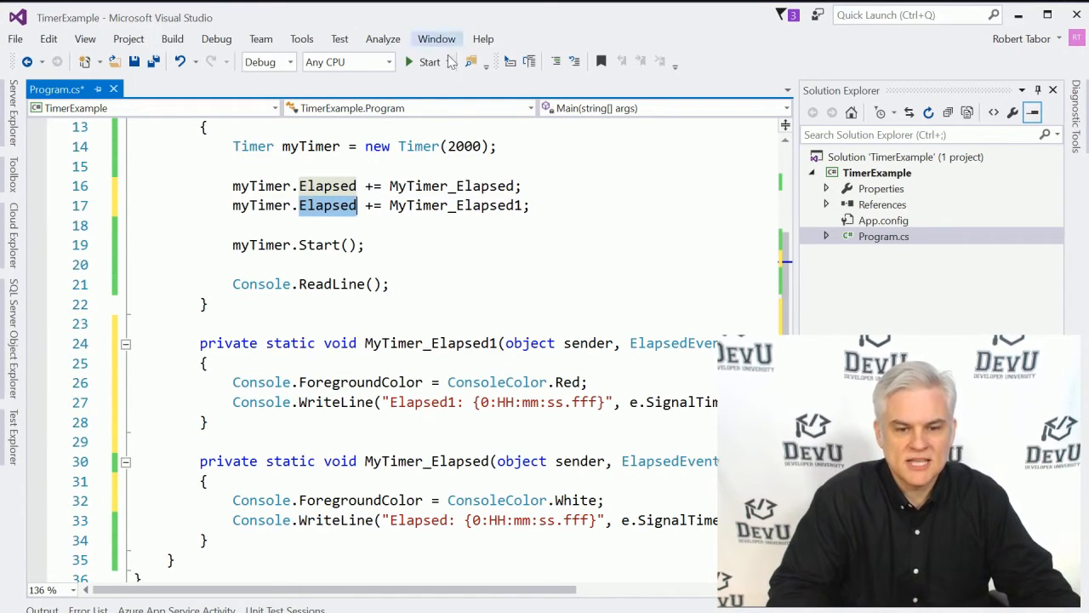
click(427, 61)
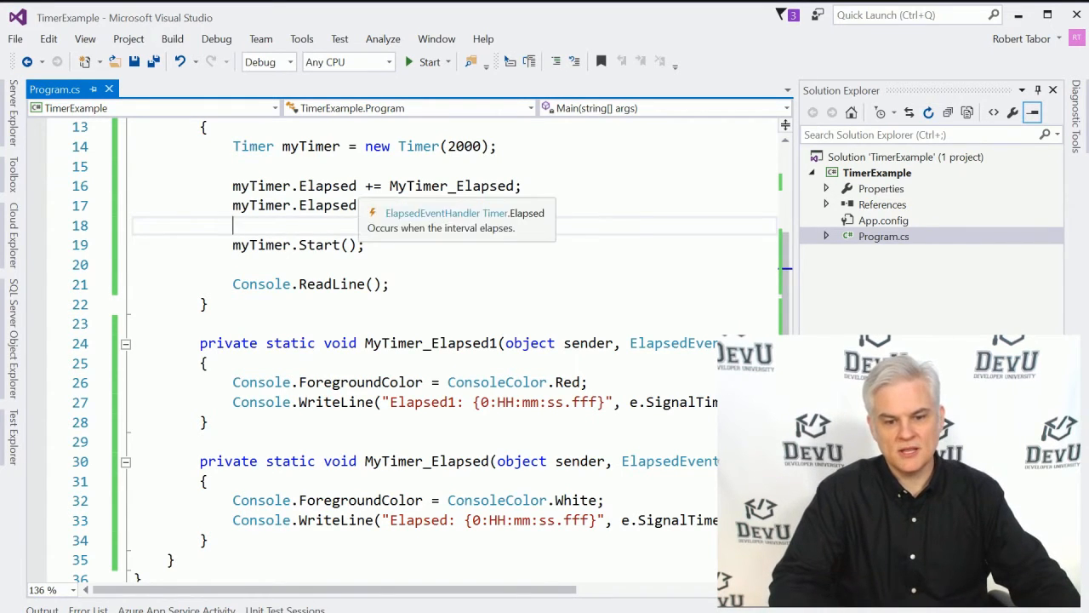
text(MyTimer_Elapsed1;)
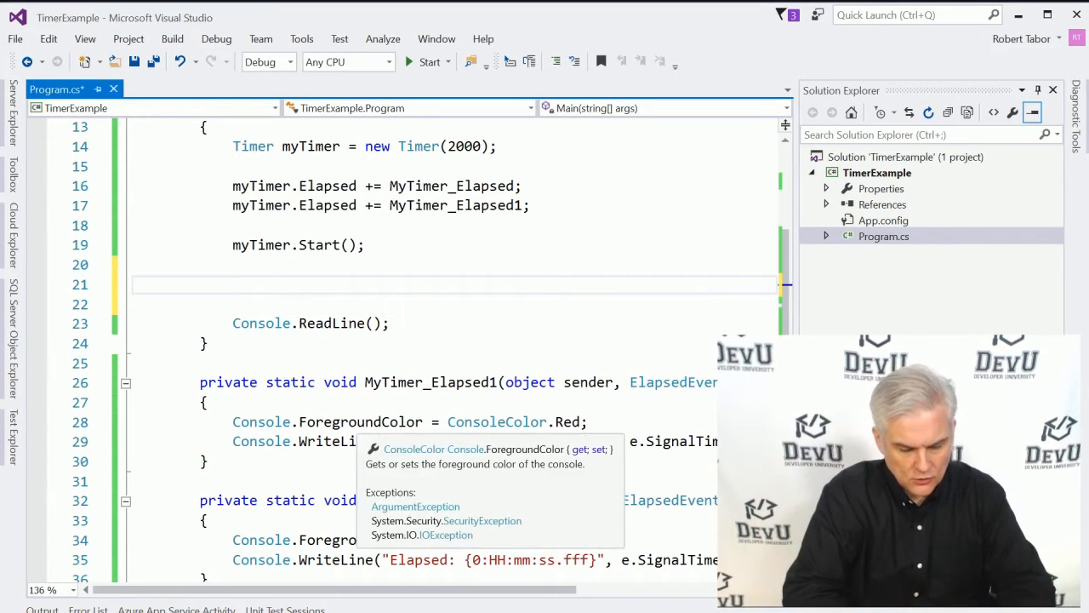
Print "Press enter to remove the red event." in Main and wait with Console.ReadLine().
text(ConsoleColor)
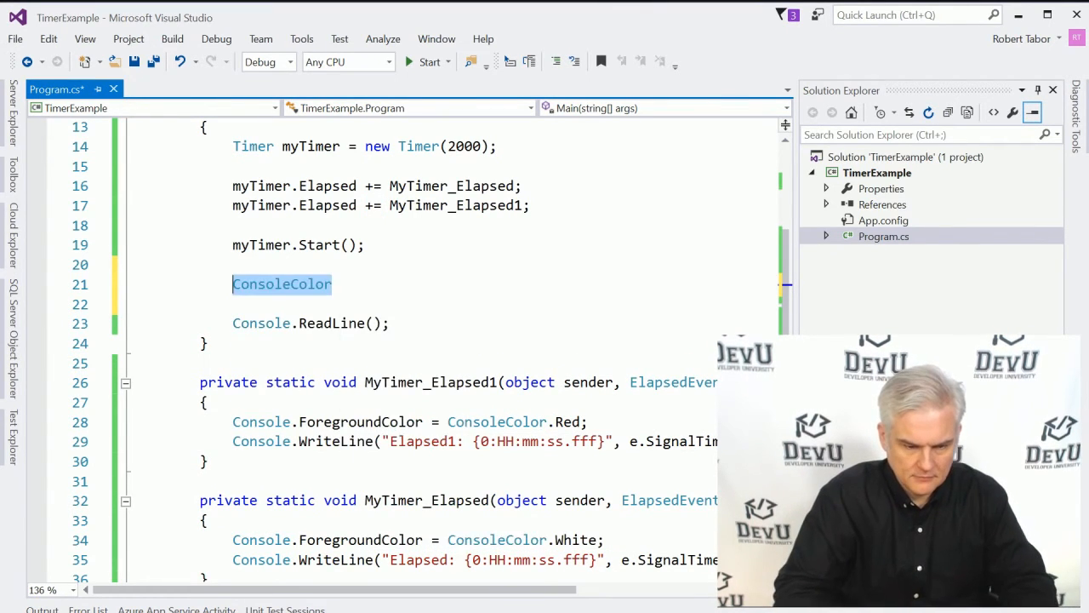
text(Console.W)
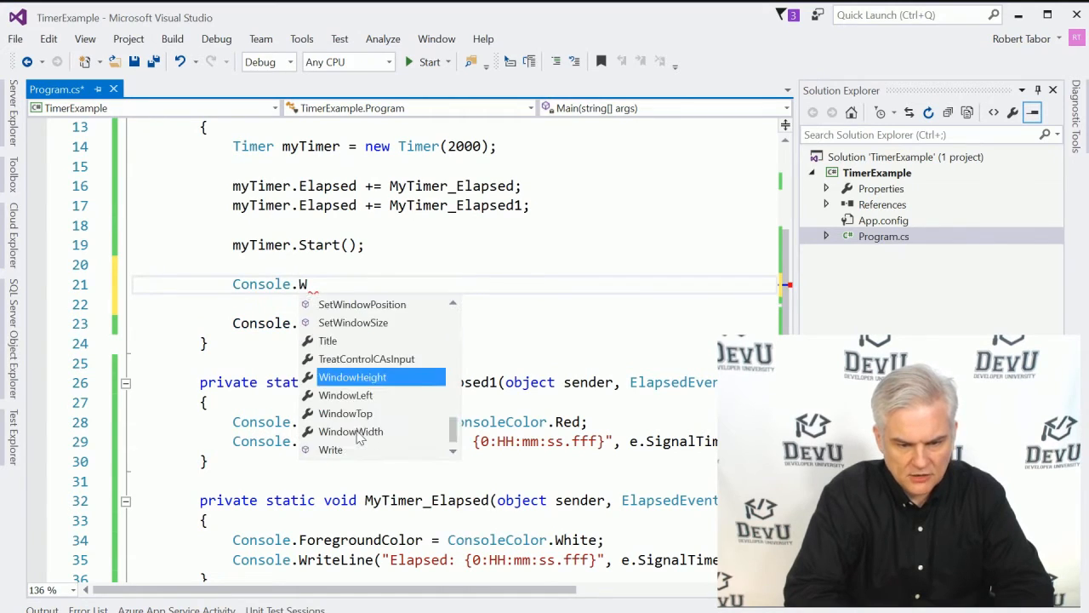
text(riteLine())
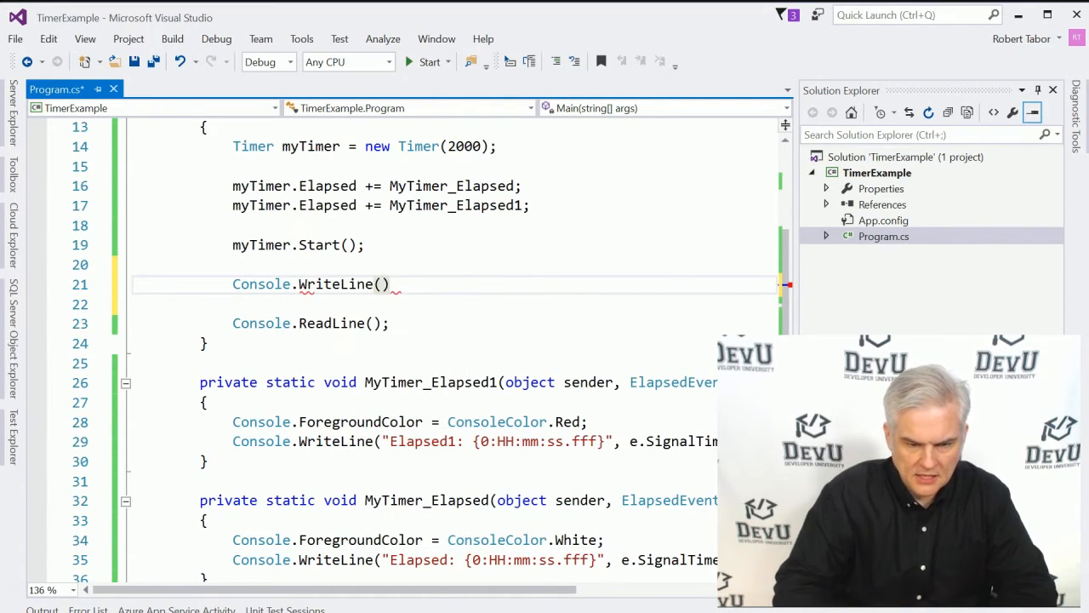
text("")
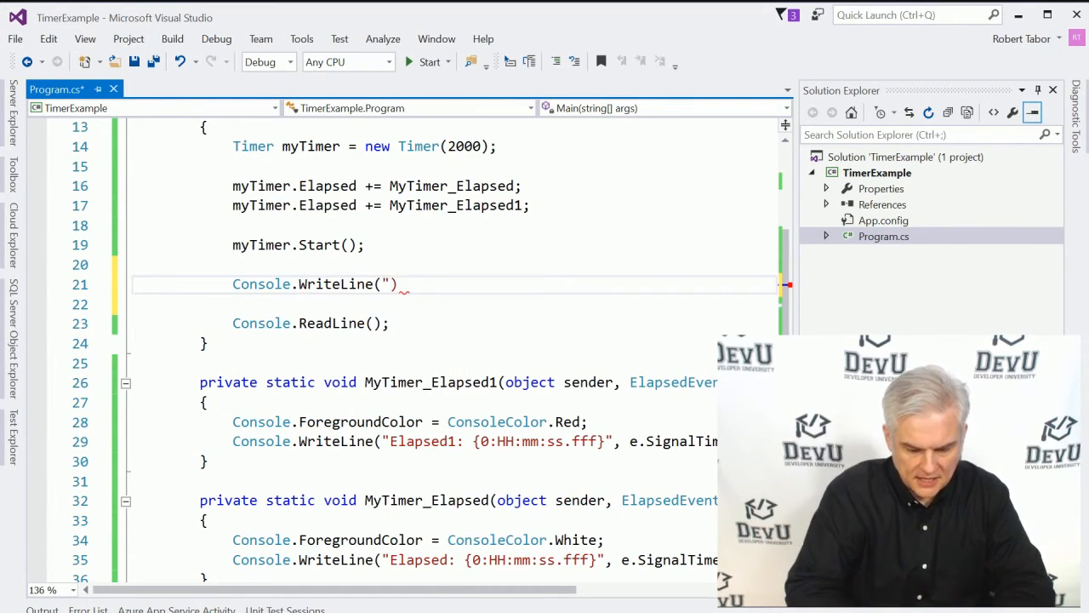
text(Press enter to remove)
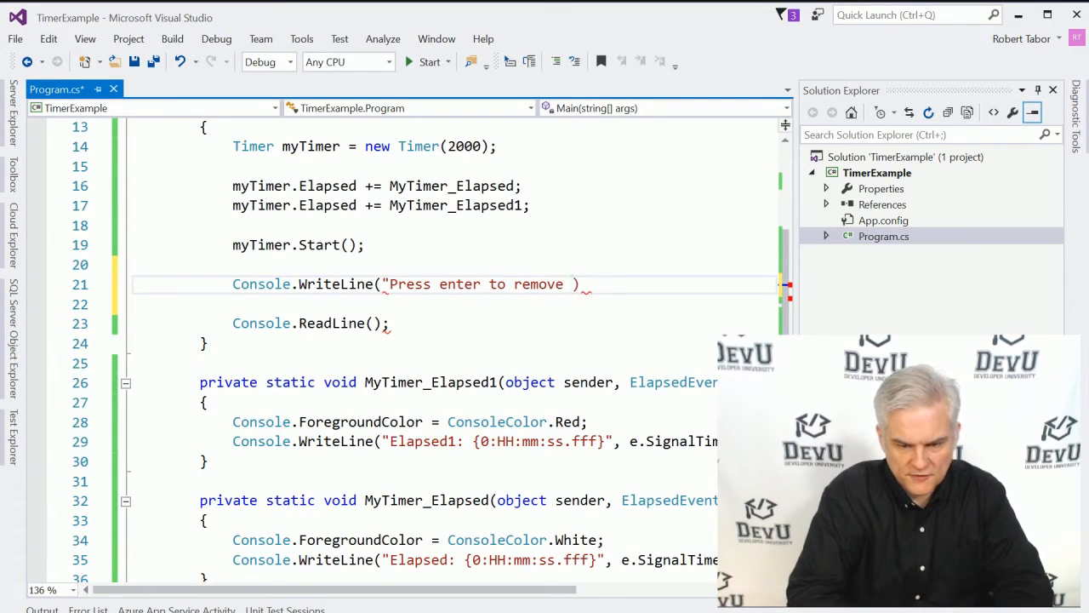
text(the red event)
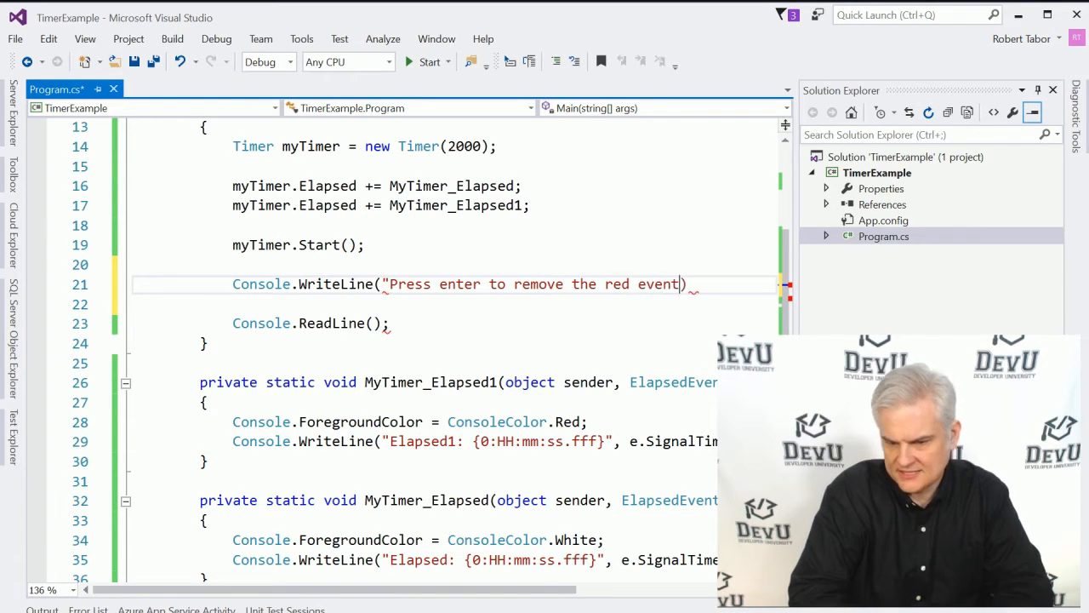
text(.");)
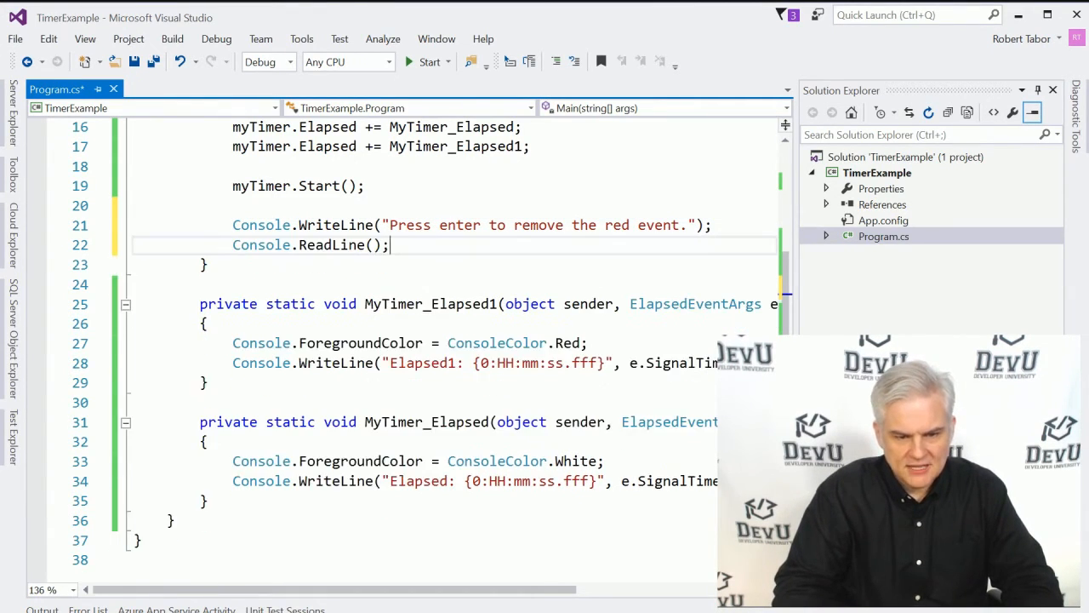
text(Console.)
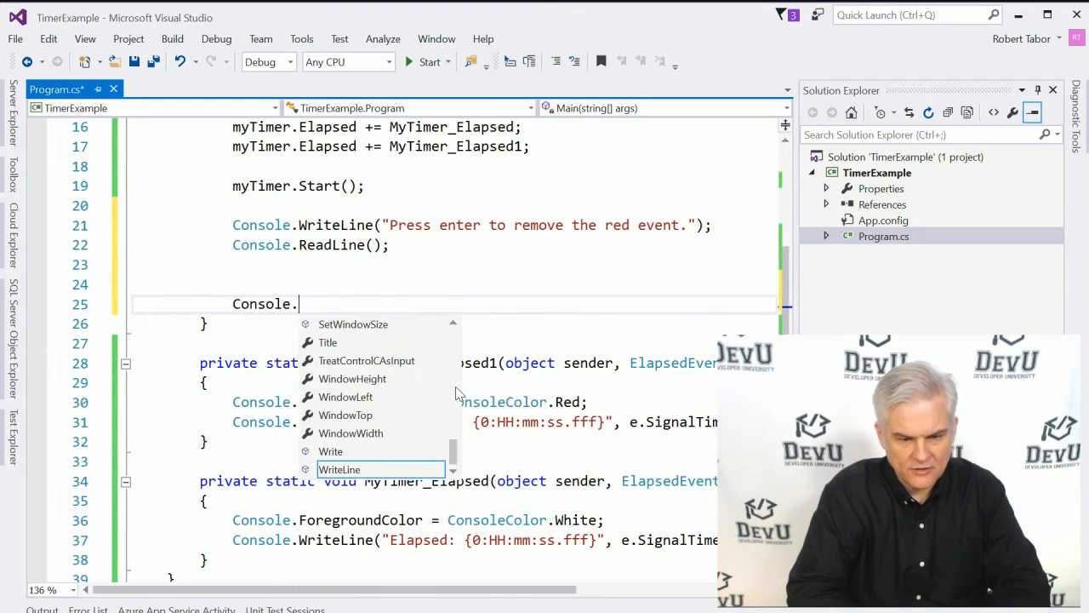
text(ReadLine();)
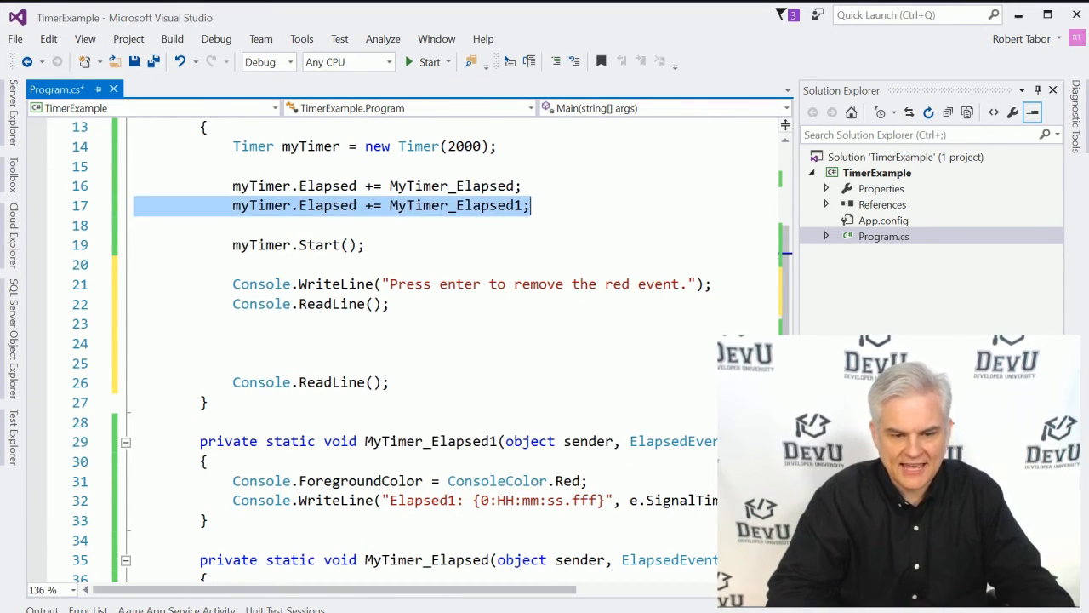
Unsubscribe MyTimer_Elapsed1 from myTimer.Elapsed with -= and wait again.
text(myTimer.E)
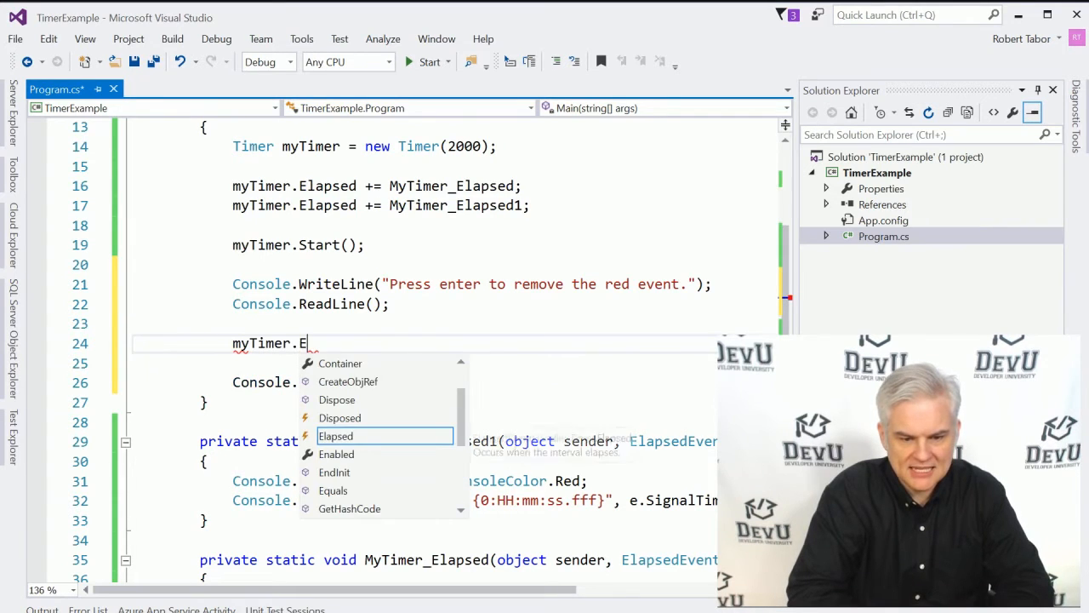
text(lapsed -=)
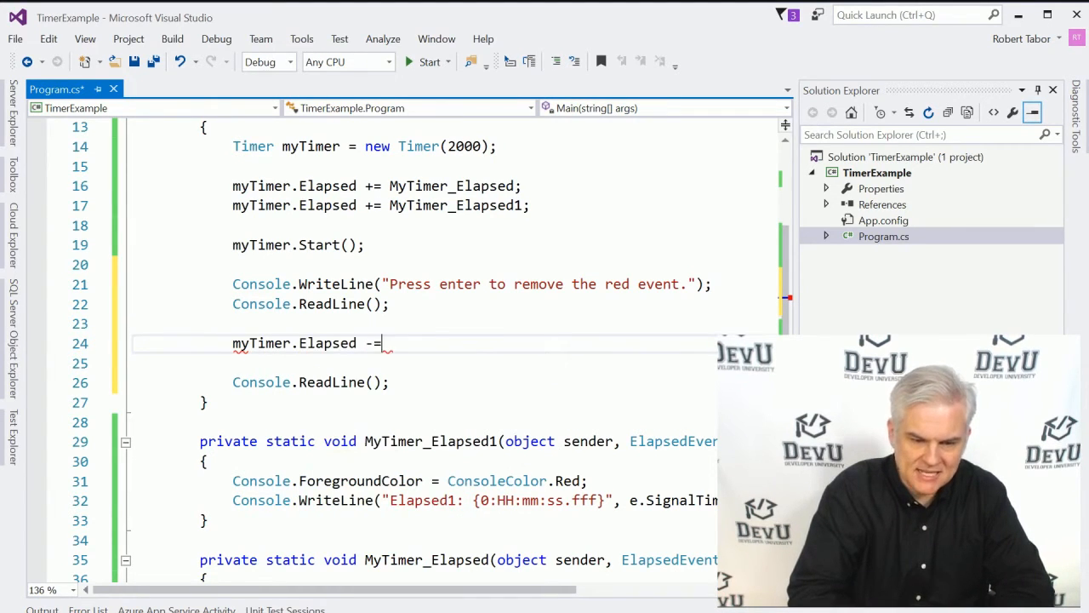
text(my)
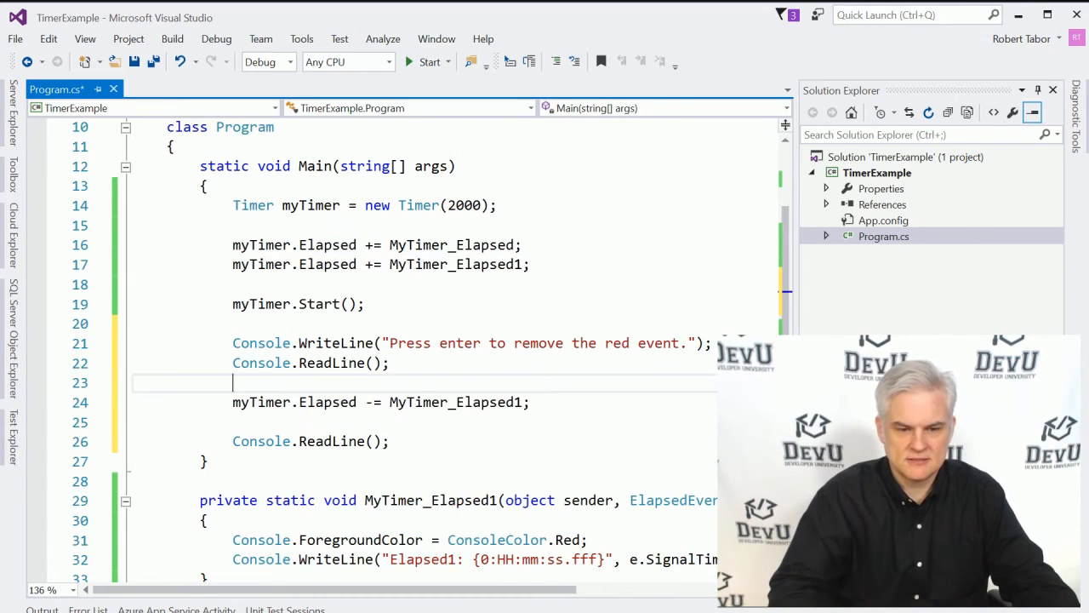
click(427, 62)
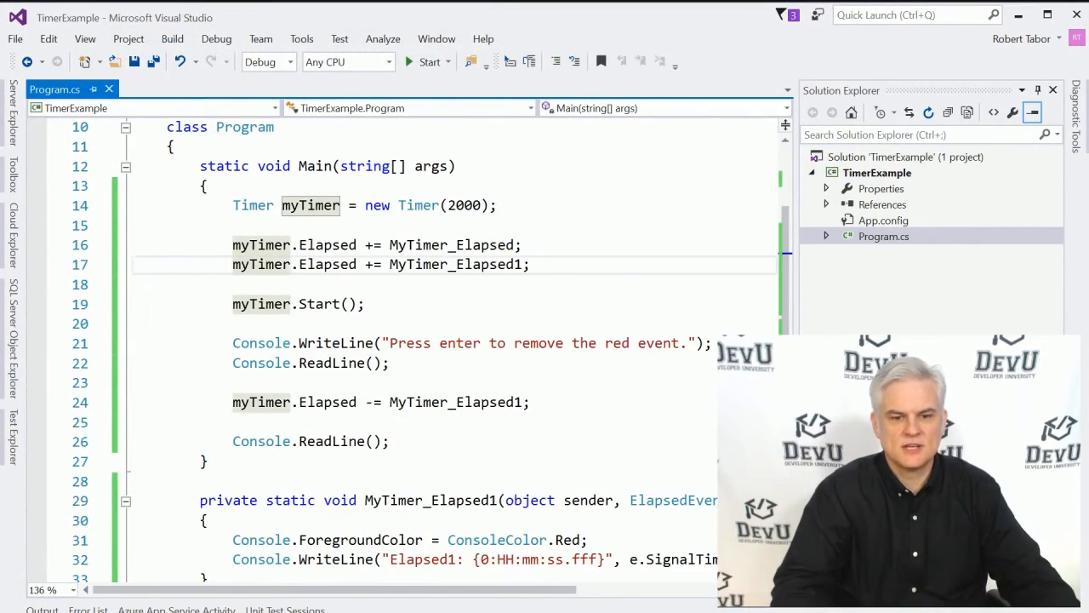
scroll(down, 3)
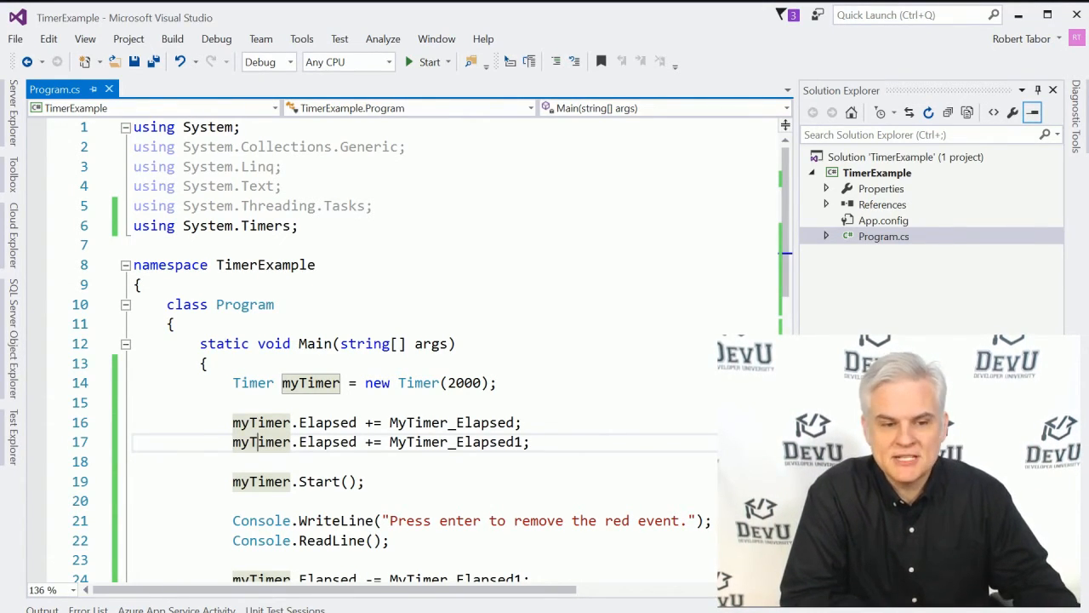
mouse_move(16, 37)
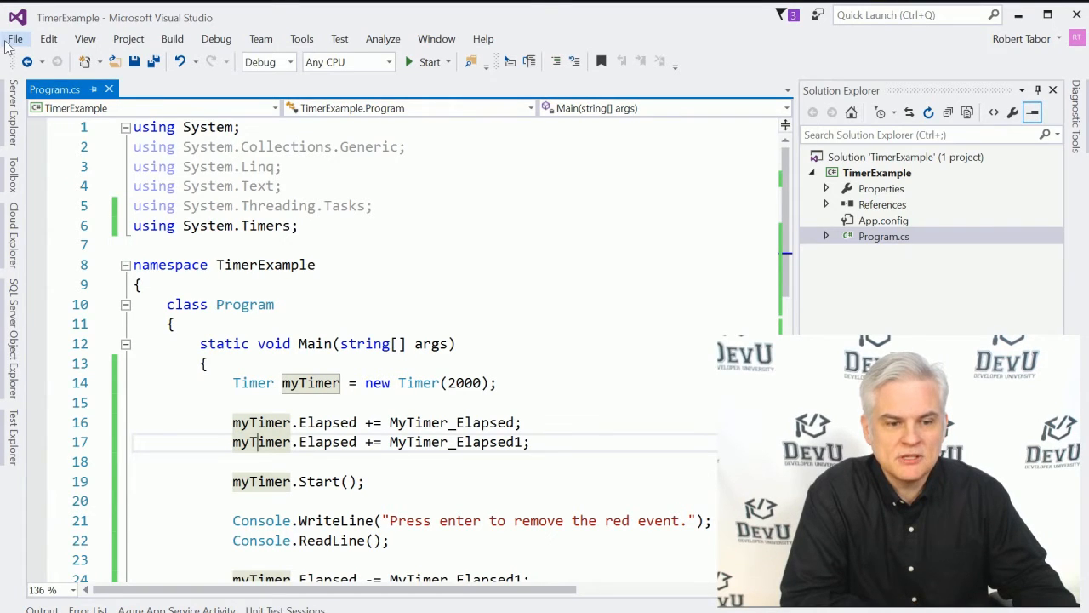
Create a new WPF Application project named WPFEvents from File > New > Project.
click(16, 39)
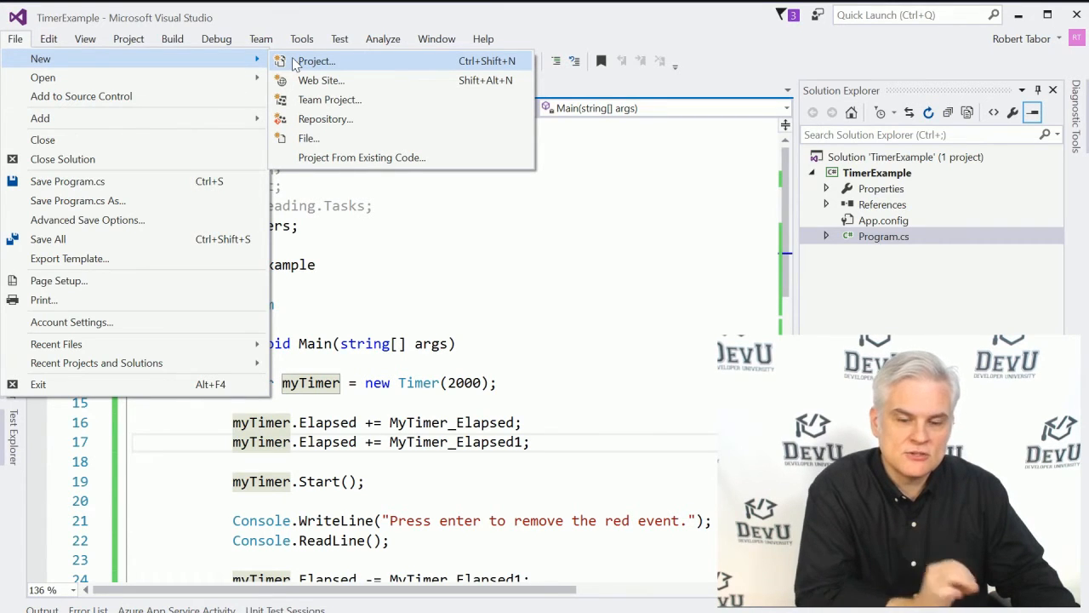
click(320, 61)
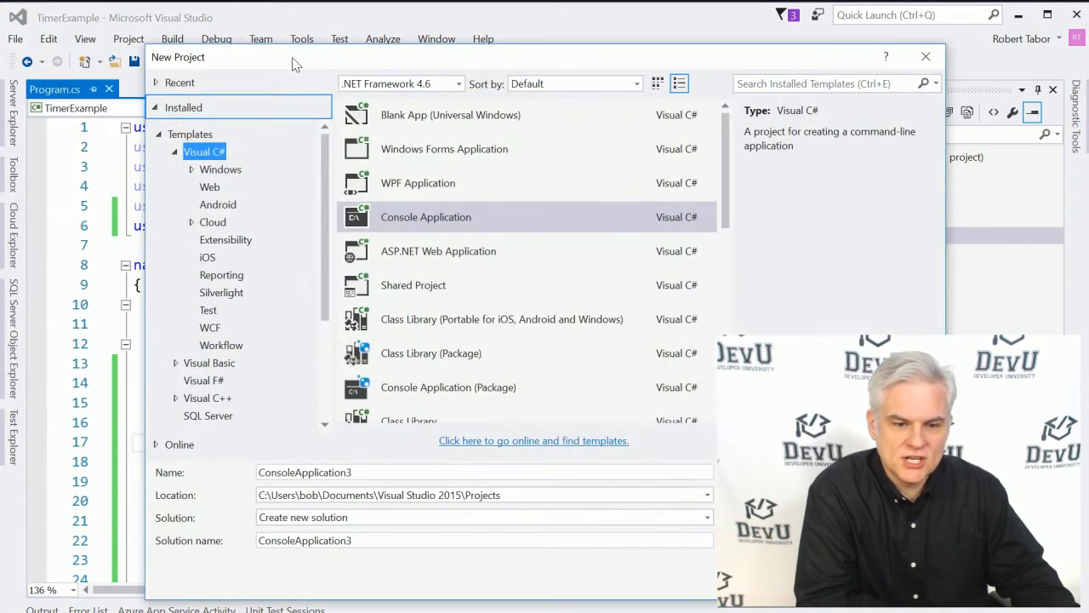
mouse_move(517, 229)
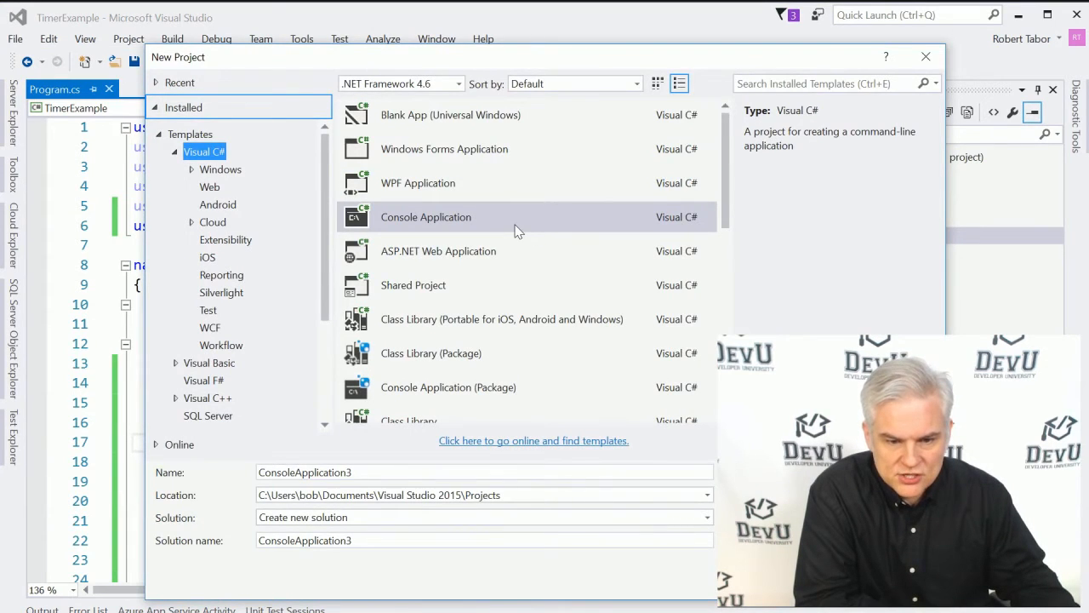
click(419, 183)
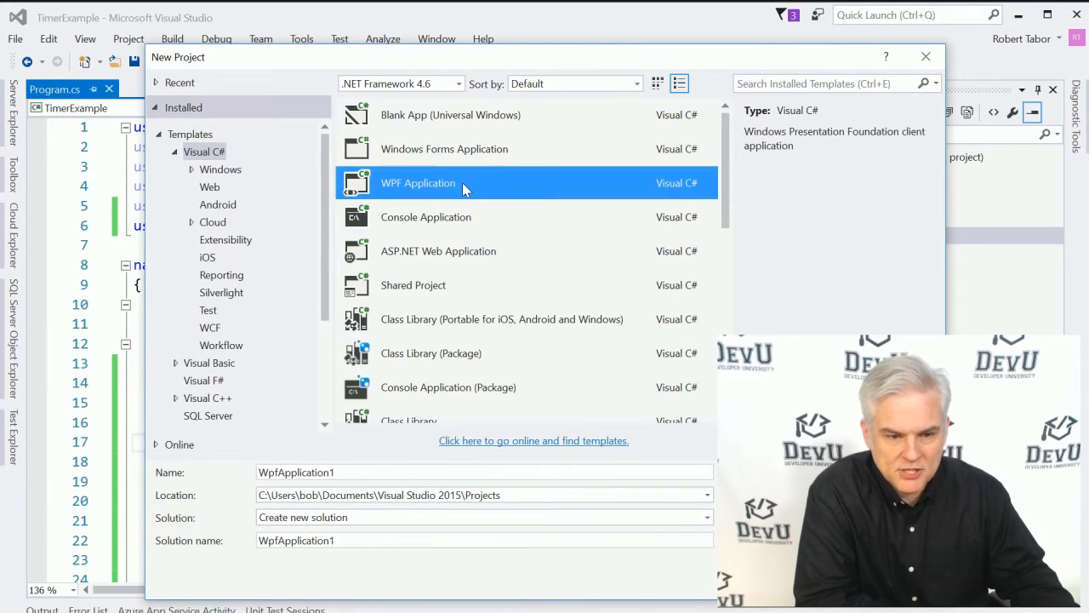
mouse_move(199, 152)
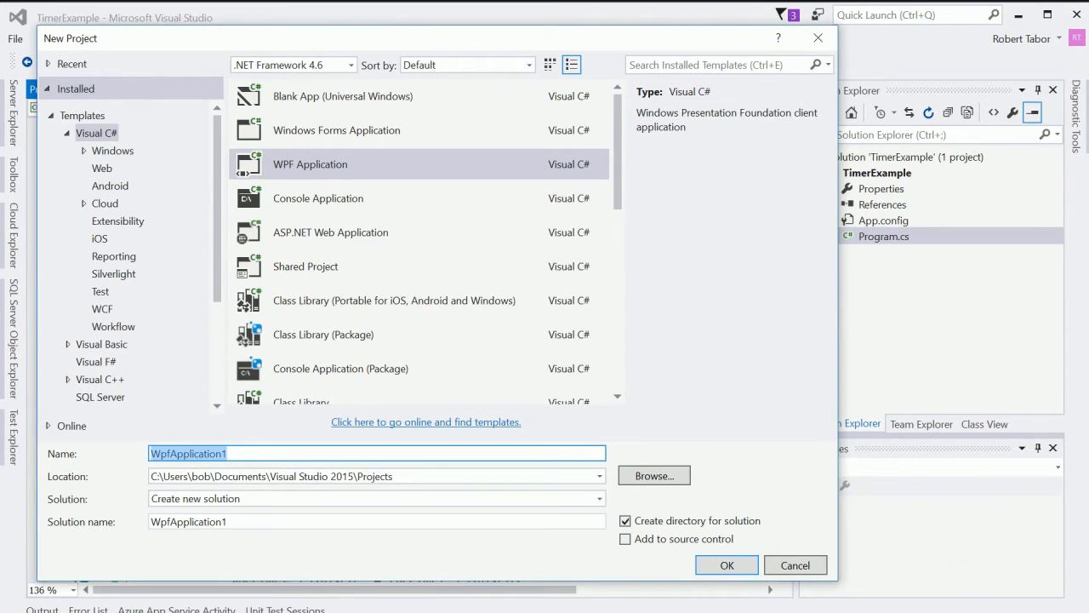
text(WPFEven)
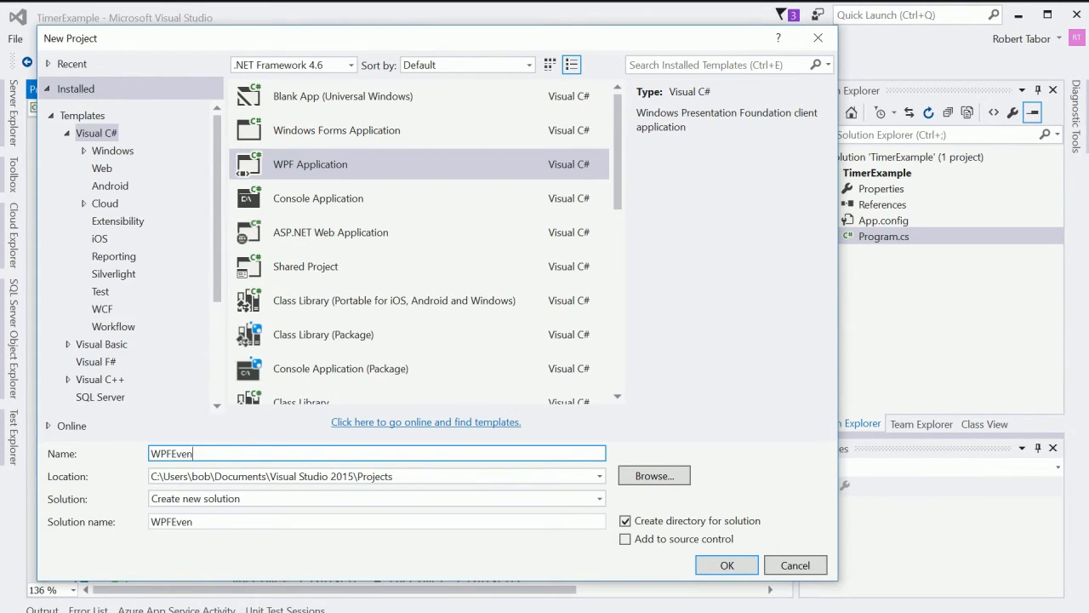
text(ts)
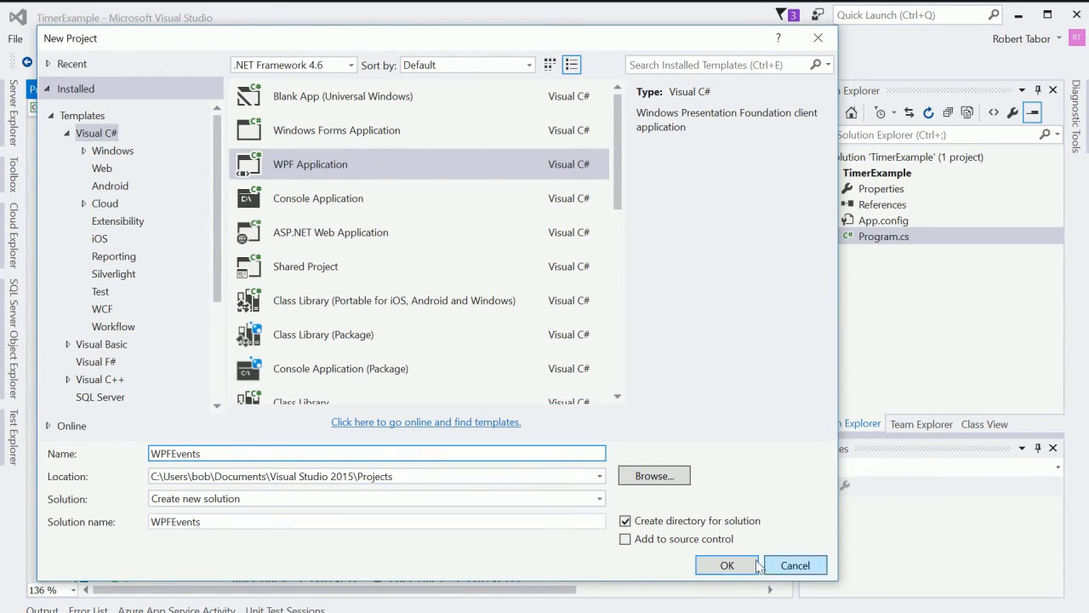
click(726, 565)
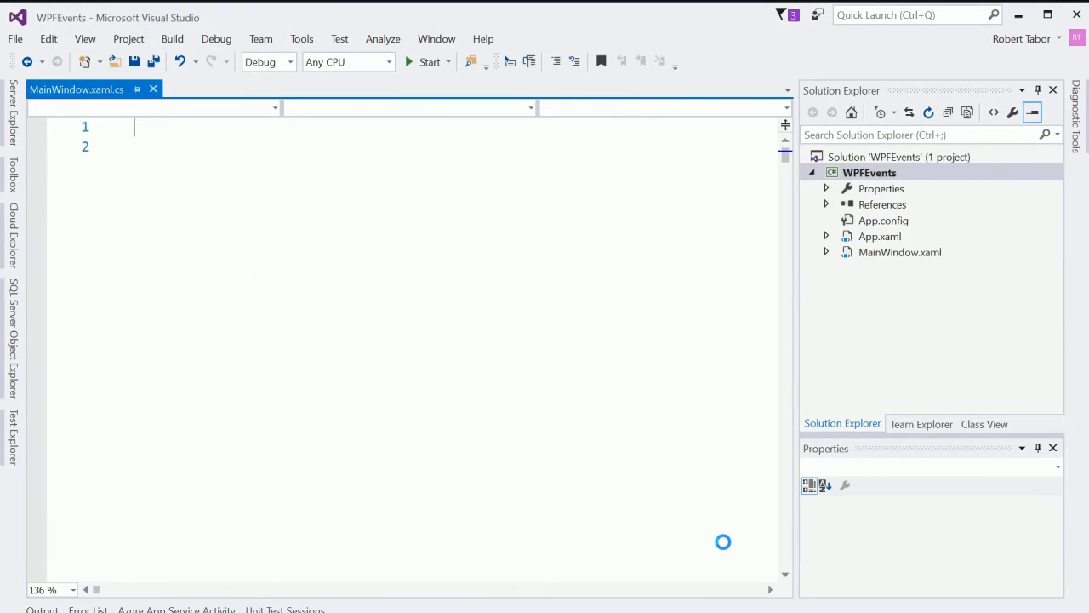
Load MainWindow.xaml in the designer and hide the build Output pane.
double_click(900, 252)
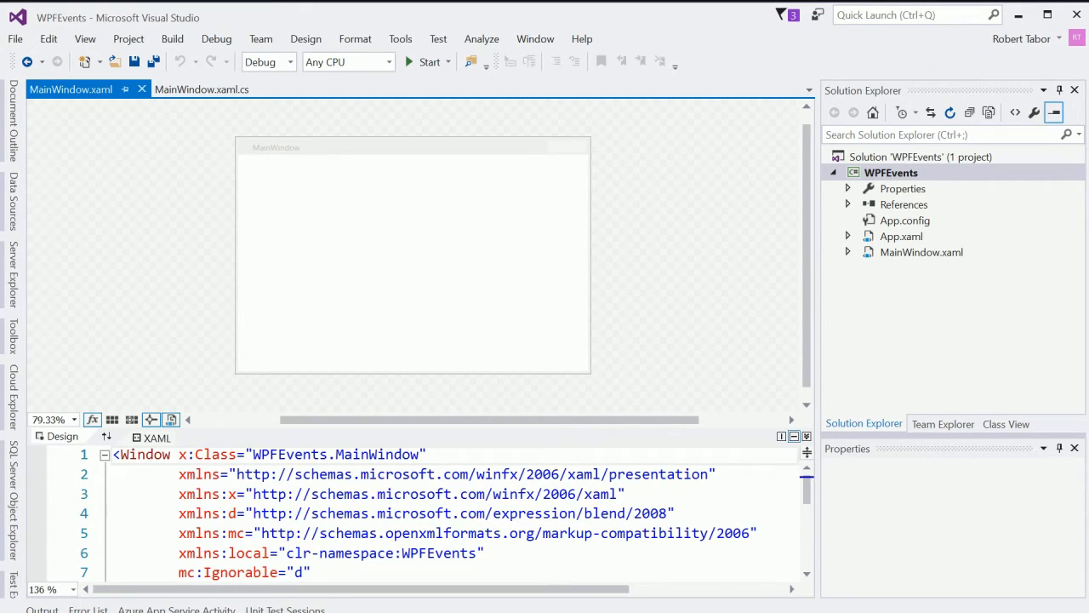
click(422, 61)
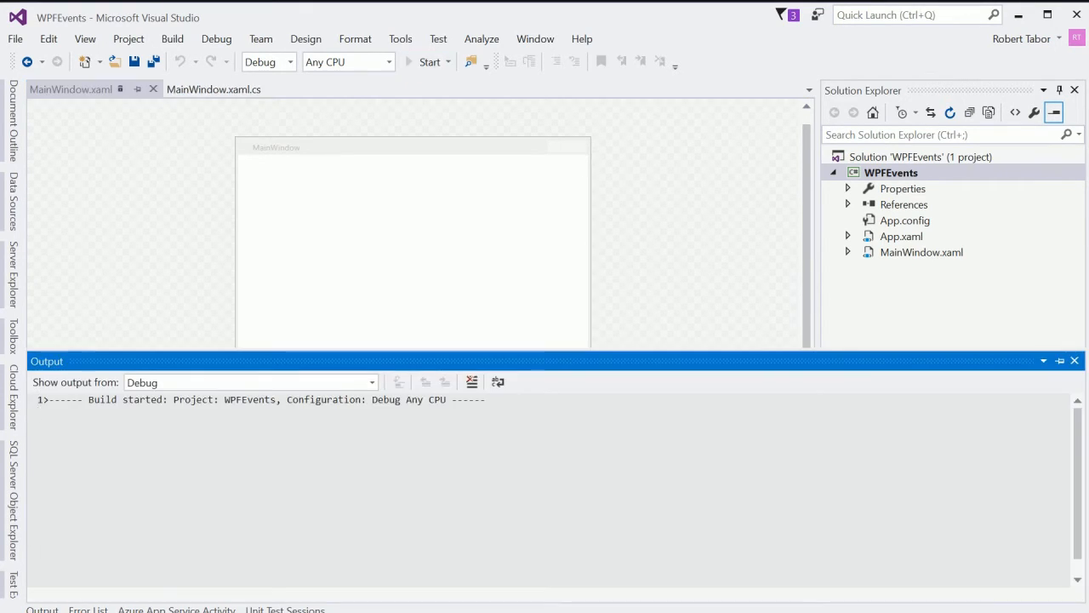
click(422, 61)
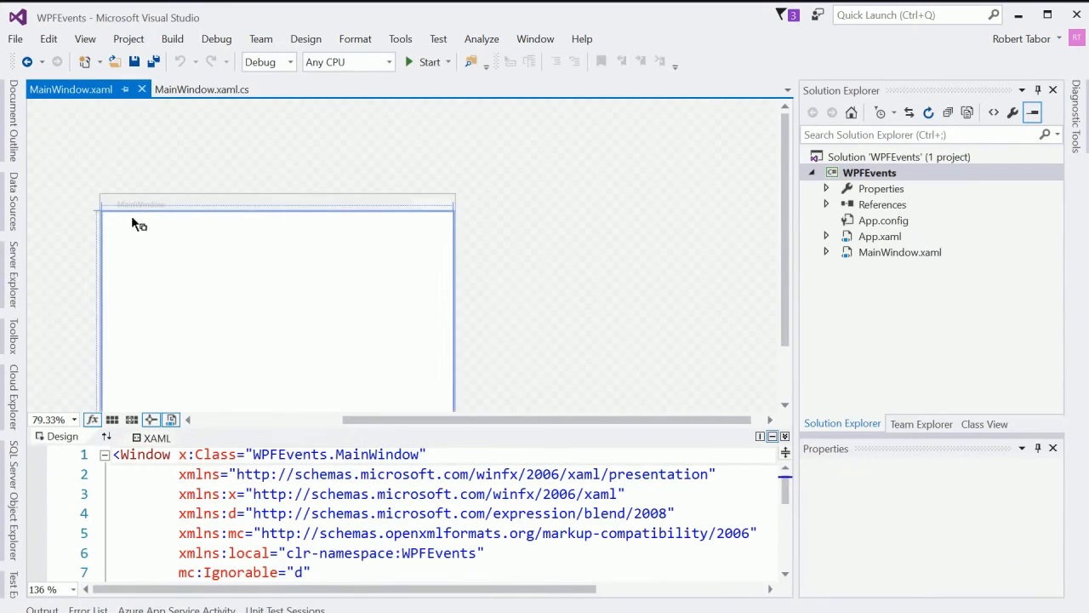
Show the Toolbox, select the main window and choose the Button control to add.
click(11, 344)
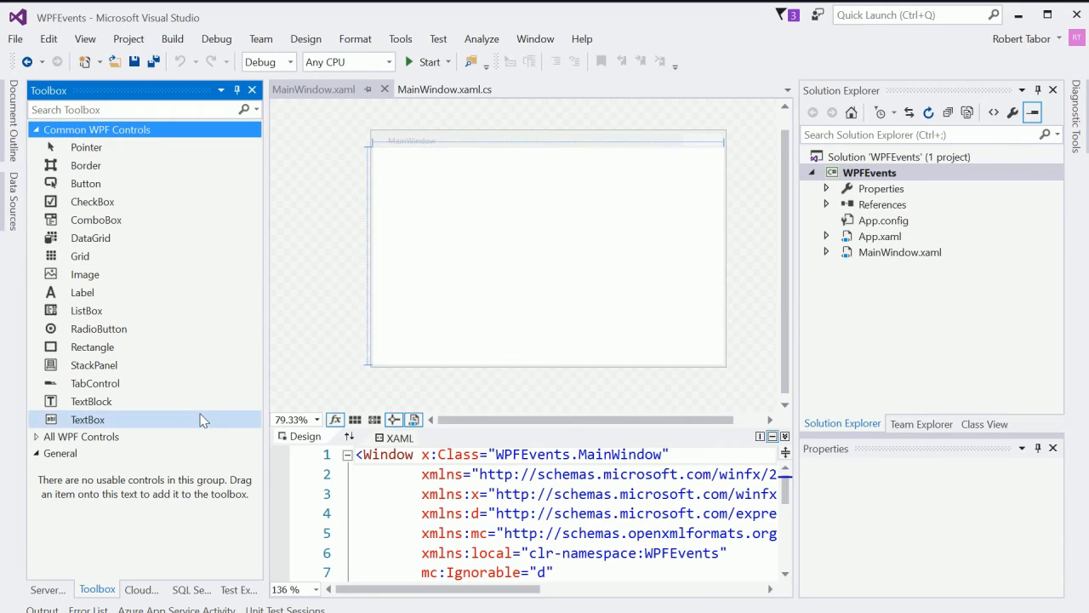
mouse_move(299, 92)
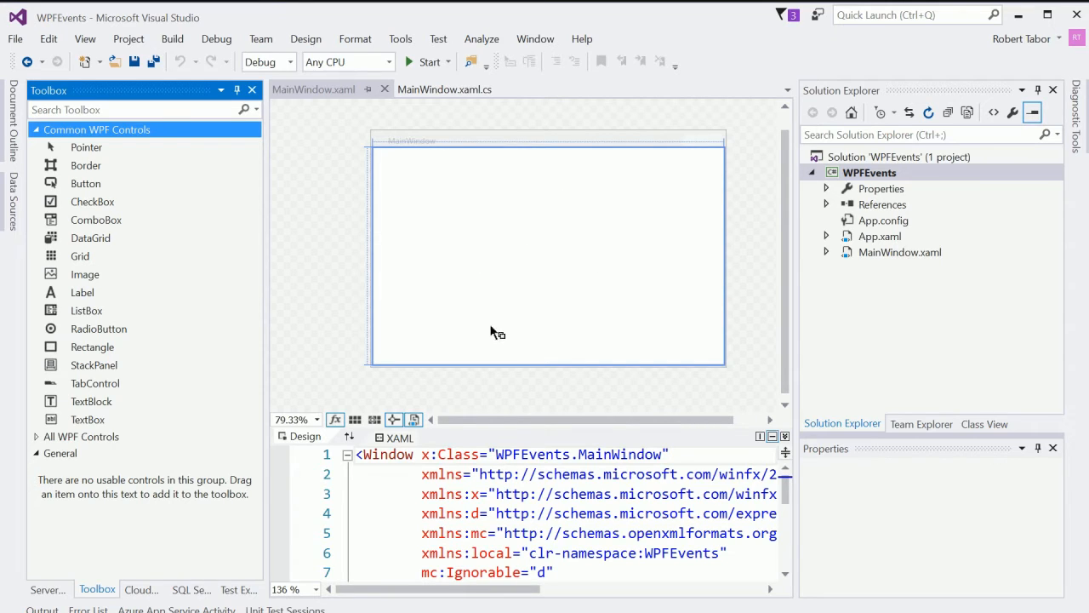
mouse_move(583, 235)
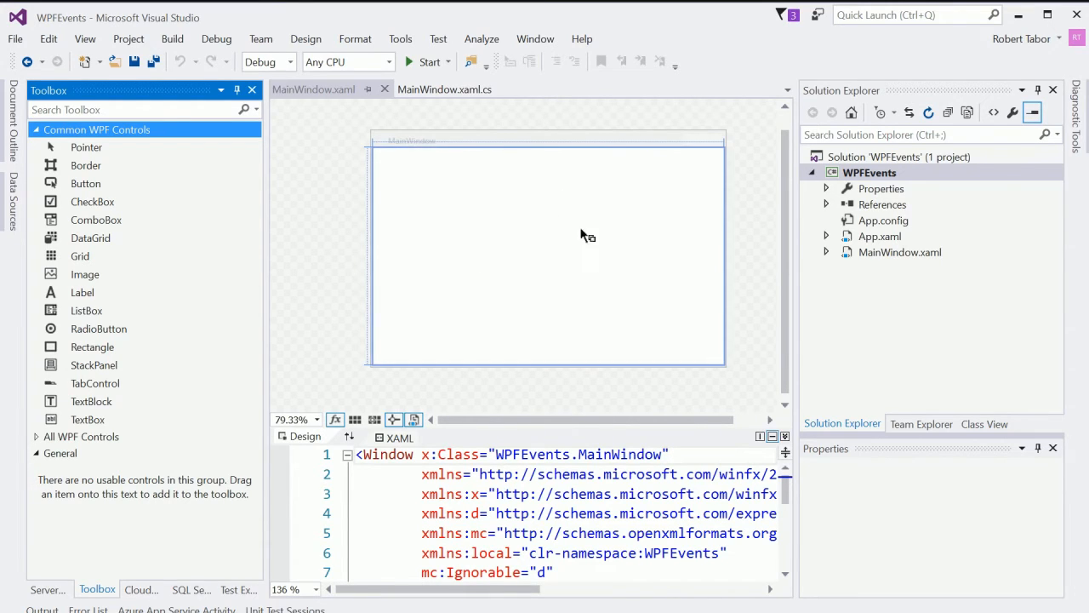
mouse_move(521, 170)
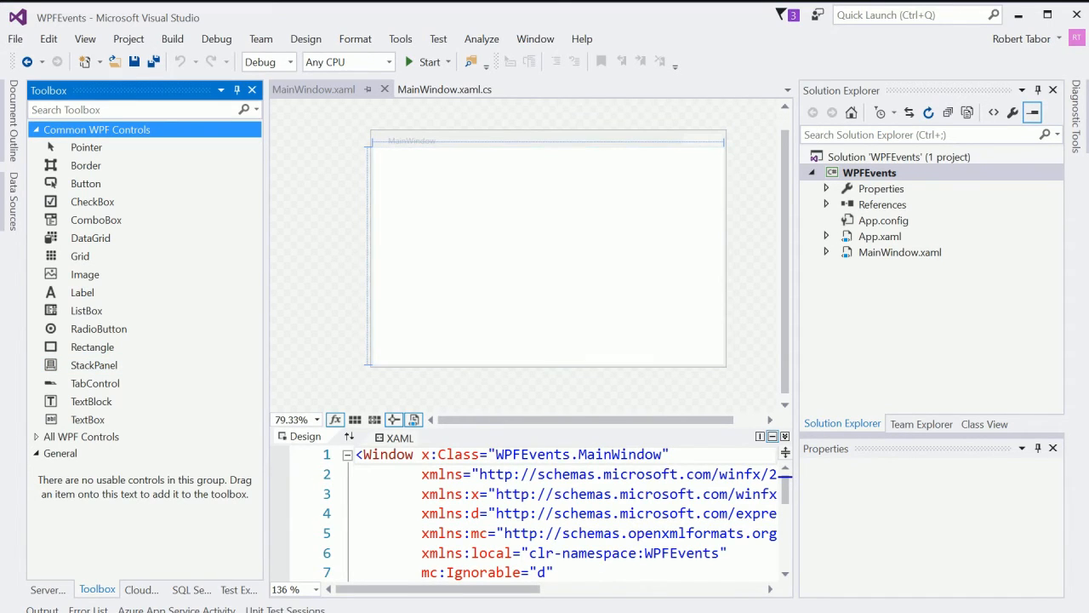
click(592, 257)
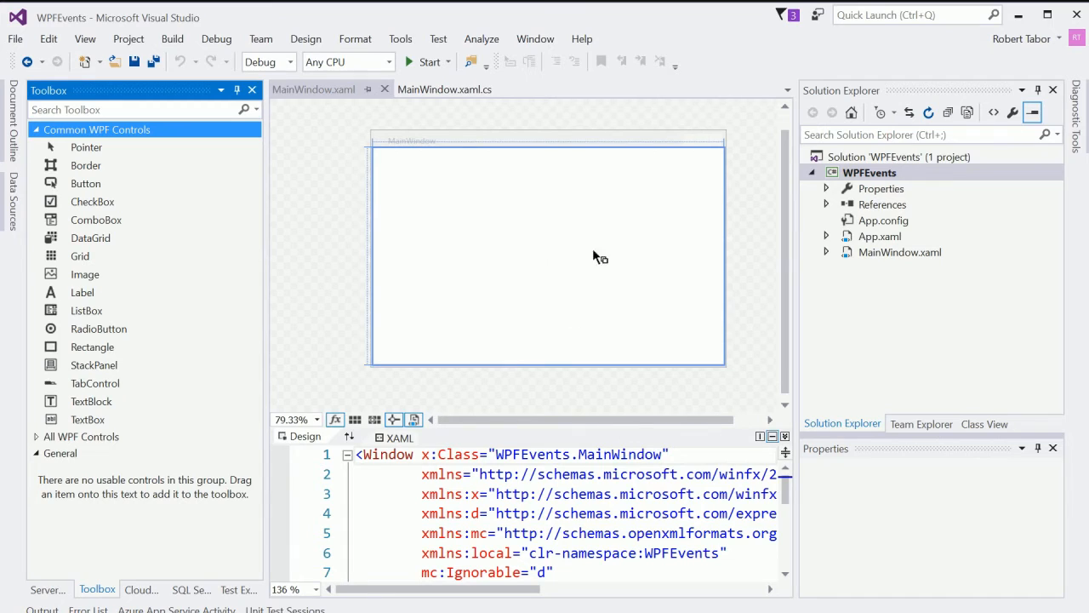
mouse_move(285, 287)
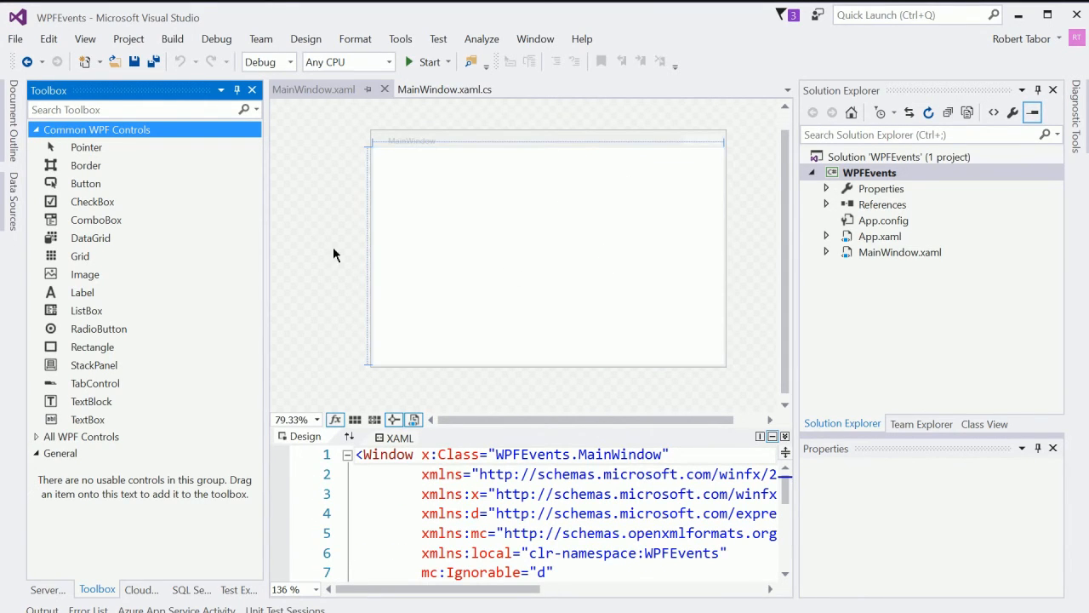
click(85, 184)
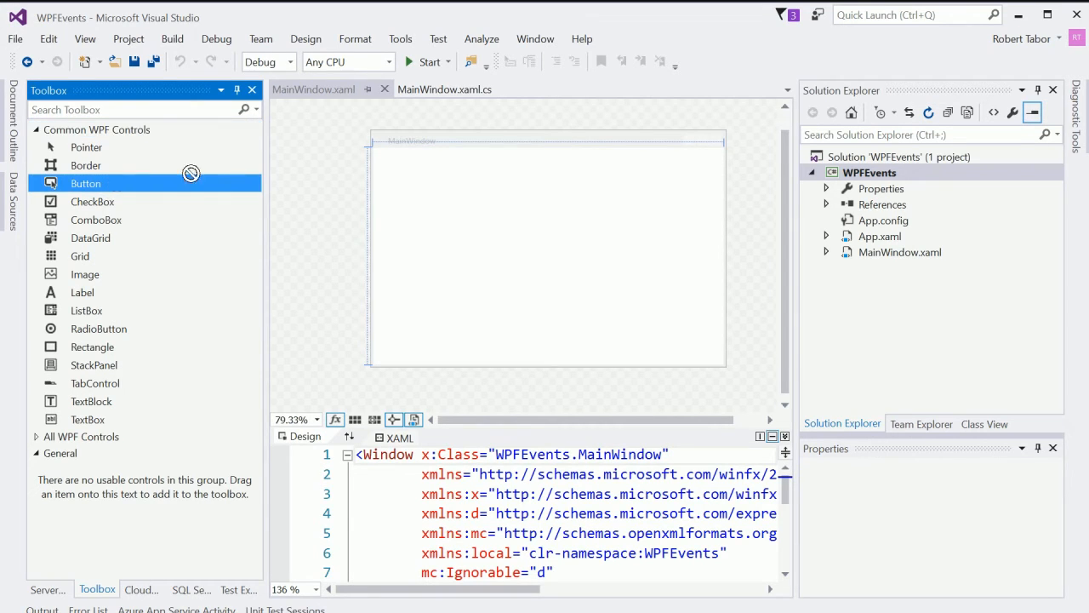
Place a CLICK ME button on the window and an empty label renamed myLabel.
drag(85, 184, 423, 175)
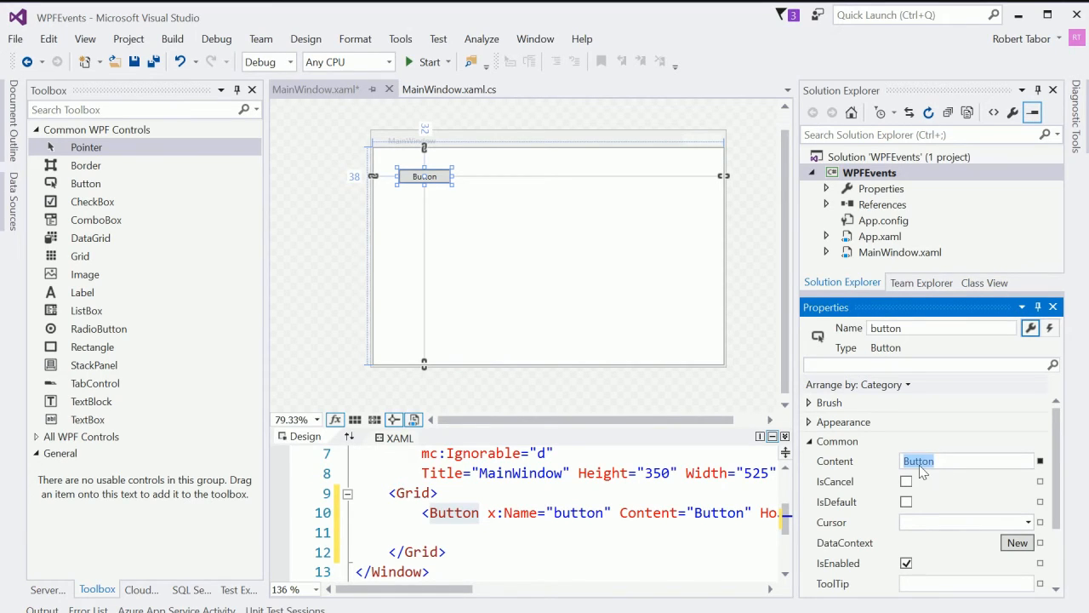
text(CLICK ME)
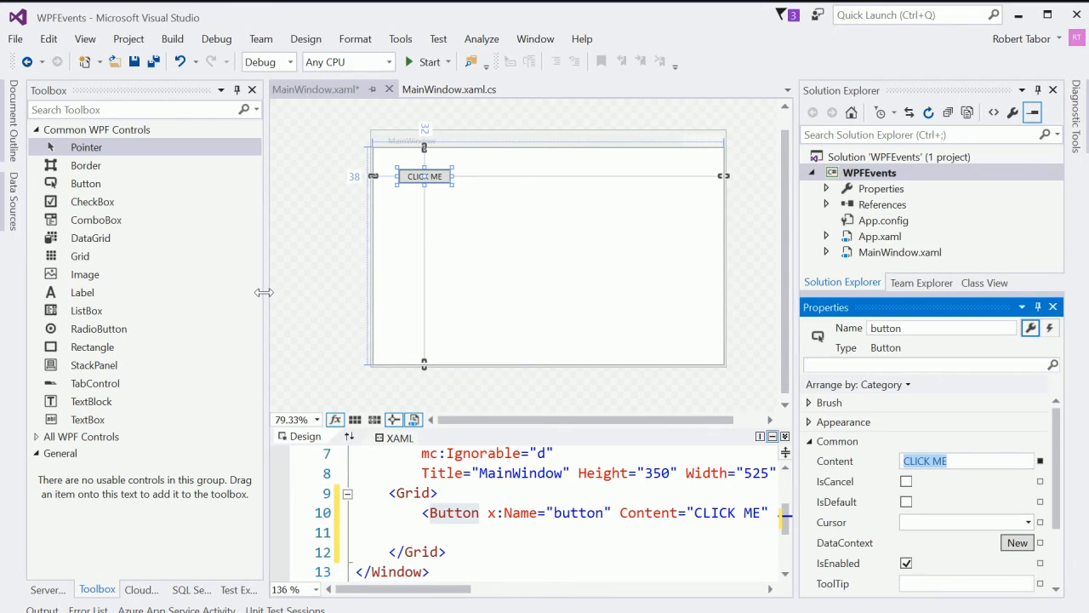
mouse_move(82, 293)
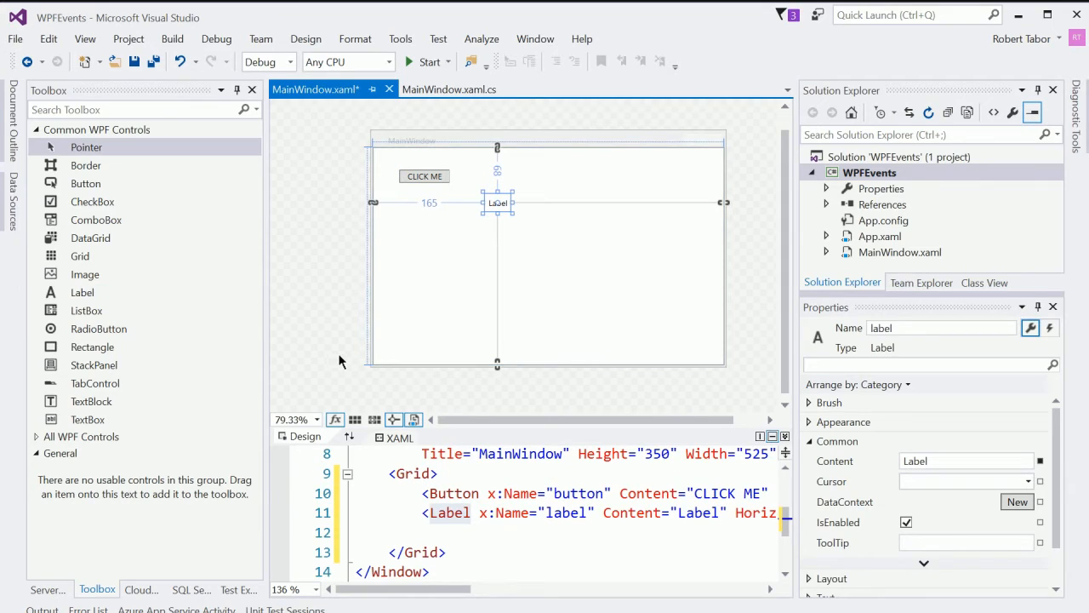
click(962, 460)
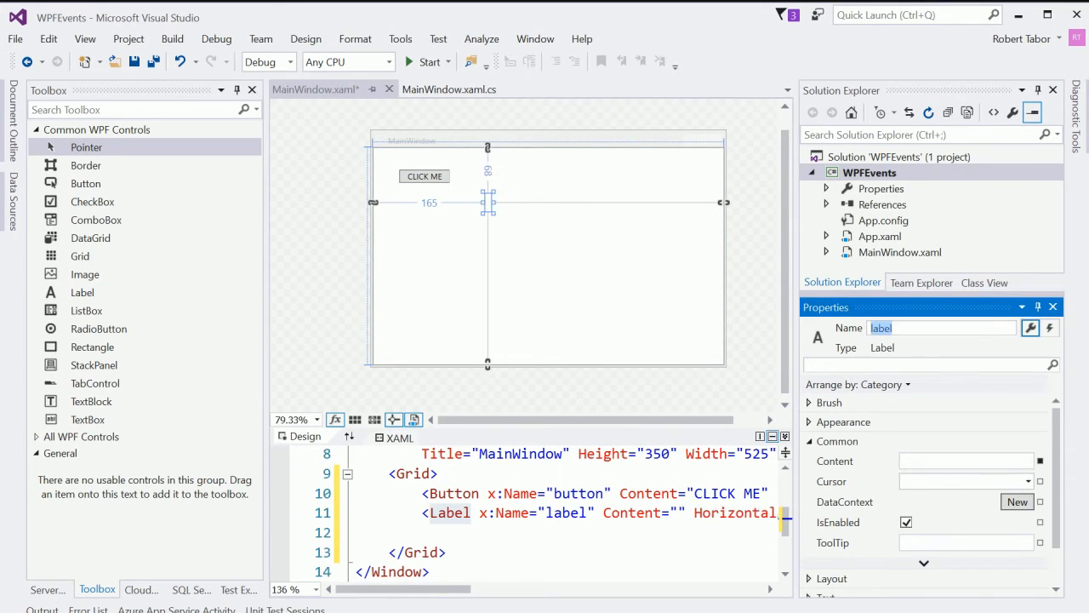
text(myL)
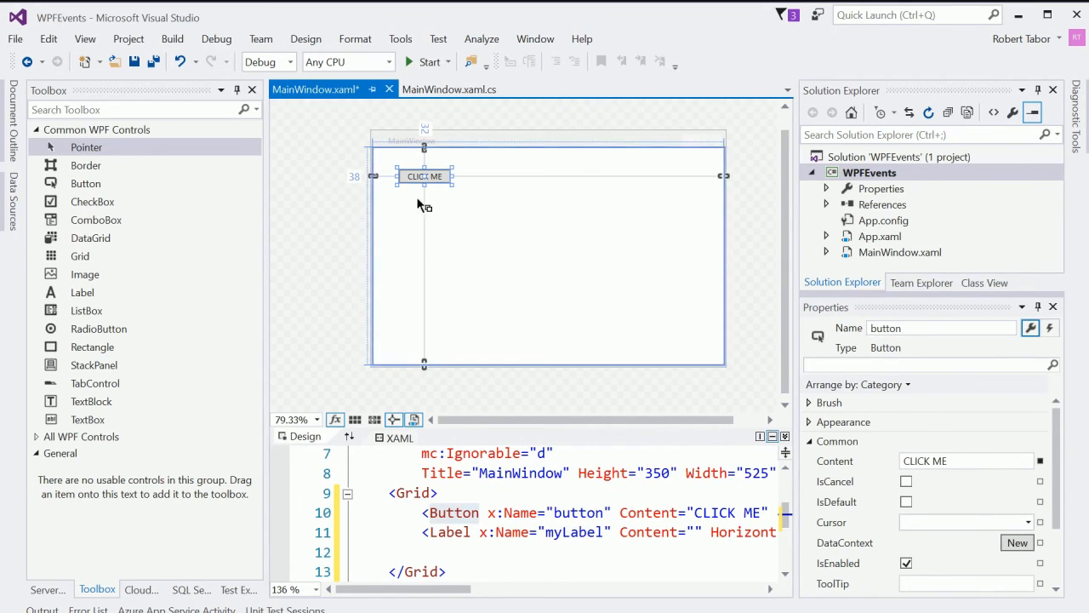
mouse_move(473, 246)
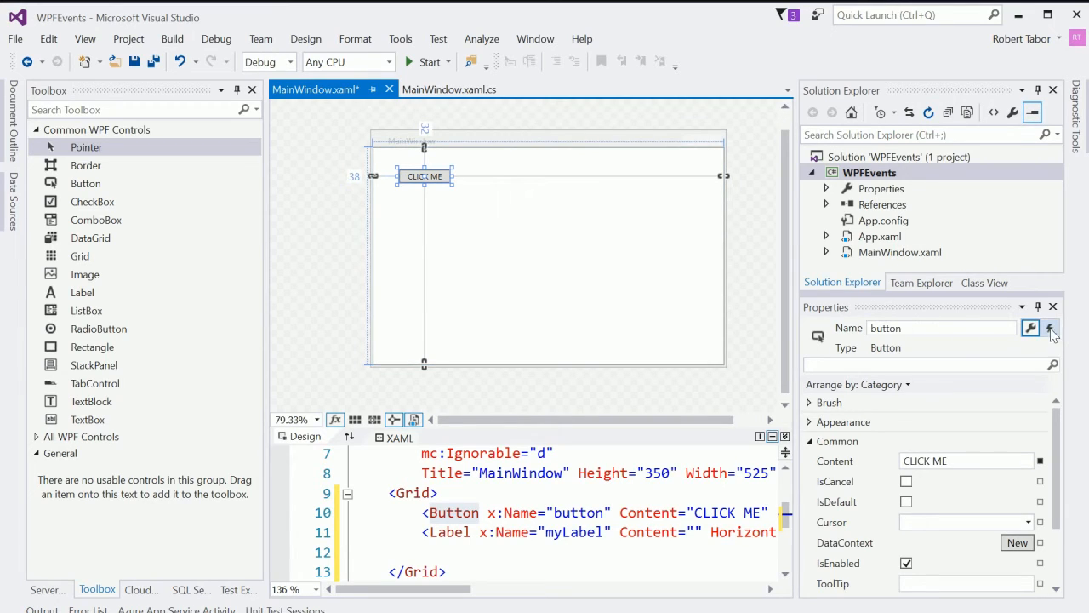
mouse_move(1051, 326)
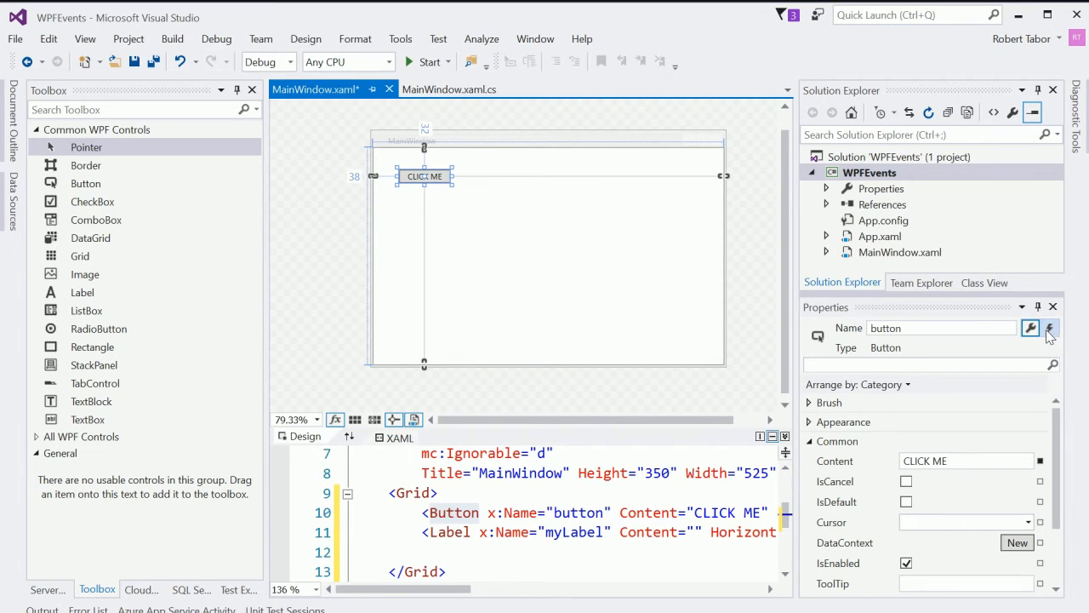
Show the Events list for the CLICK ME button in the Properties window.
click(1048, 330)
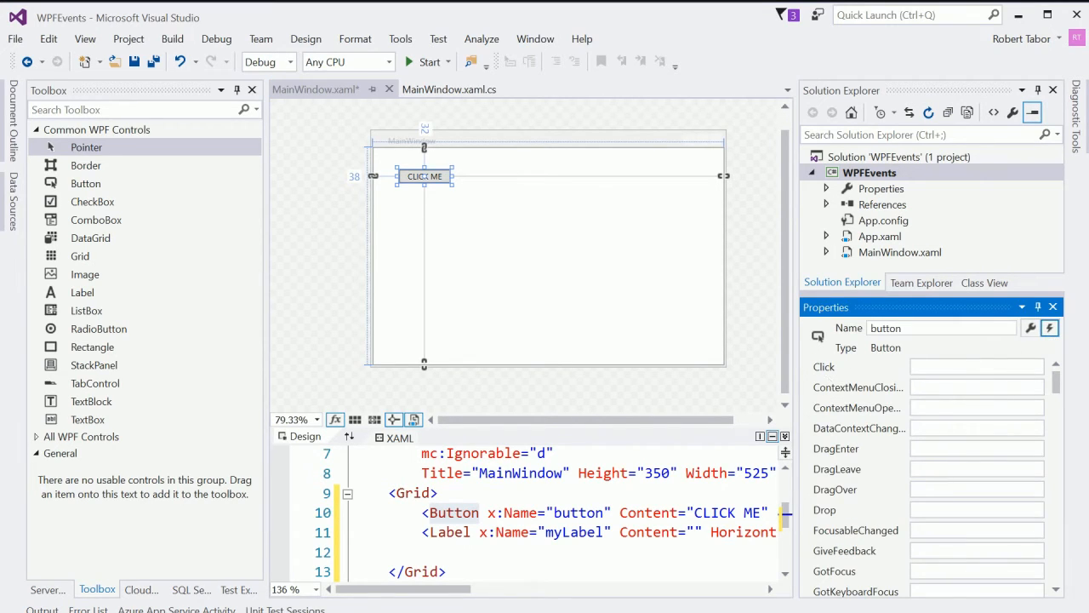
scroll(down, 3)
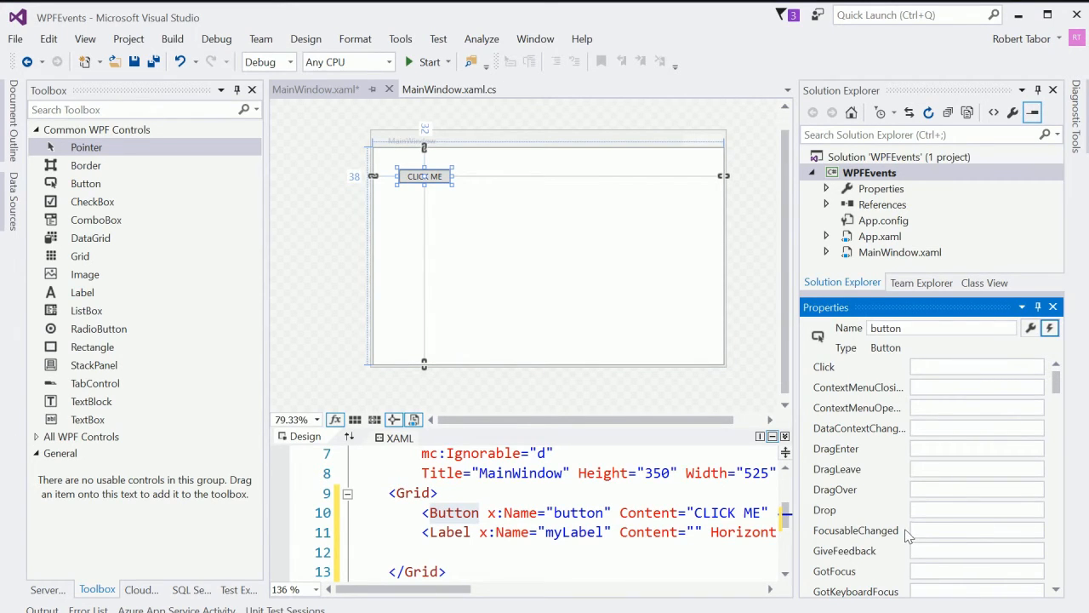
scroll(down, 3)
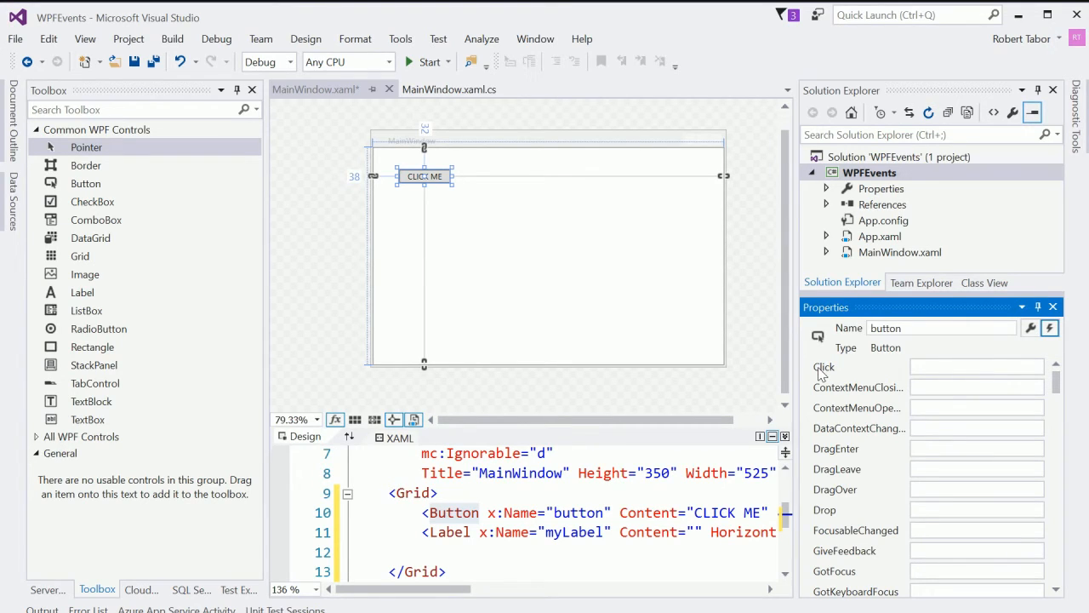
mouse_move(824, 371)
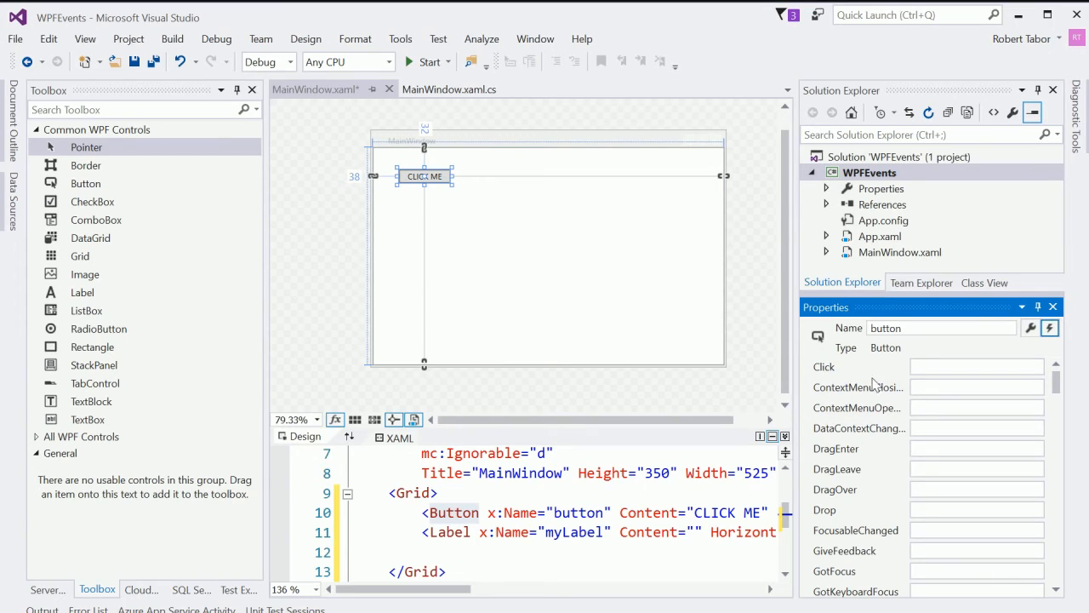
Generate button_Click and have it set myLabel.Content = "Hello world";.
double_click(976, 366)
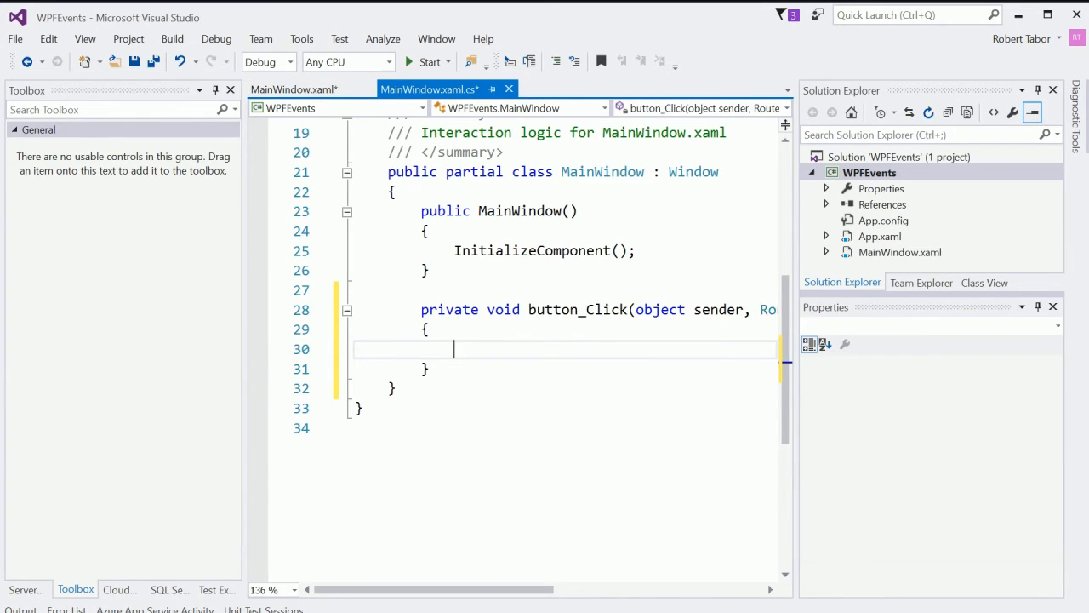
double_click(575, 310)
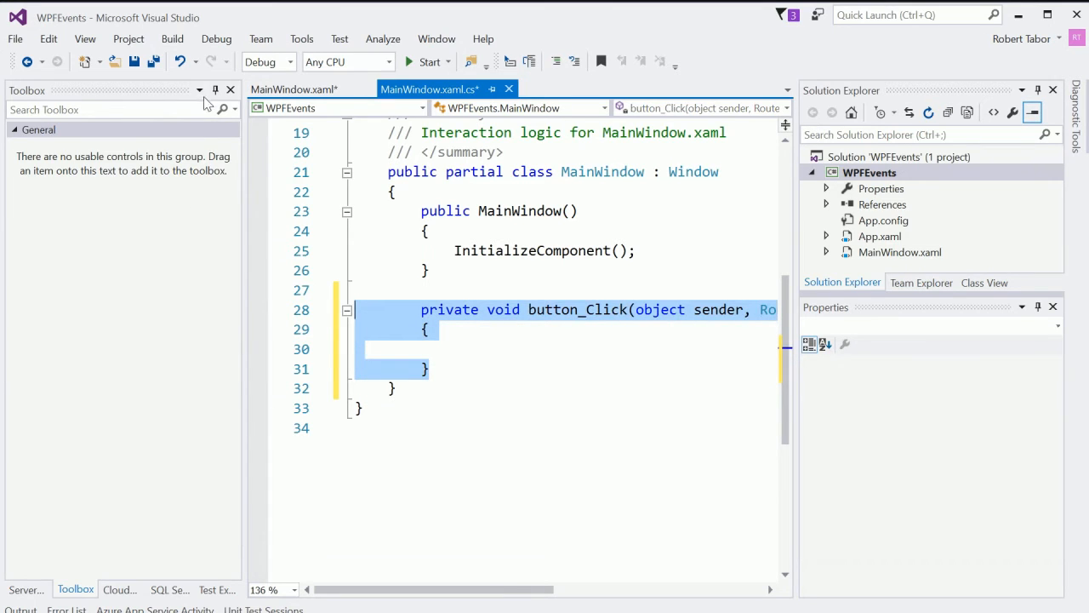
mouse_move(215, 89)
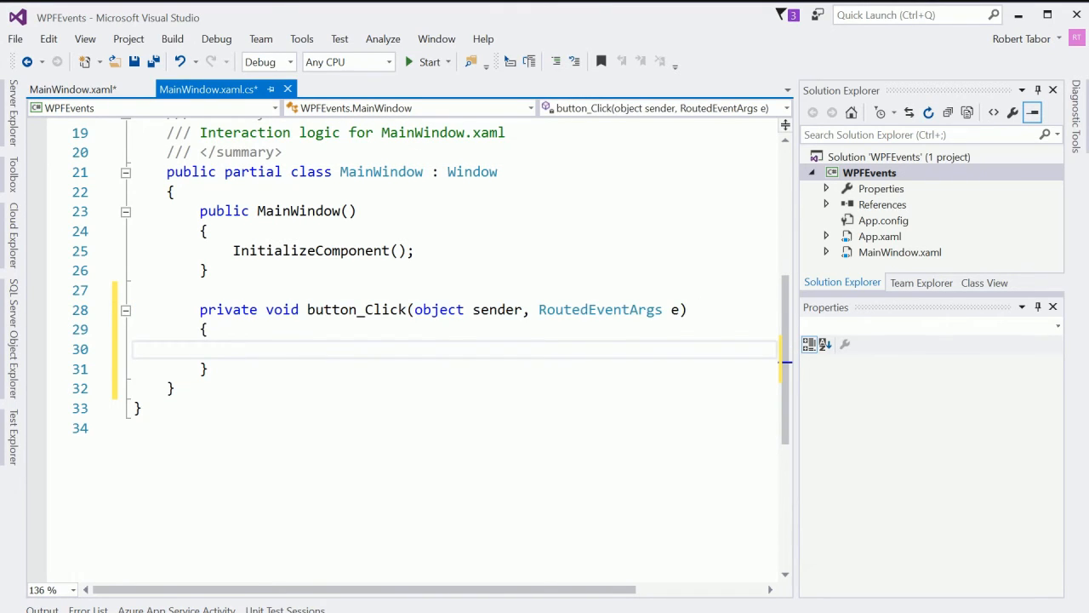
text(myLabel.)
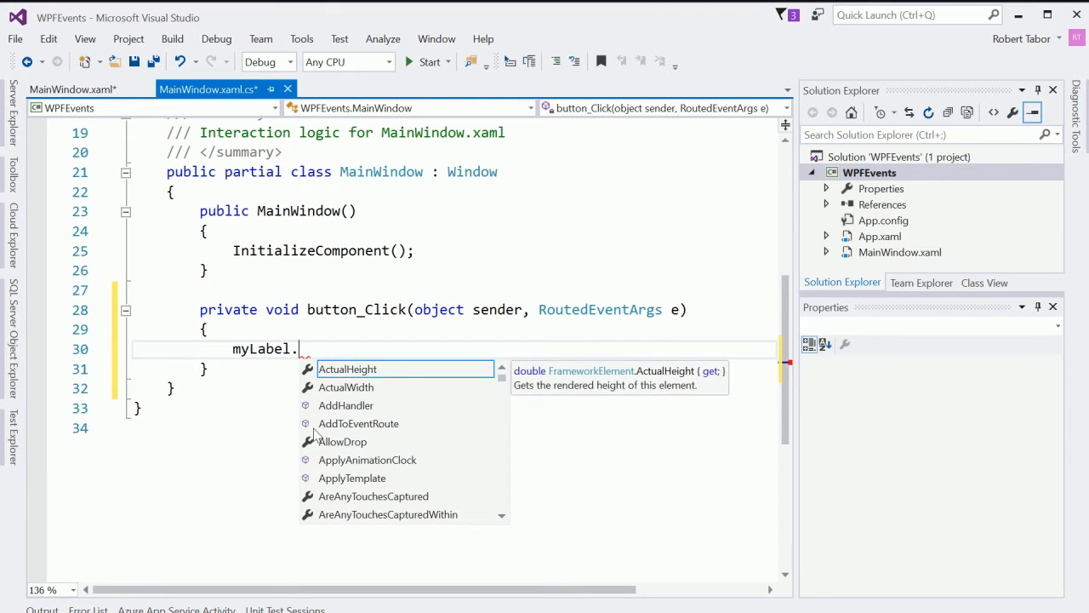
text(Content =)
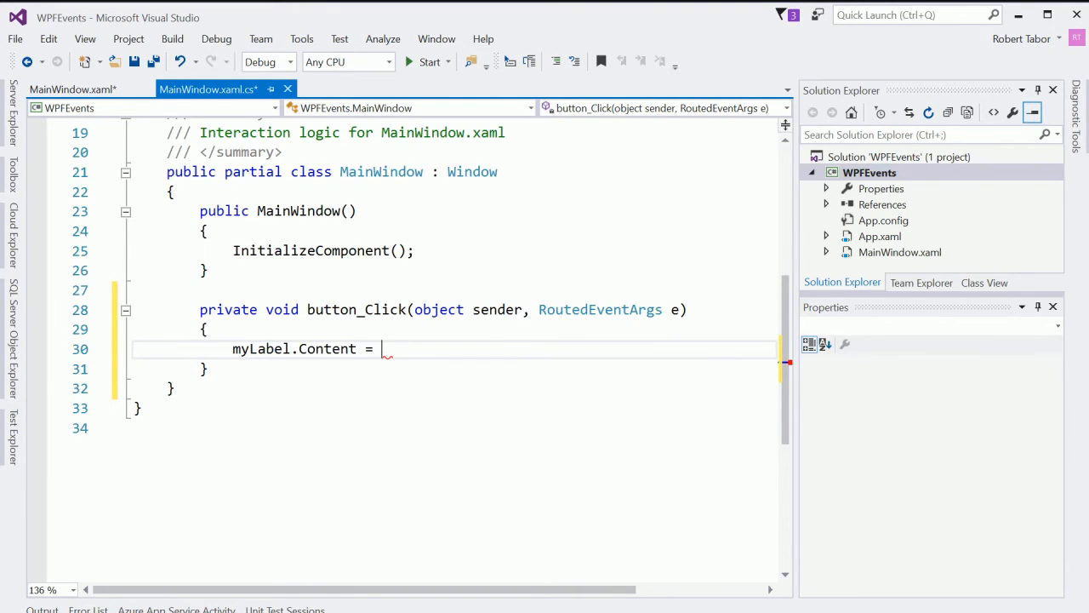
text("Hello w")
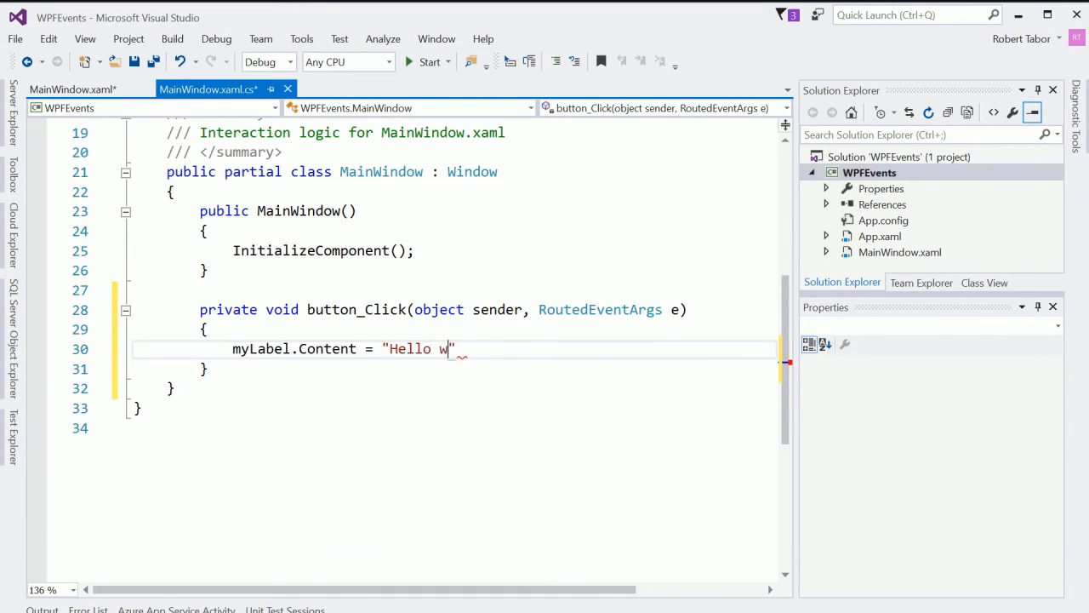
text(orld";)
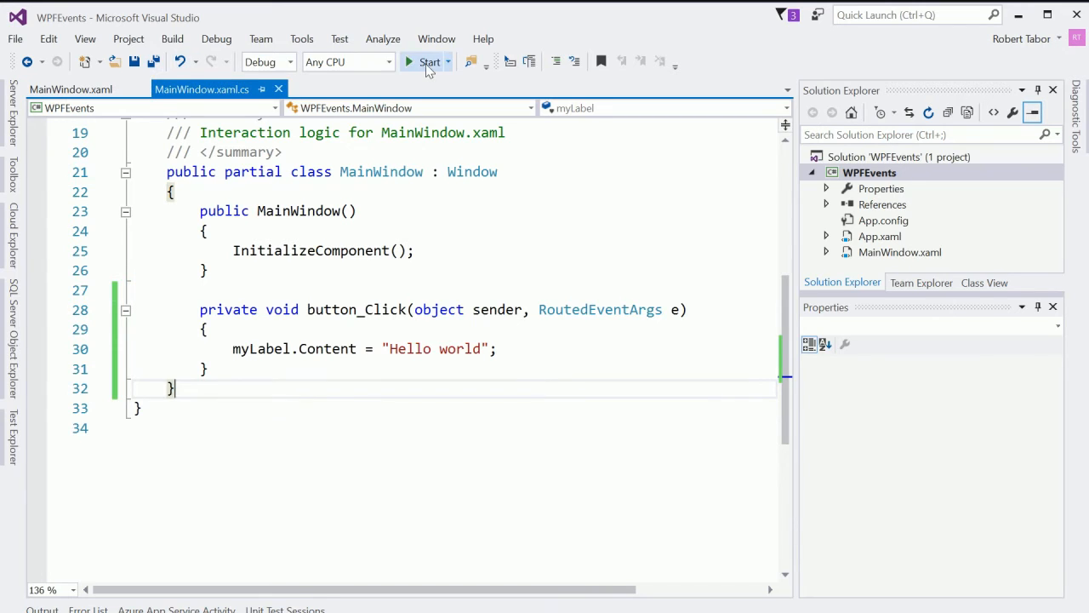
click(429, 61)
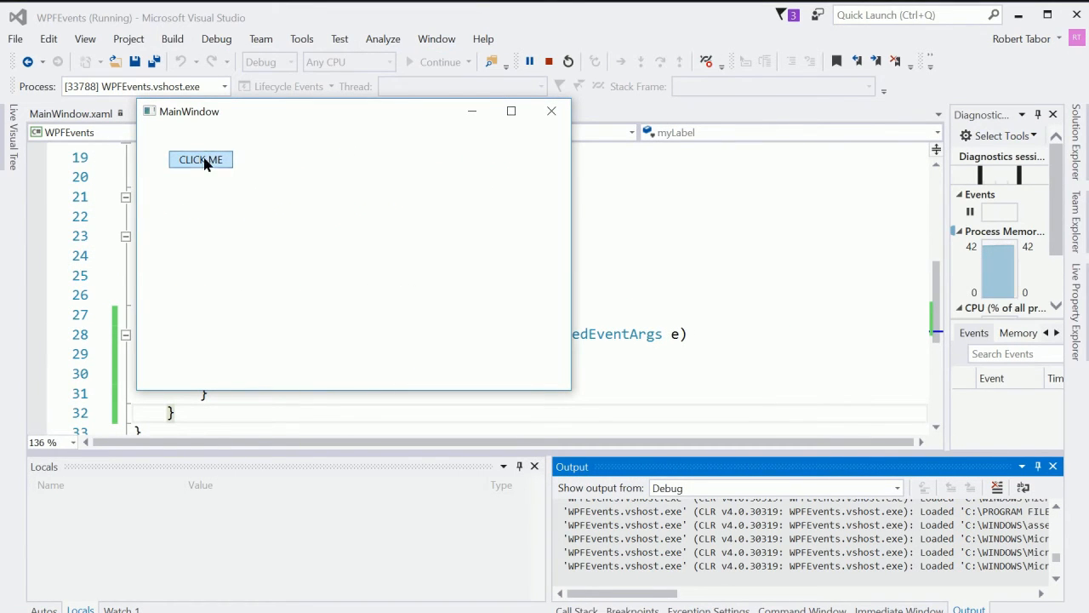
click(201, 160)
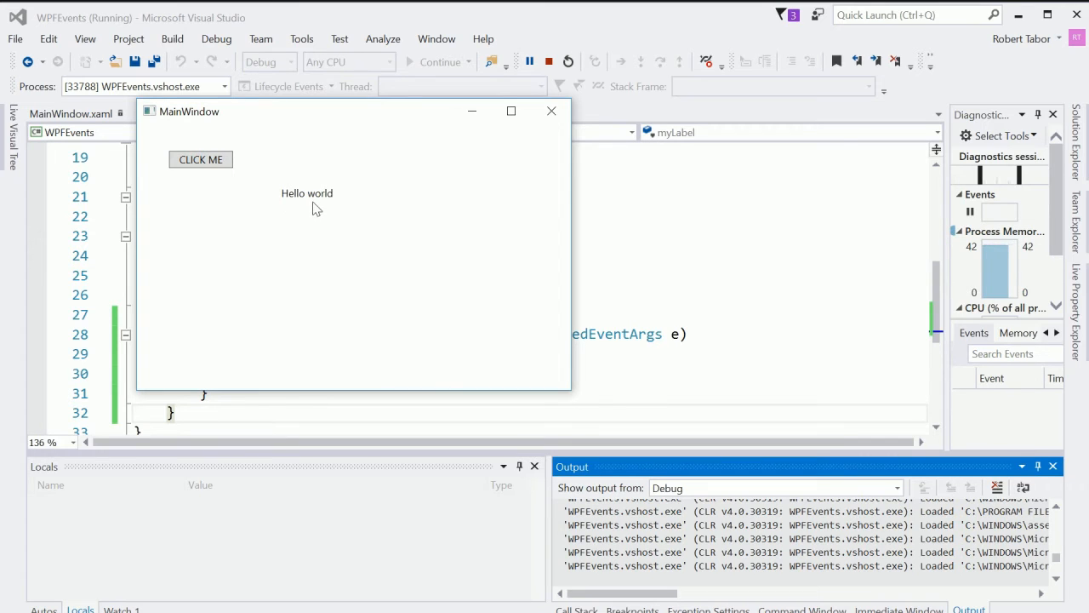
mouse_move(350, 237)
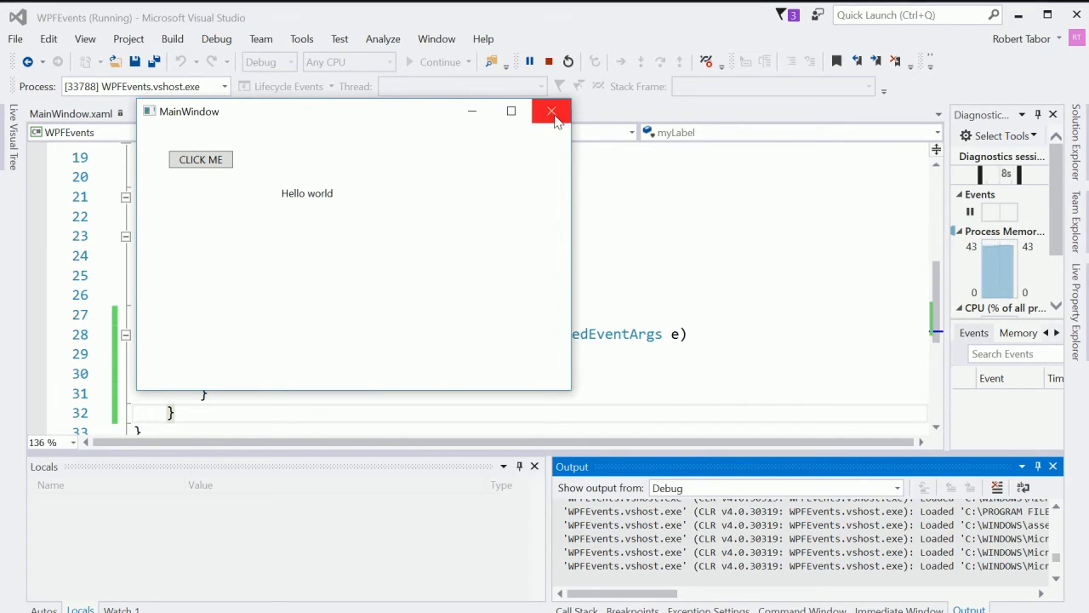
click(551, 111)
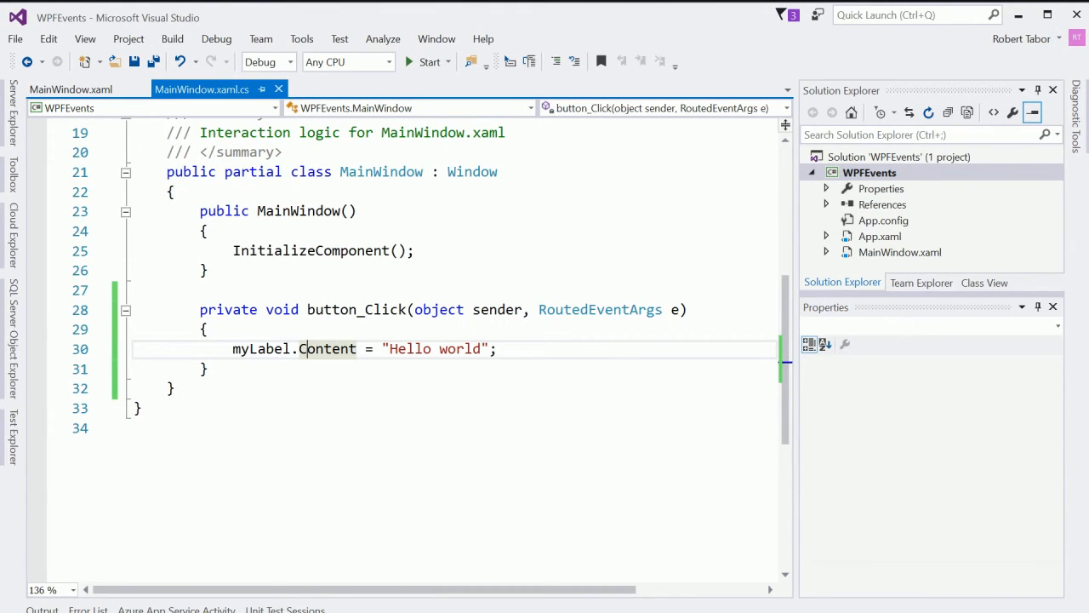
Begin a button.Click += subscription line in the MainWindow constructor.
click(68, 88)
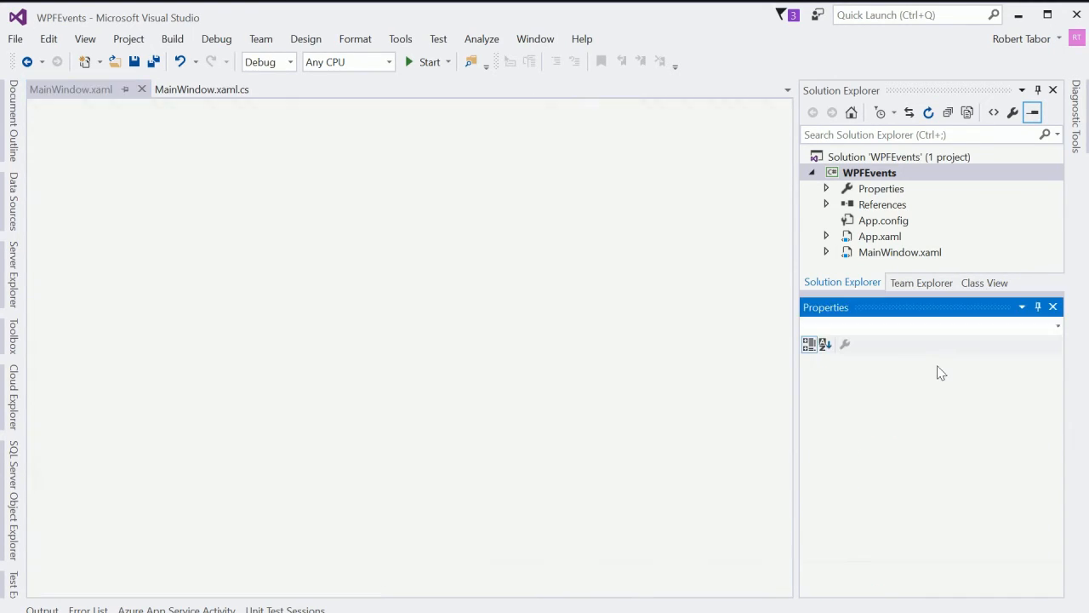
click(203, 88)
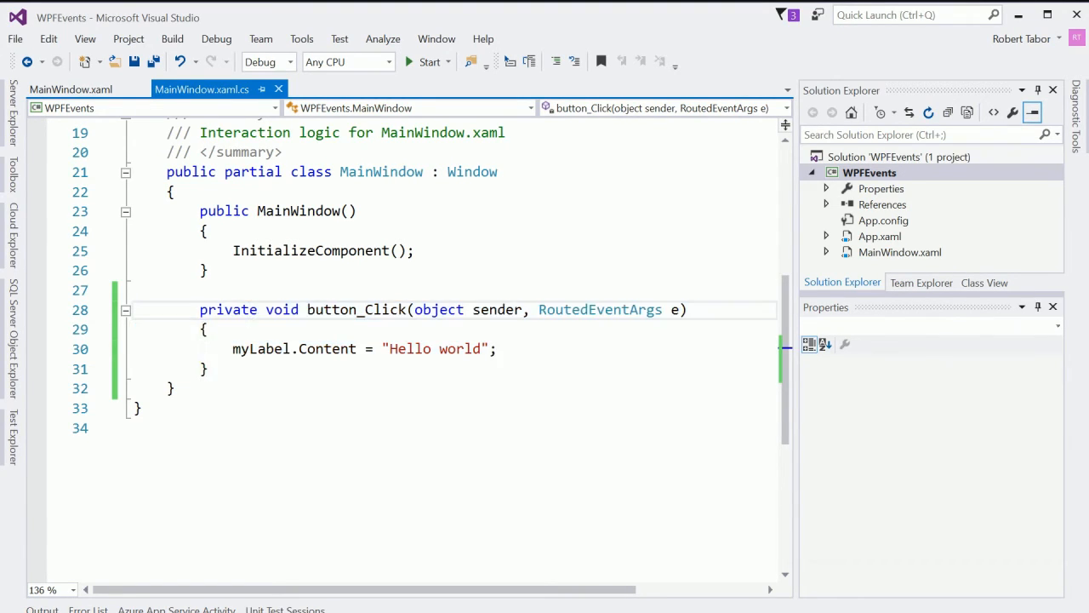
mouse_move(322, 347)
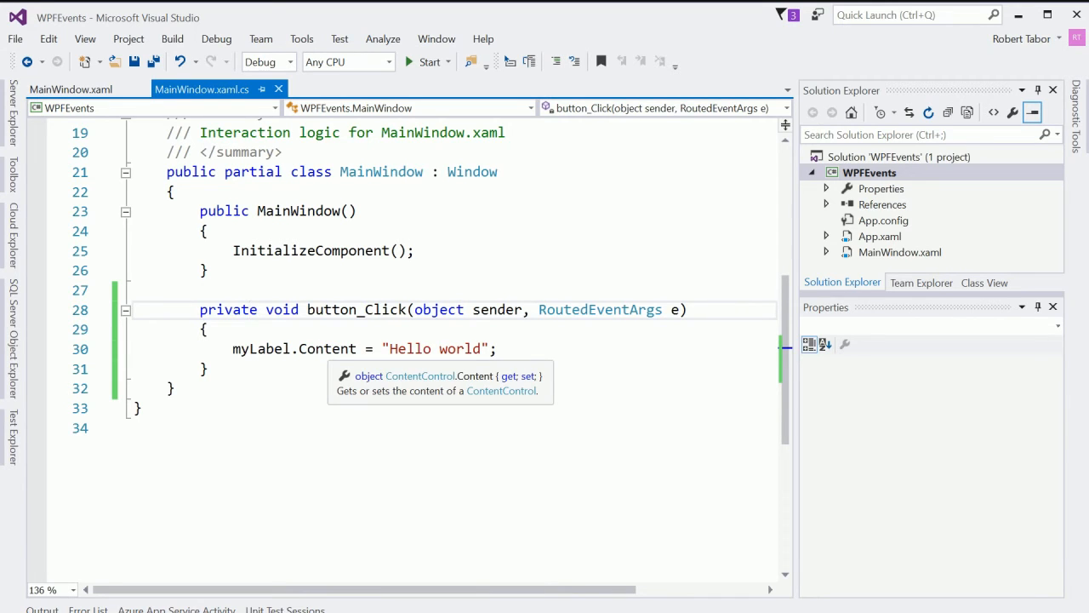
click(70, 86)
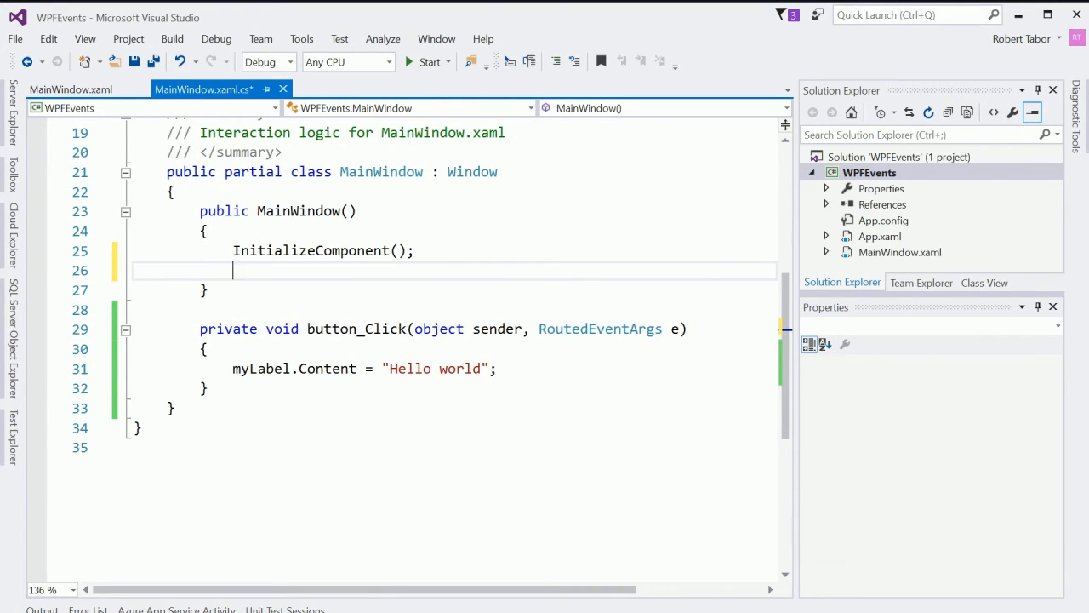
text(button.Click)
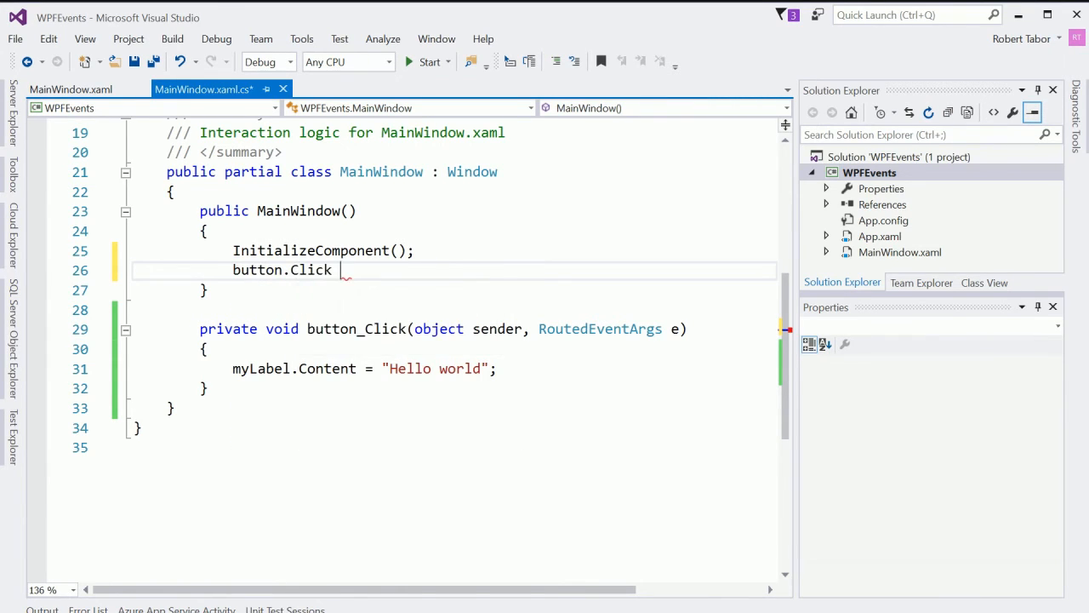
text(+=)
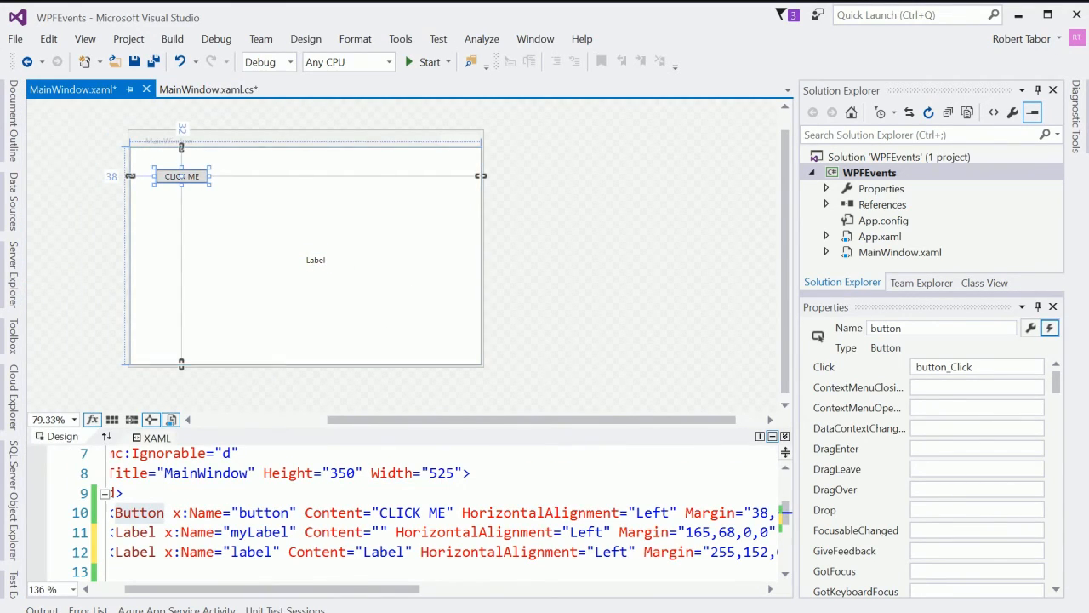
Name the second label myOtherLabel, then switch to MainWindow.xaml.cs.
click(315, 258)
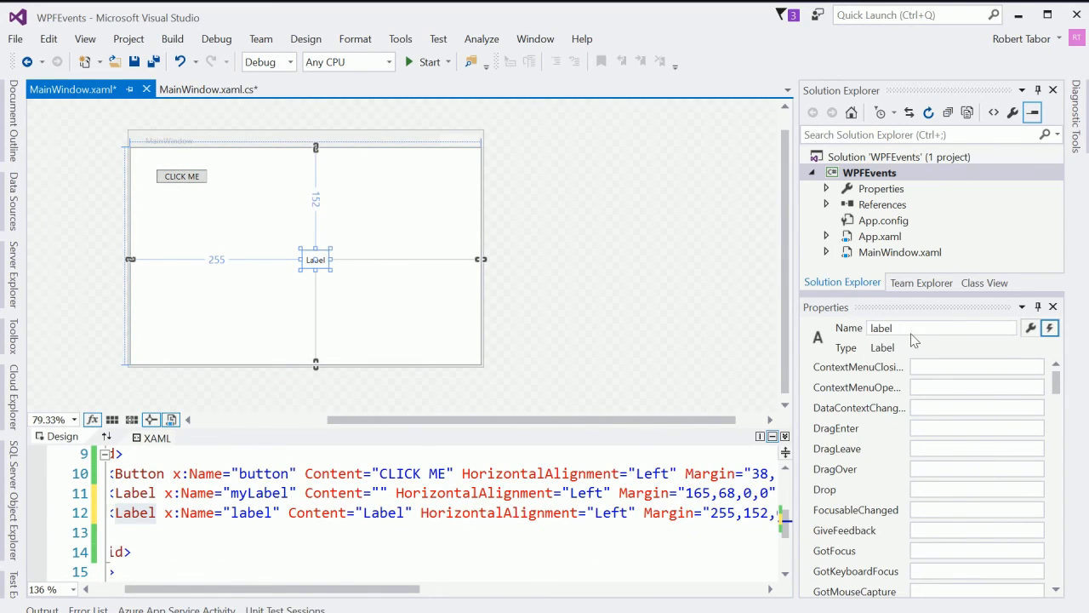
text(myOtherLa)
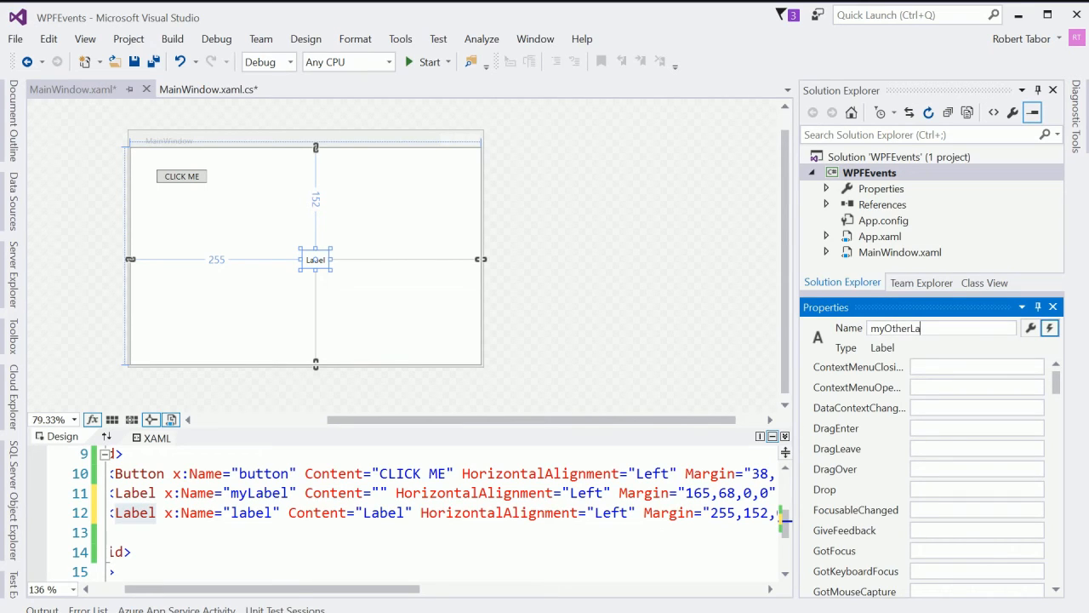
key(Enter)
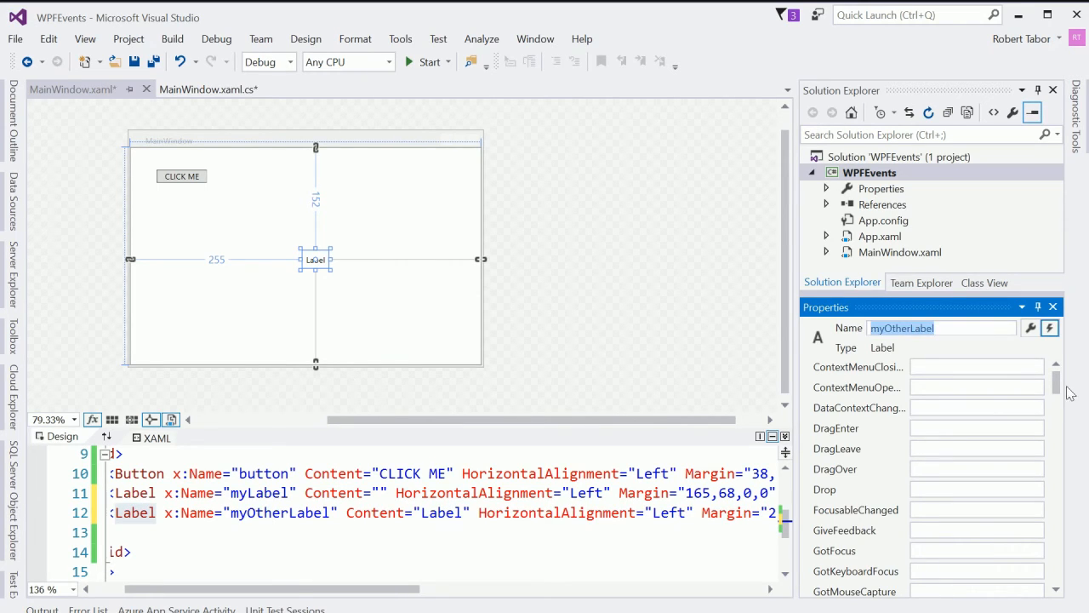
mouse_move(704, 366)
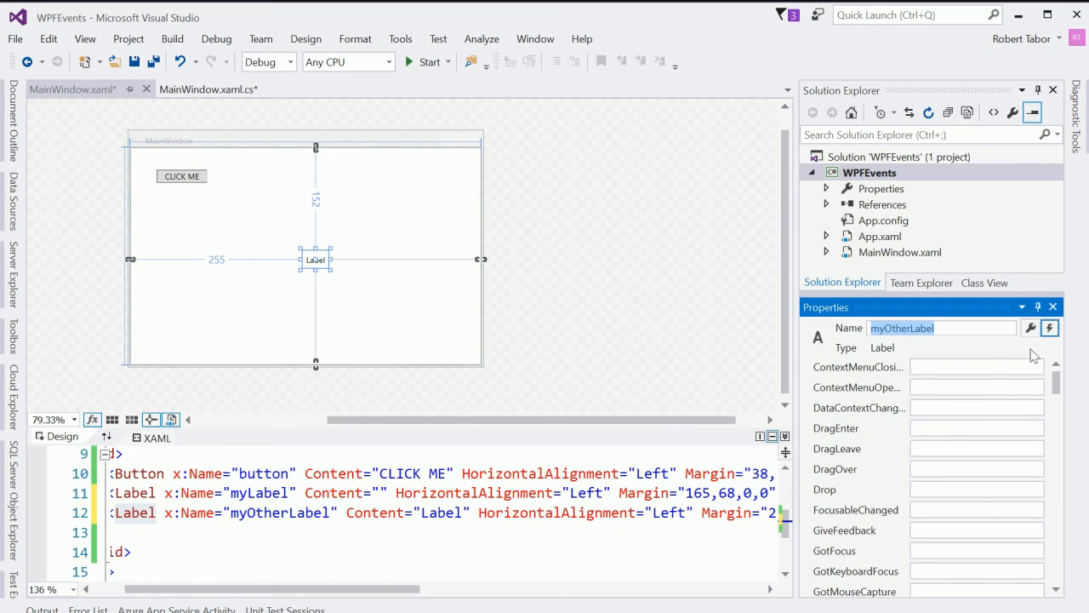
click(1028, 329)
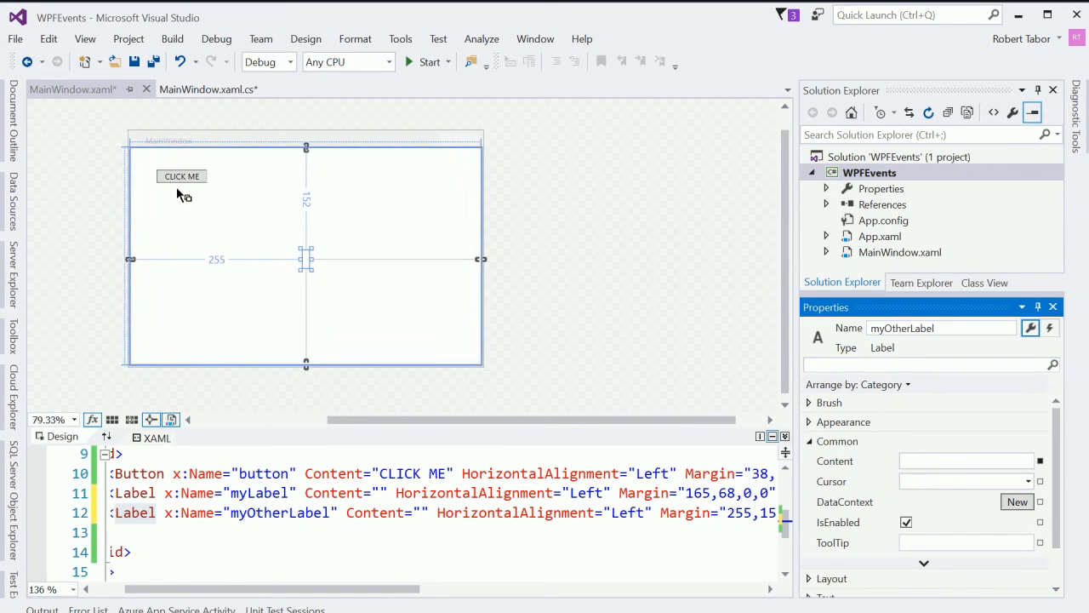
click(208, 89)
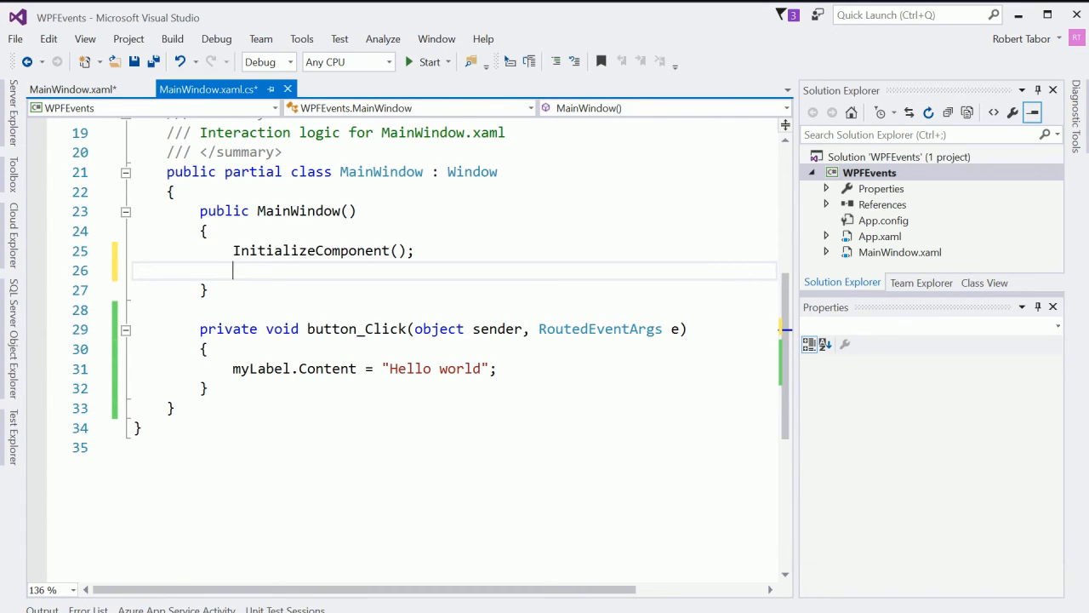
Write button.Click += button_MyOtherClick; after InitializeComponent() in the constructor.
text(button_)
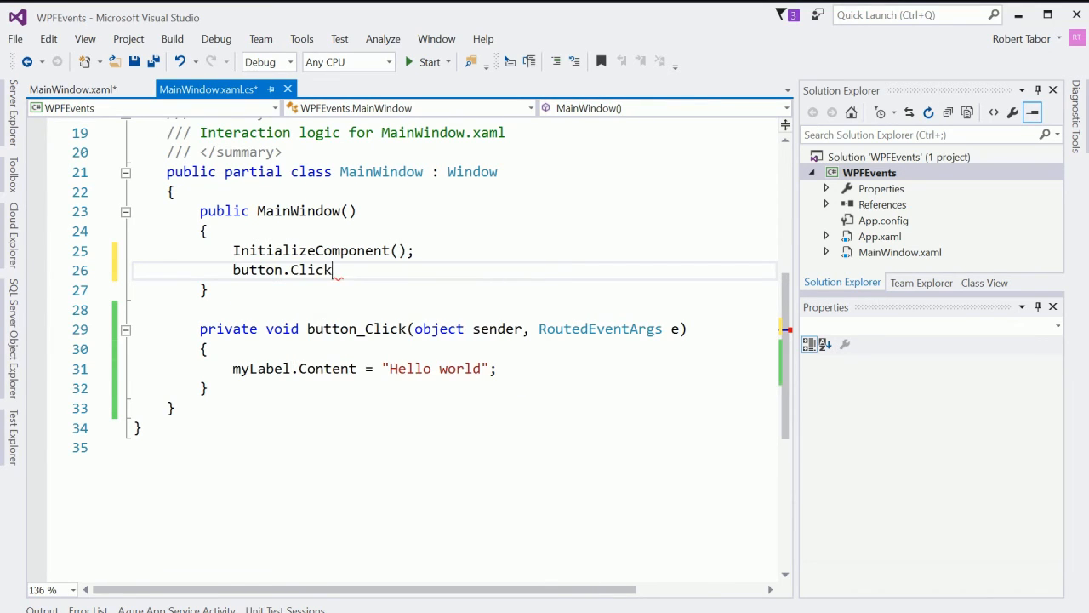
text(+=)
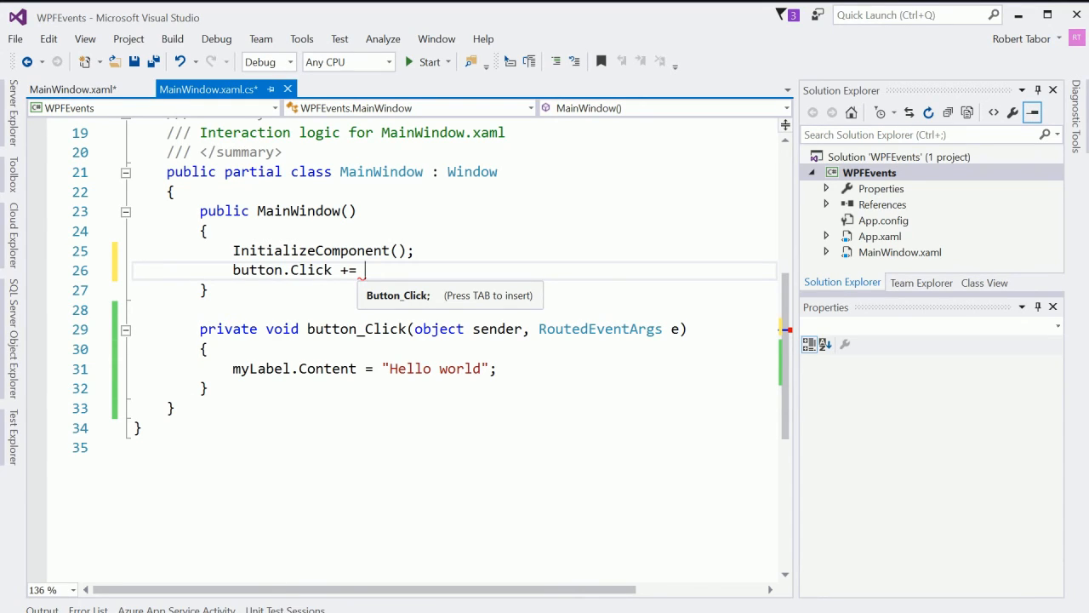
text(b)
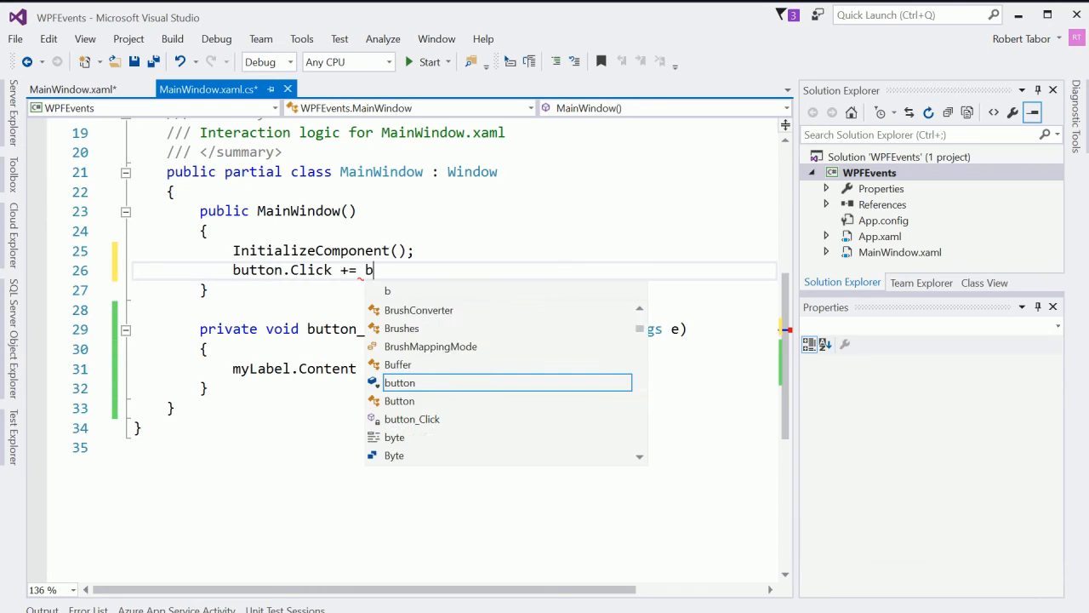
text(utton_My)
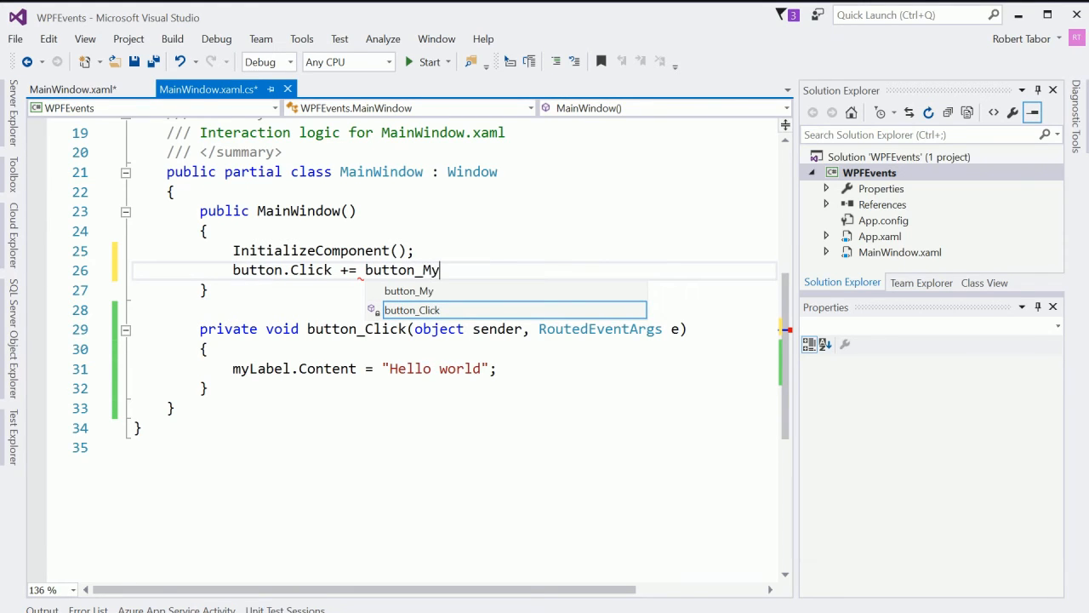
text(Other)
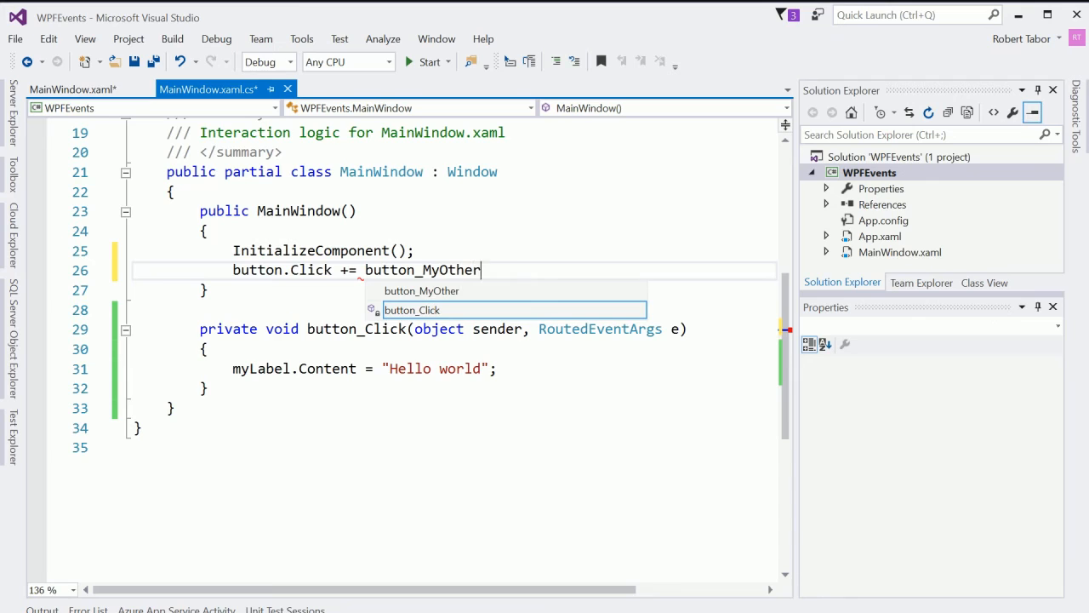
text(Click)
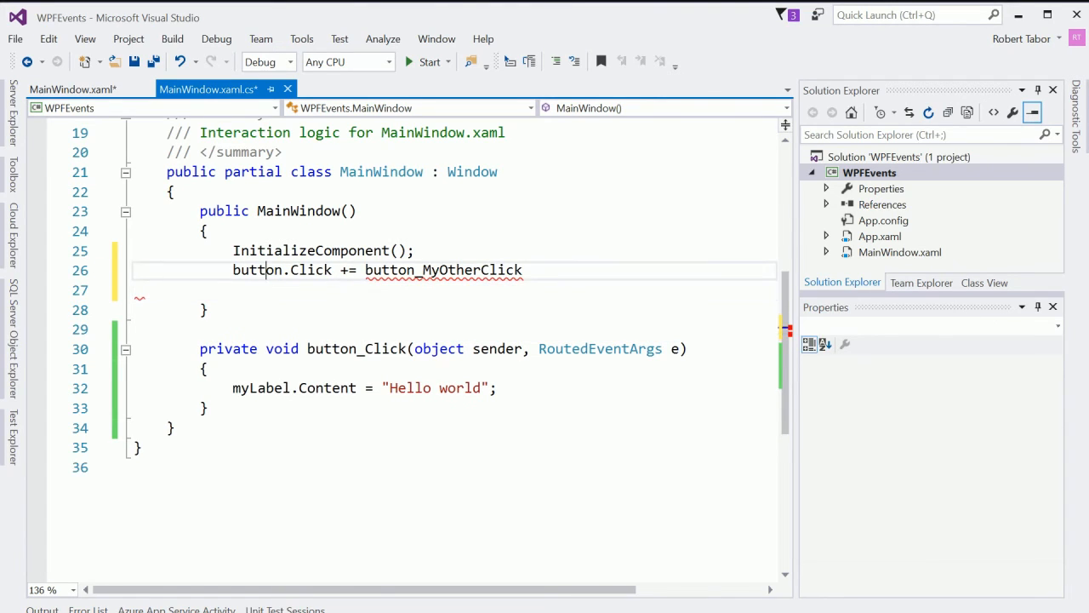
text(;)
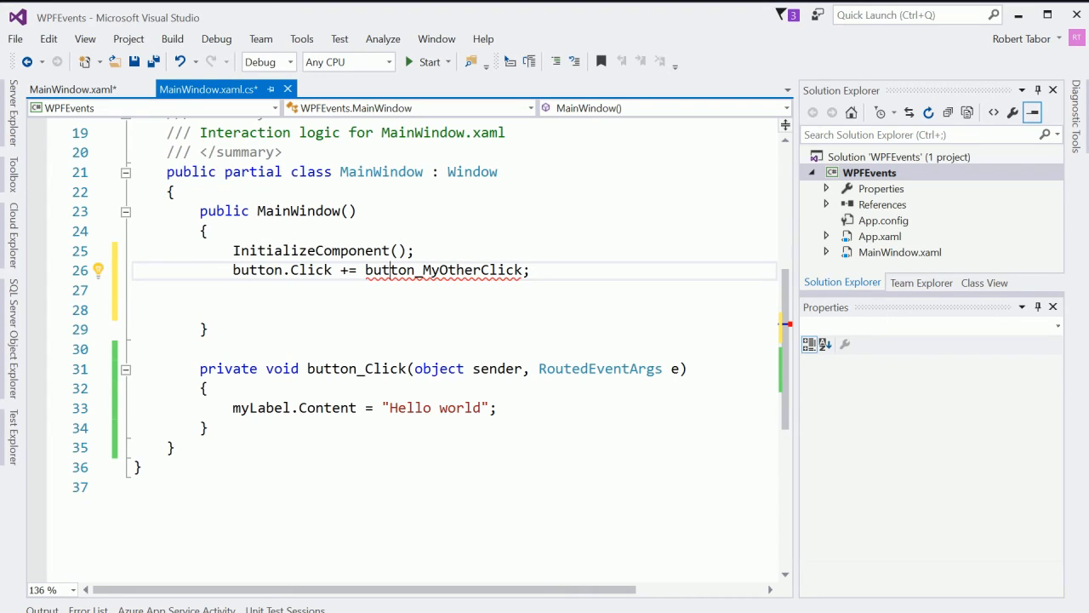
Generate button_MyOtherClick via Quick Actions and have it set myOtherLabel.Content = "Hello again!";.
click(95, 270)
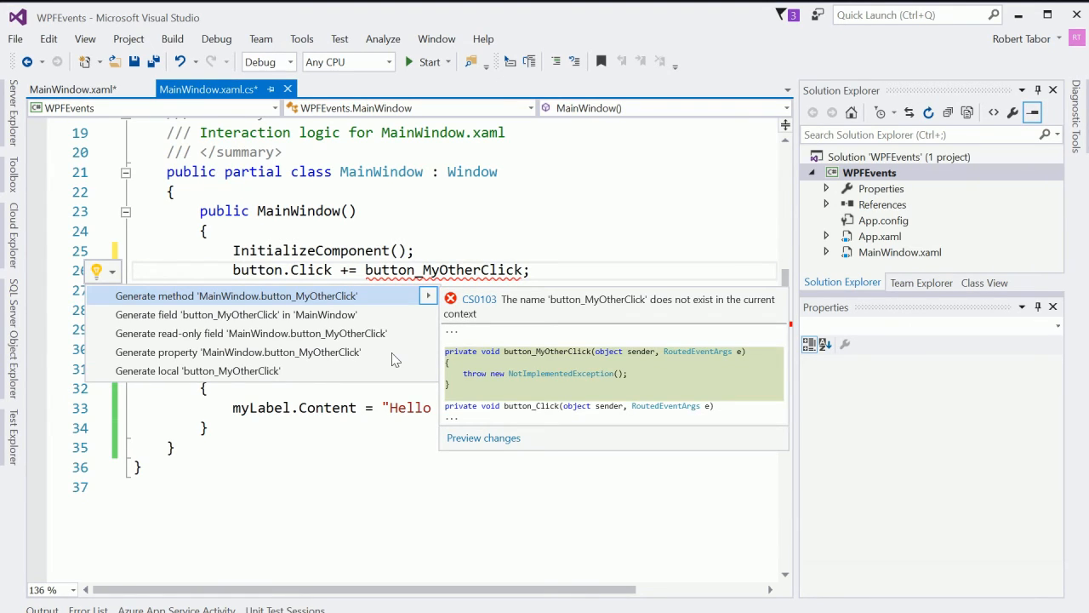
click(235, 296)
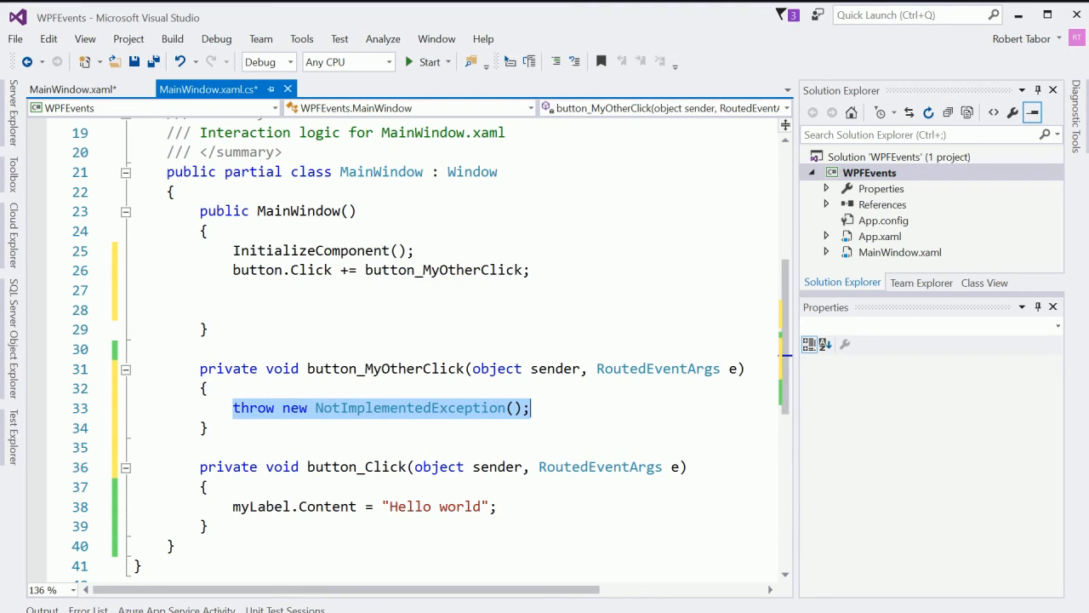
key(Delete)
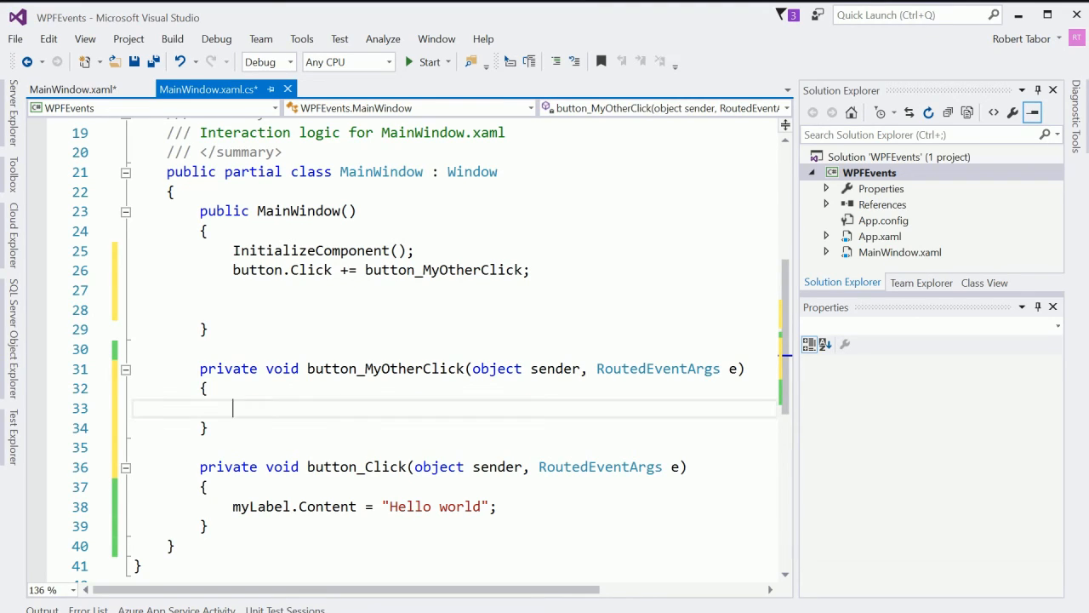
text(myO)
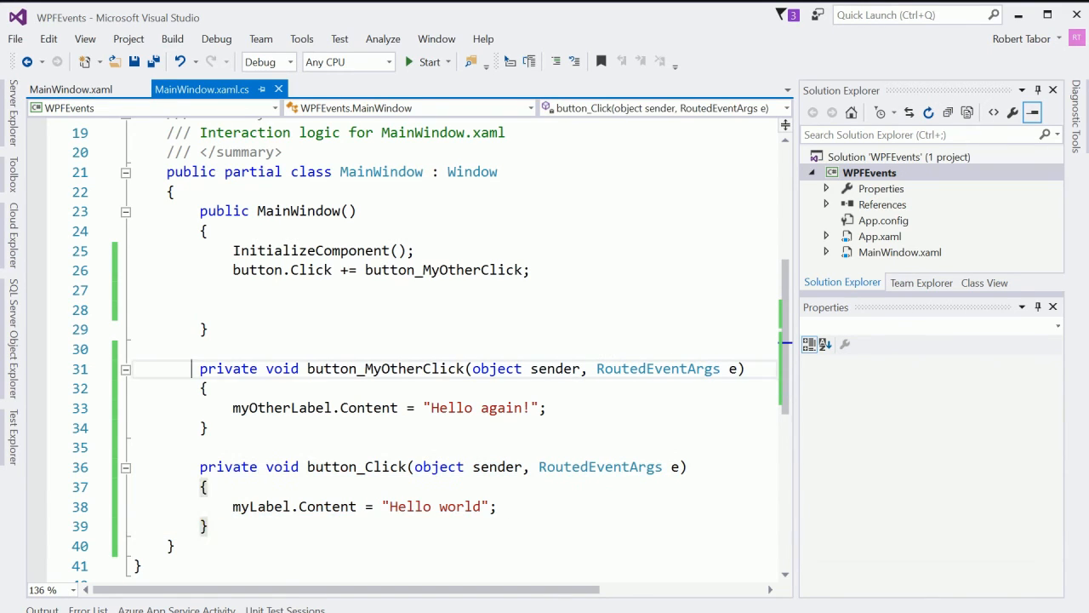
Highlight the button.Click subscription line in the constructor, then deselect it.
drag(200, 368, 207, 429)
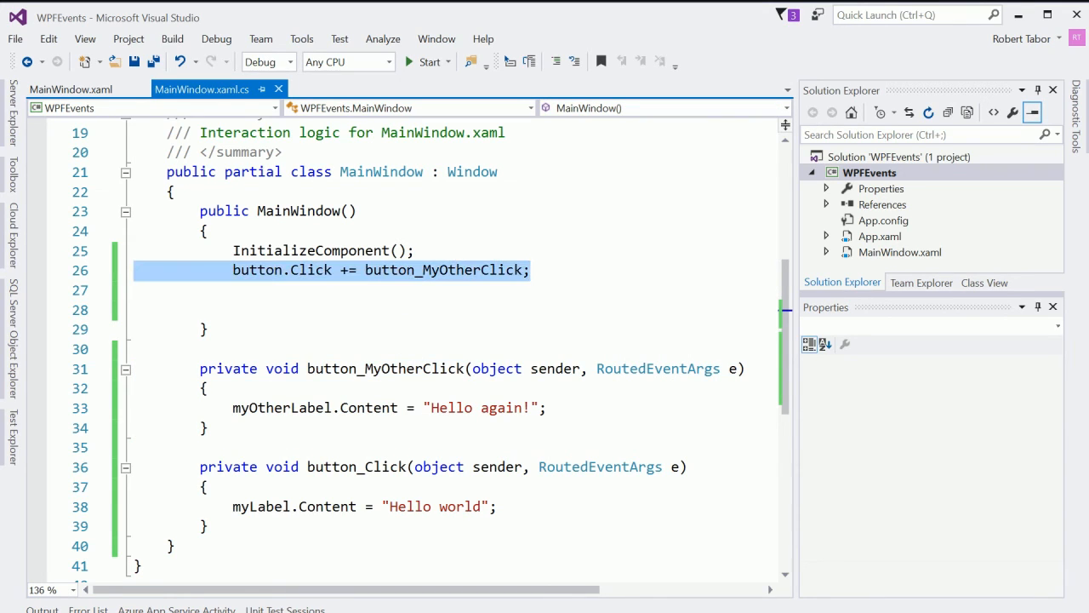
click(255, 290)
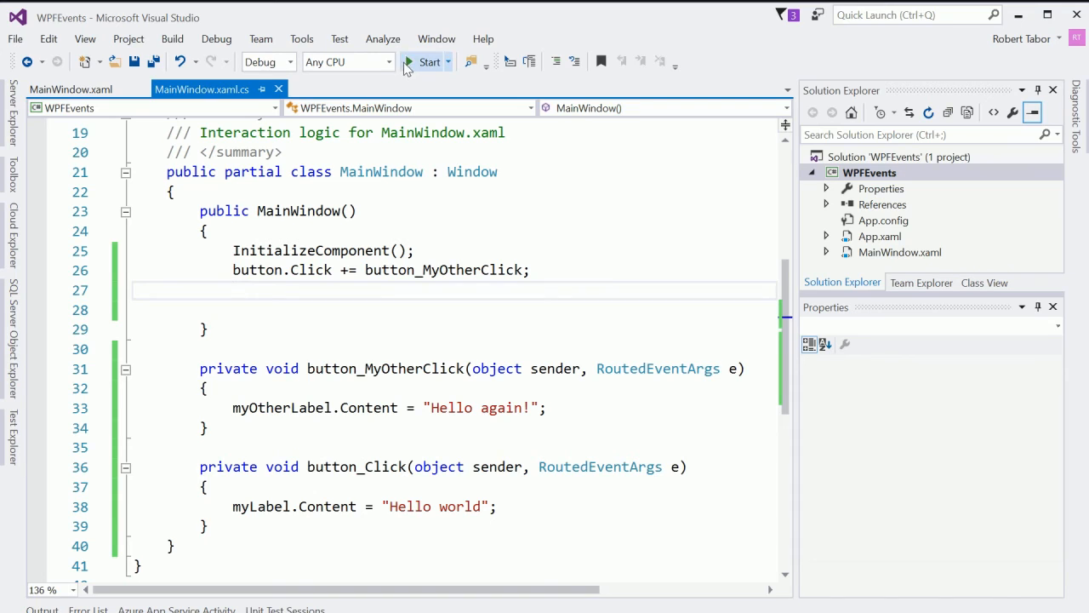
click(429, 61)
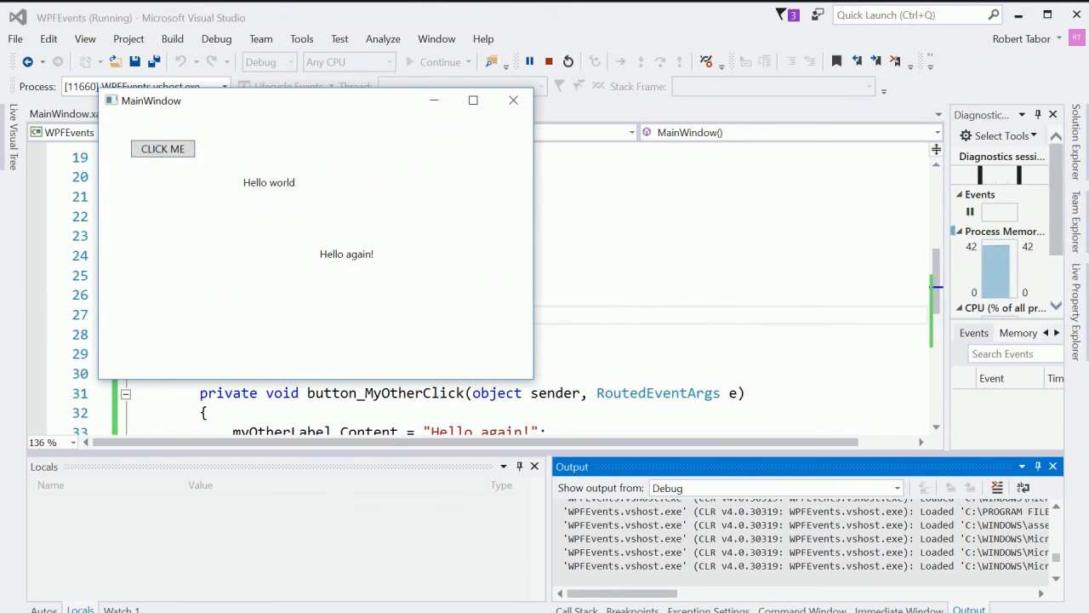
mouse_move(495, 140)
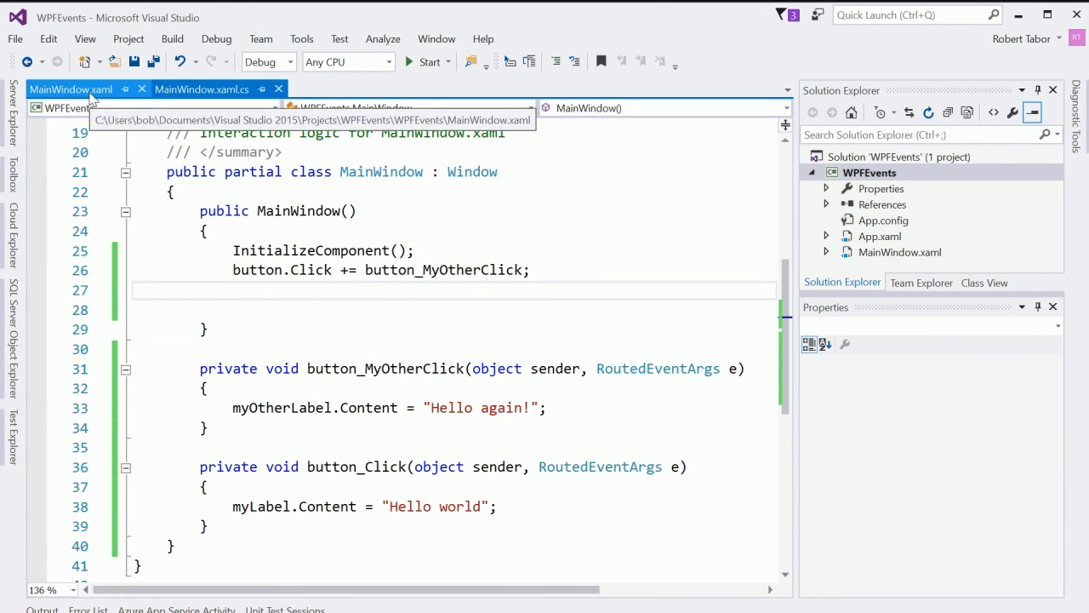
click(75, 88)
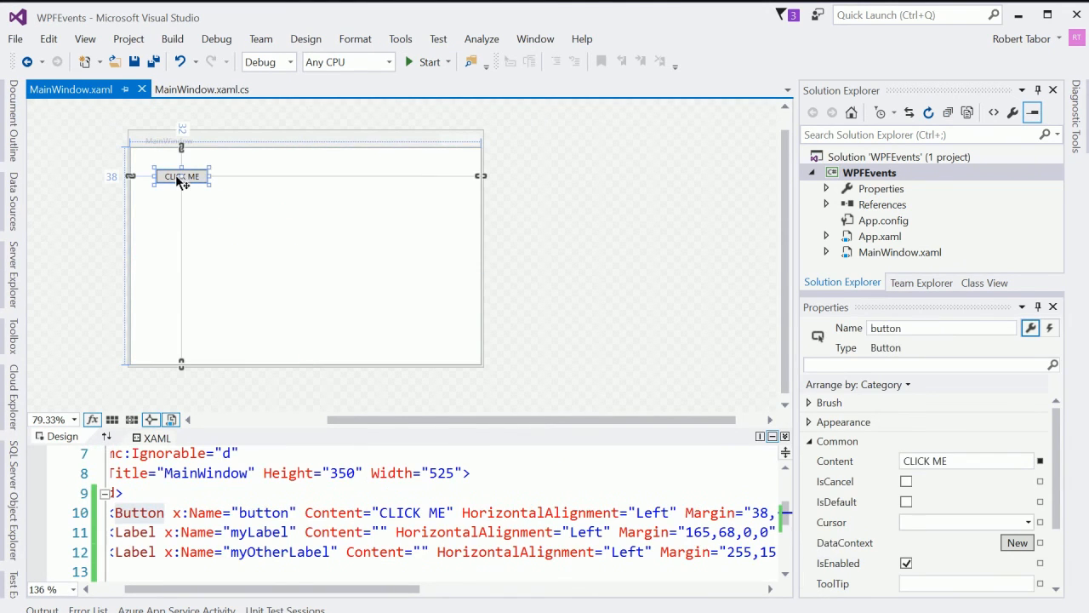
click(1047, 328)
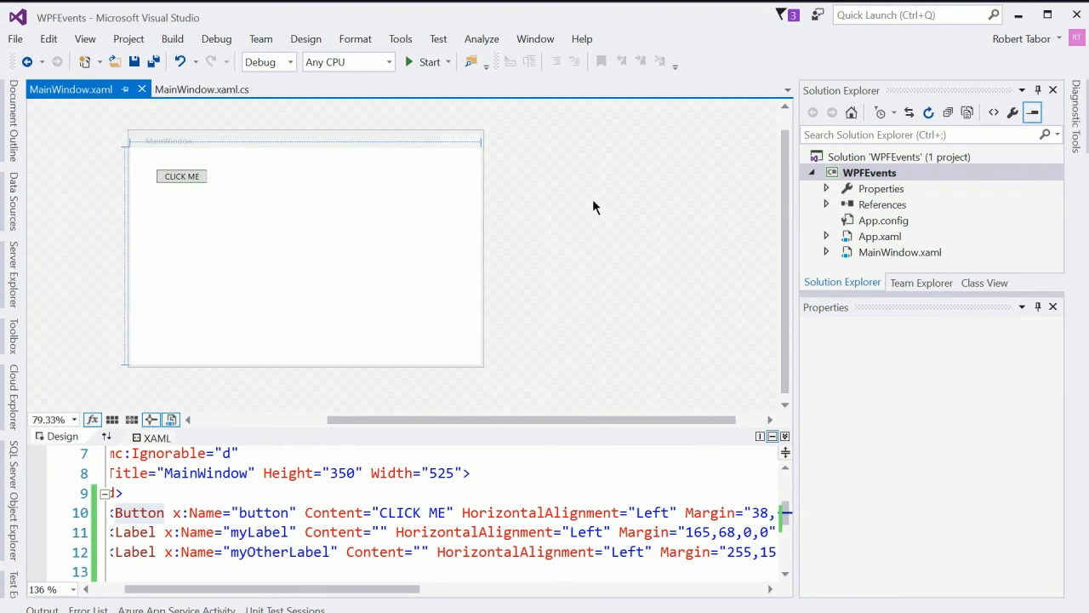
mouse_move(101, 236)
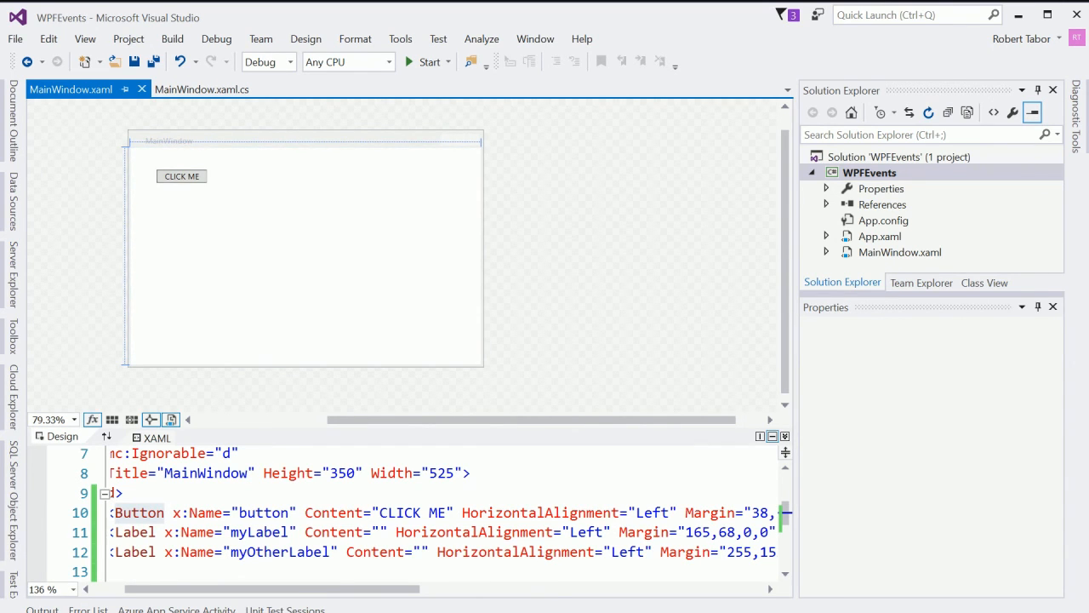
click(200, 89)
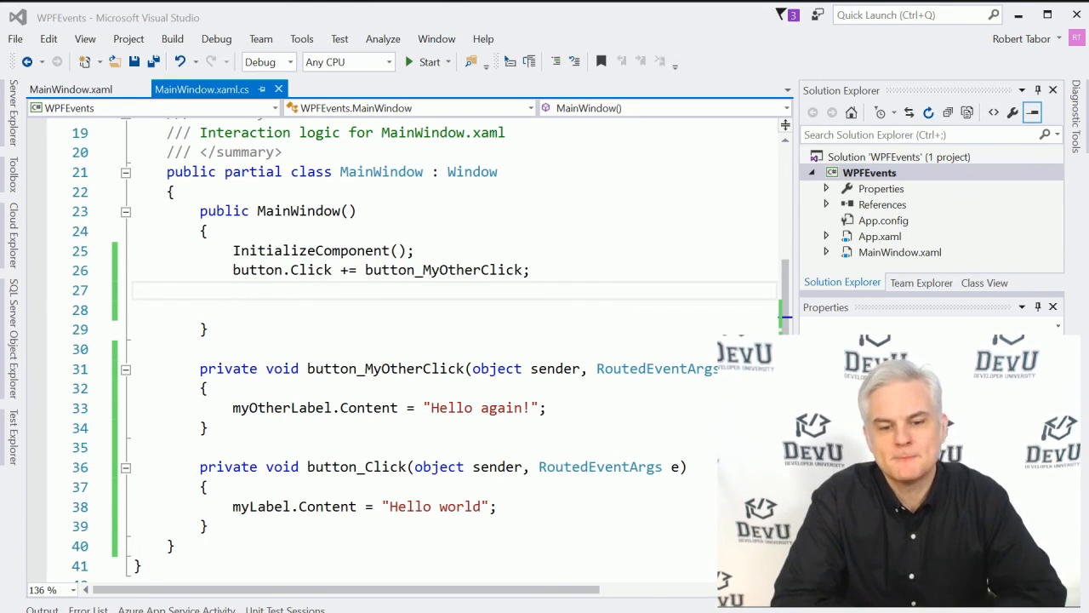
click(77, 88)
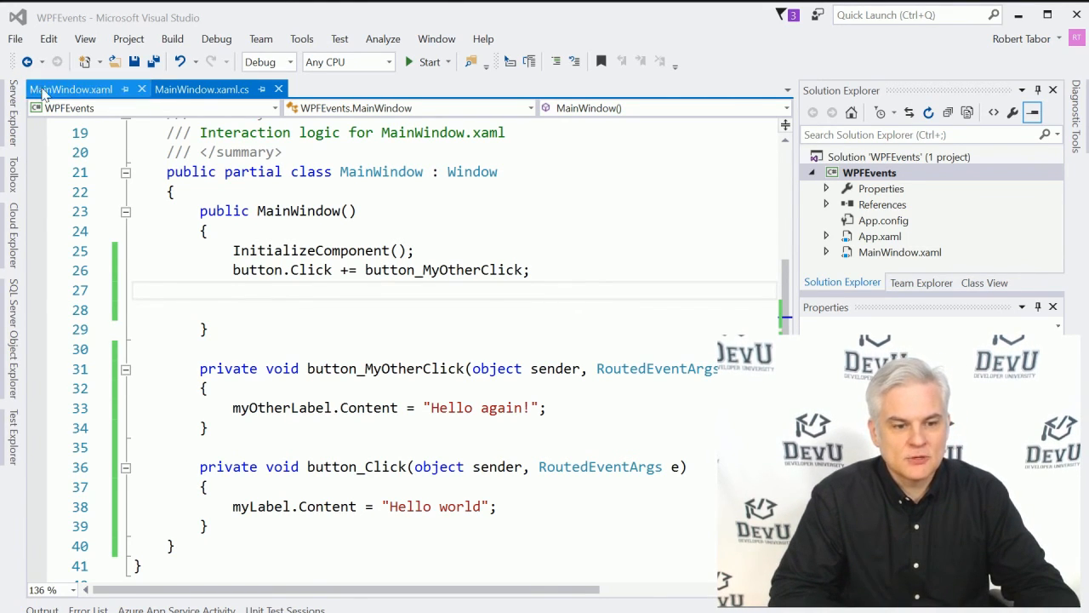
click(72, 89)
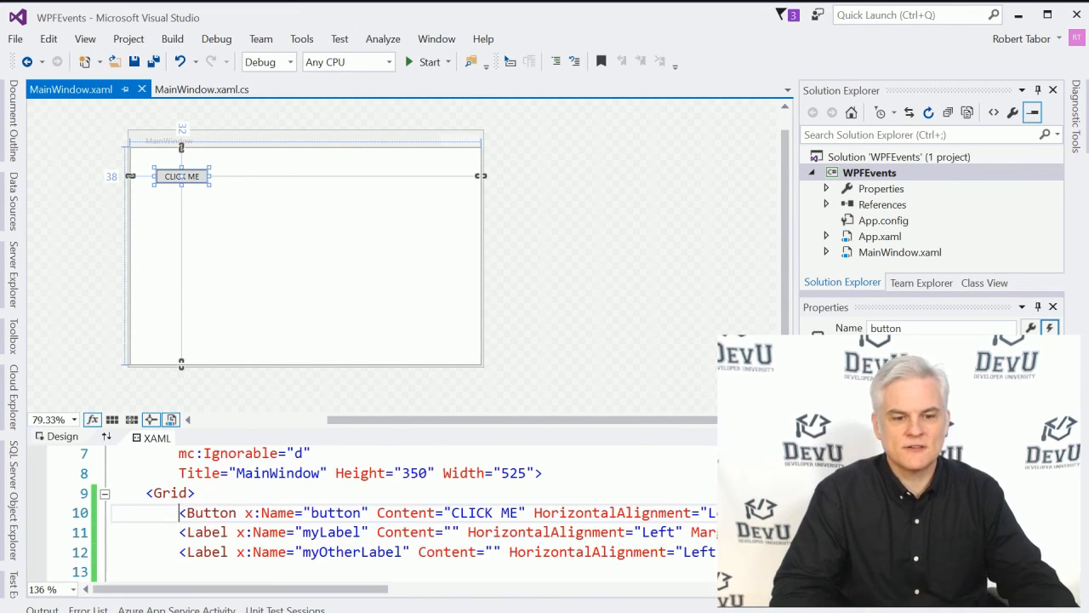
click(211, 88)
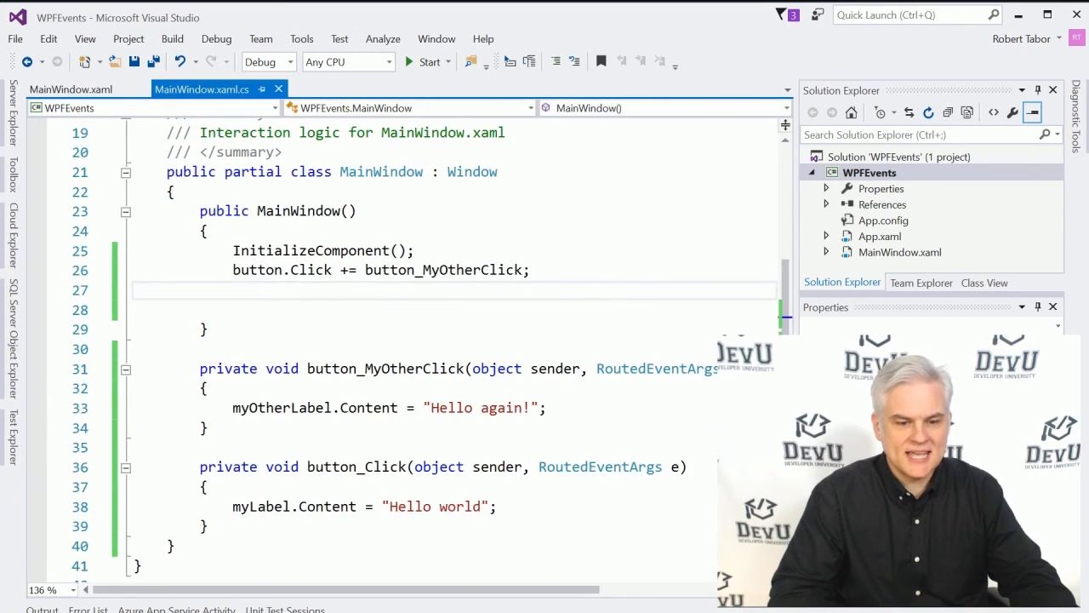